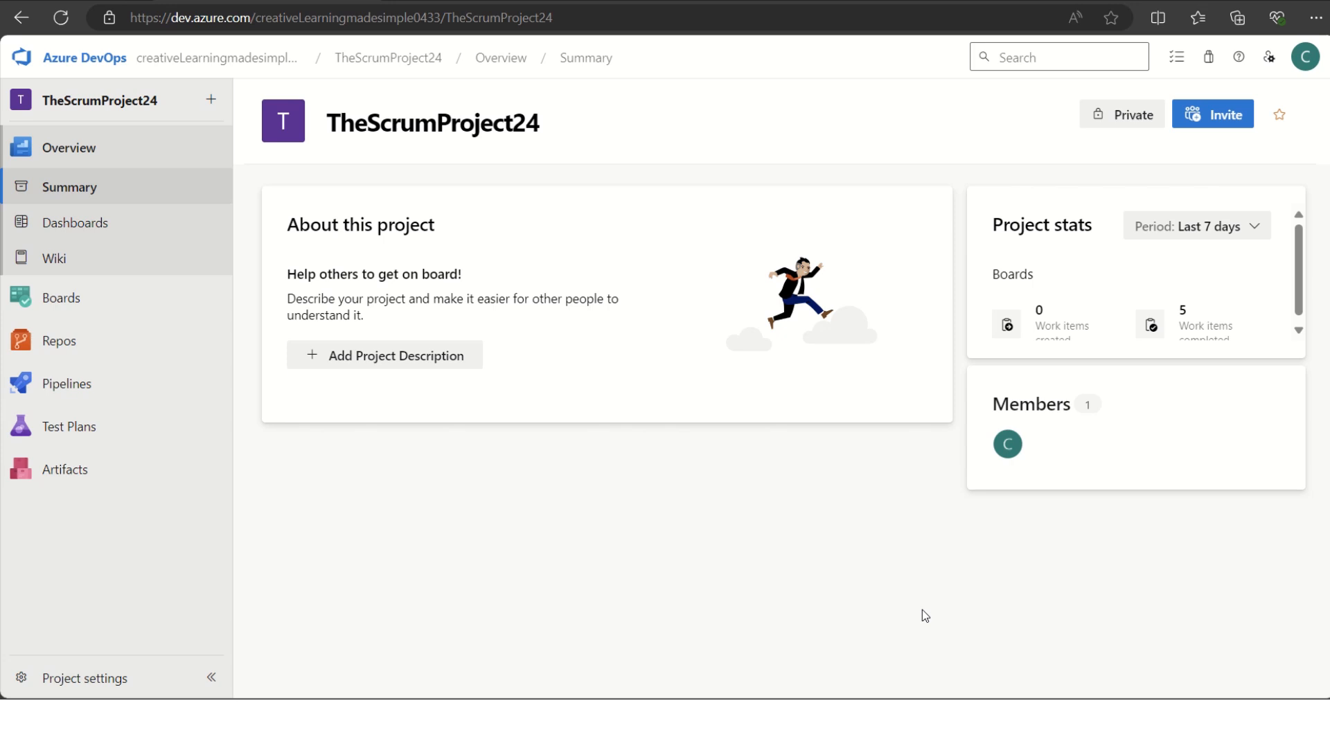
mouse_move(912, 616)
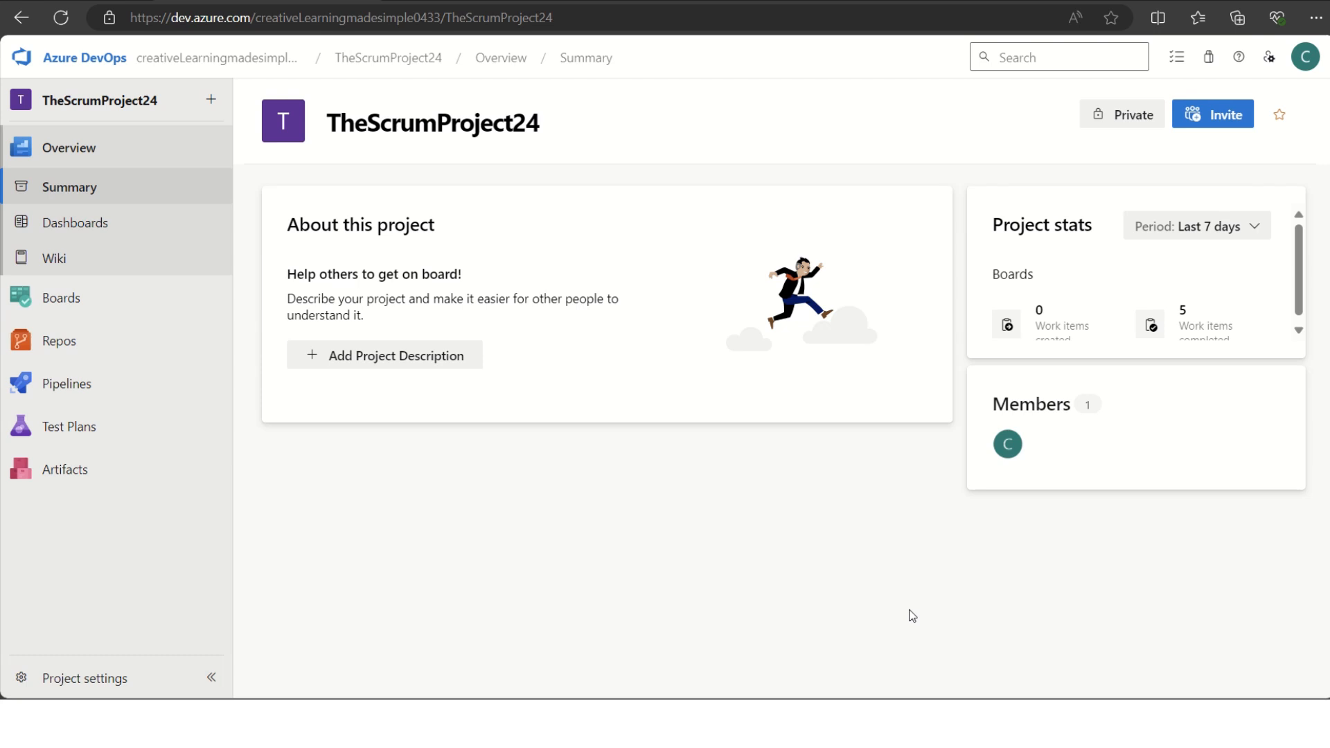
mouse_move(546, 149)
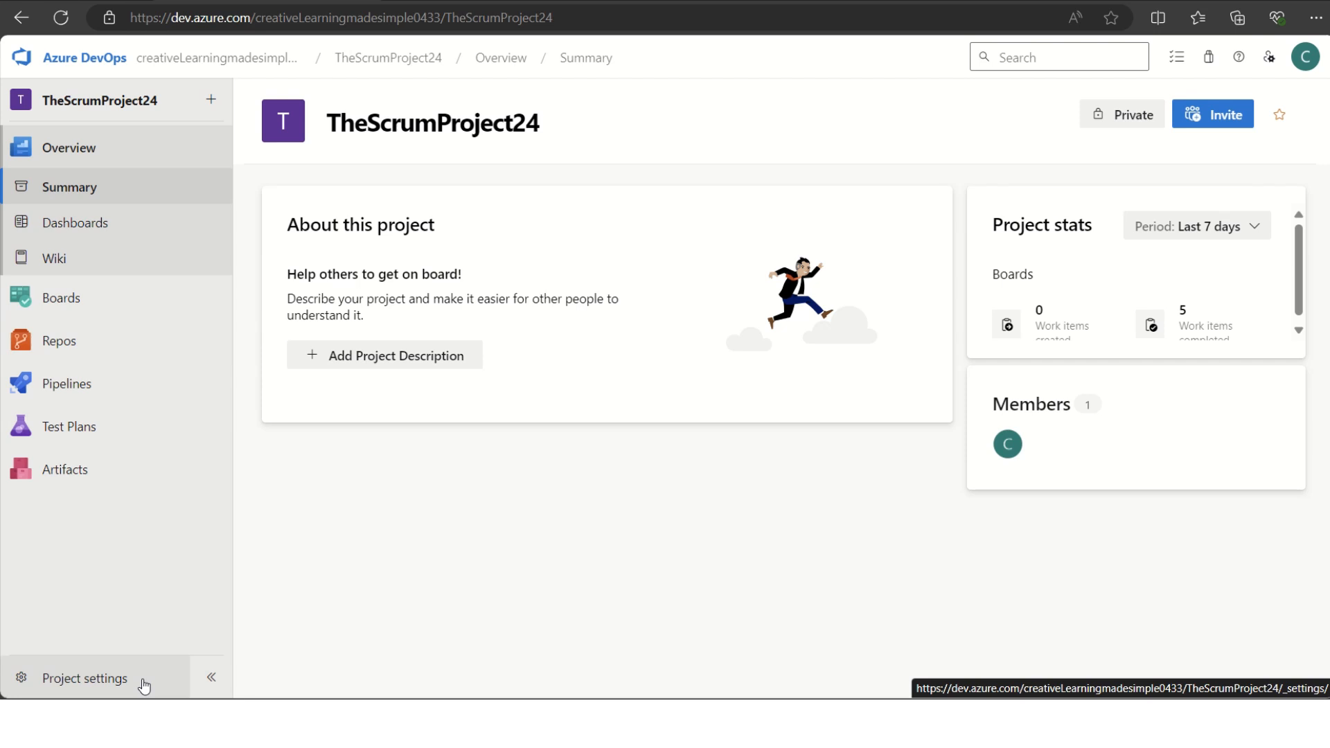
Step: Show TheScrumProject24's project details settings with its name and Agile process
left_click(84, 677)
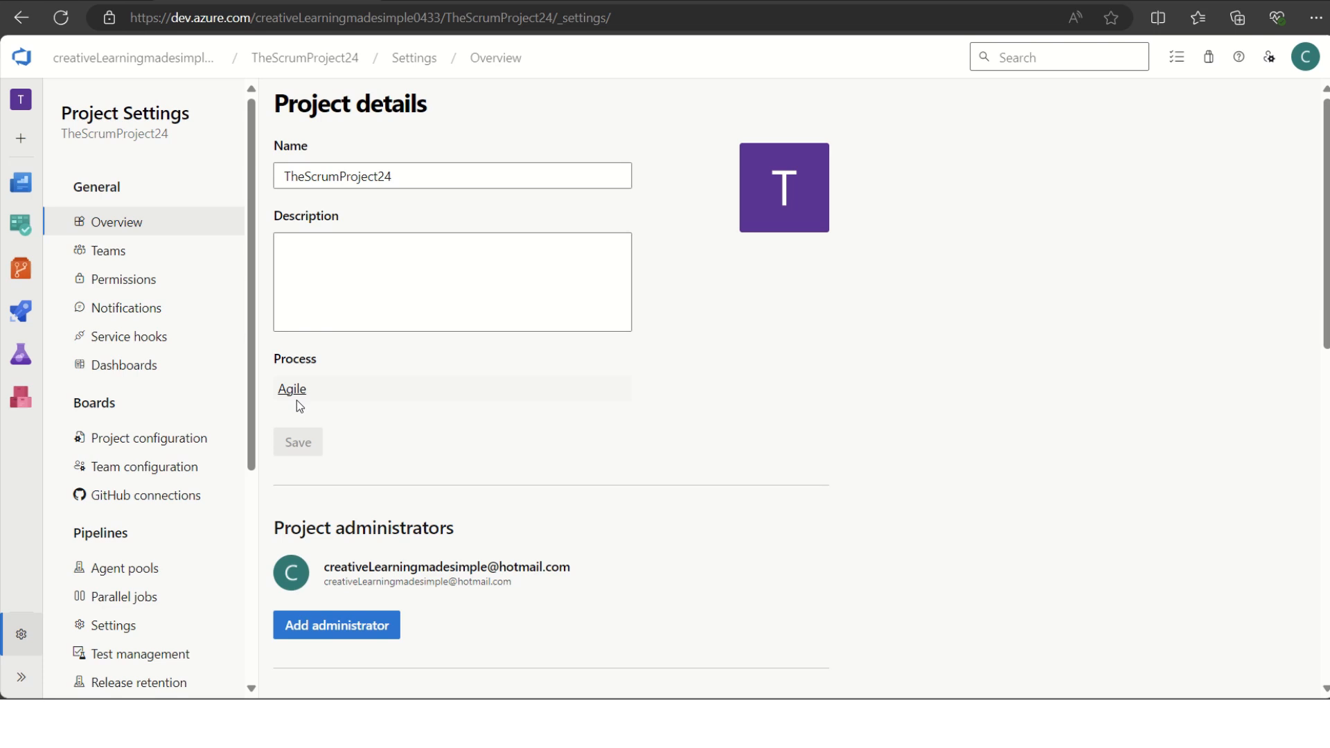
mouse_move(303, 407)
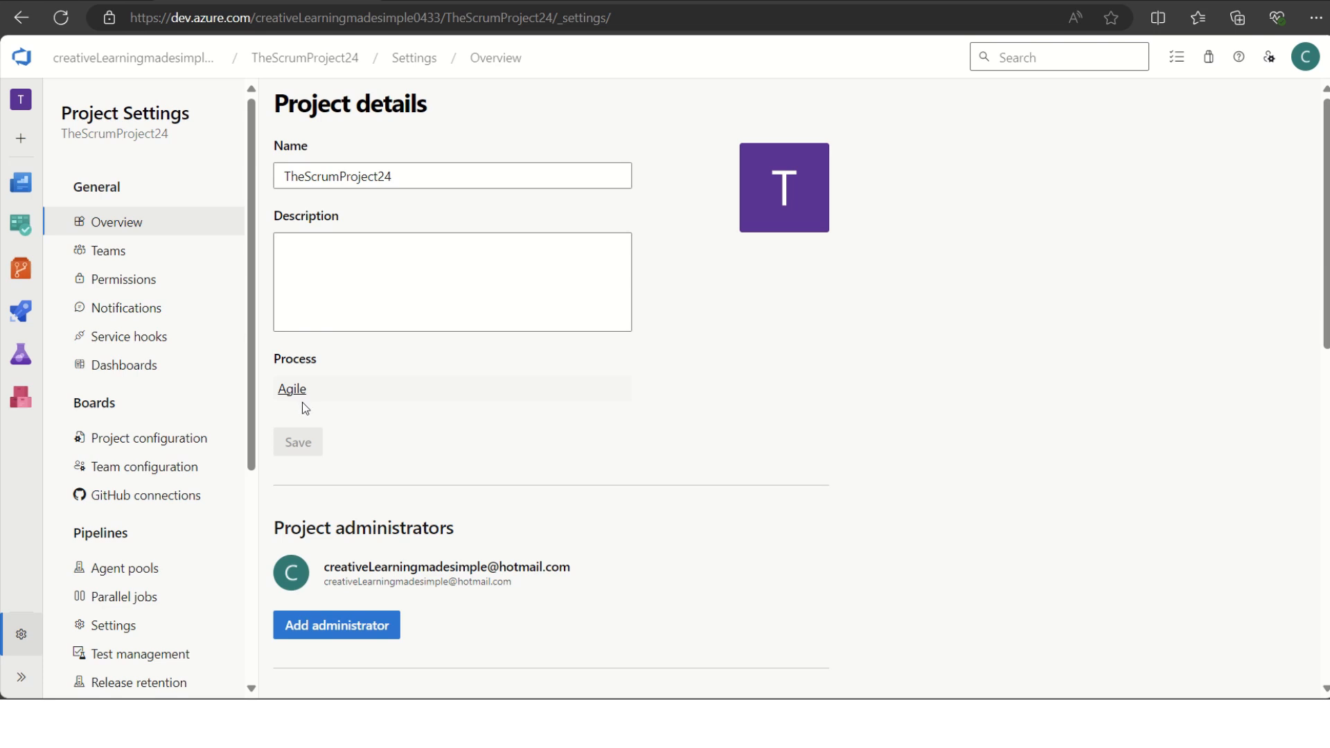
mouse_move(21, 685)
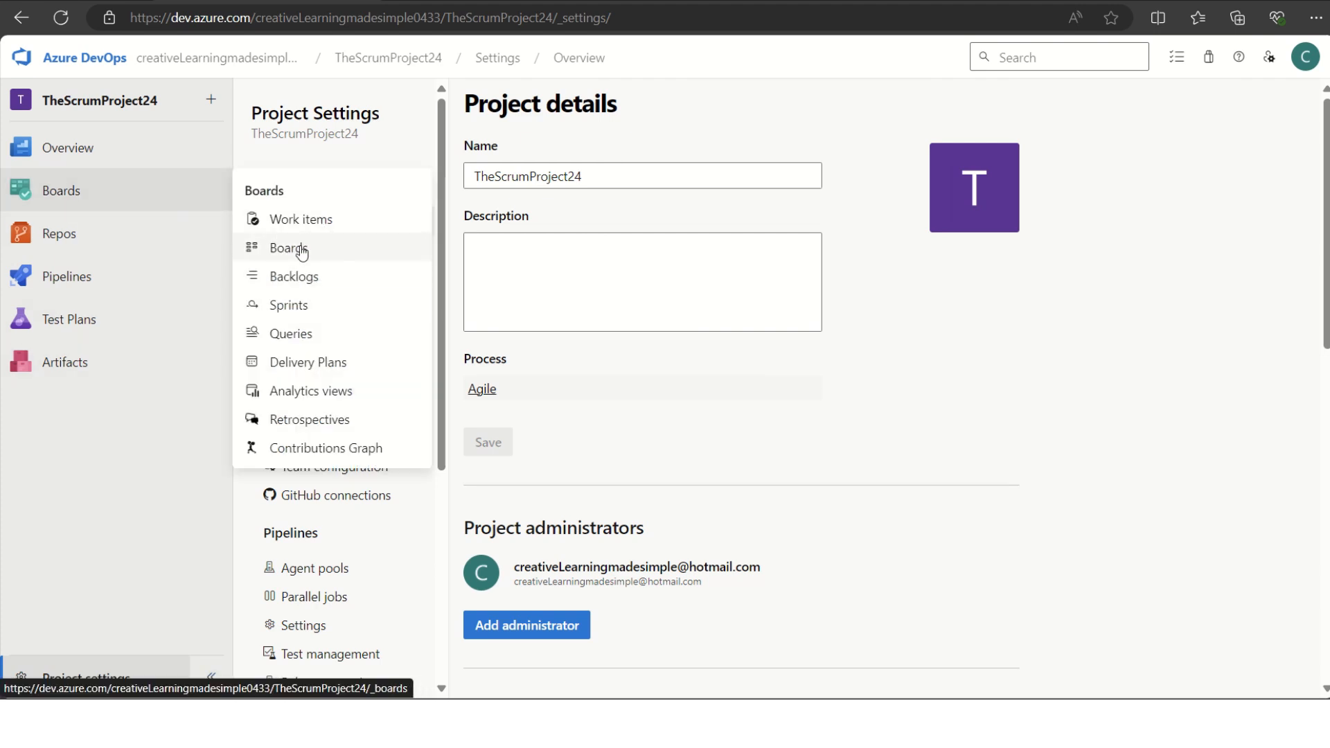
Step: View the team board at the Epics and Features backlog levels, then return to Stories
left_click(291, 246)
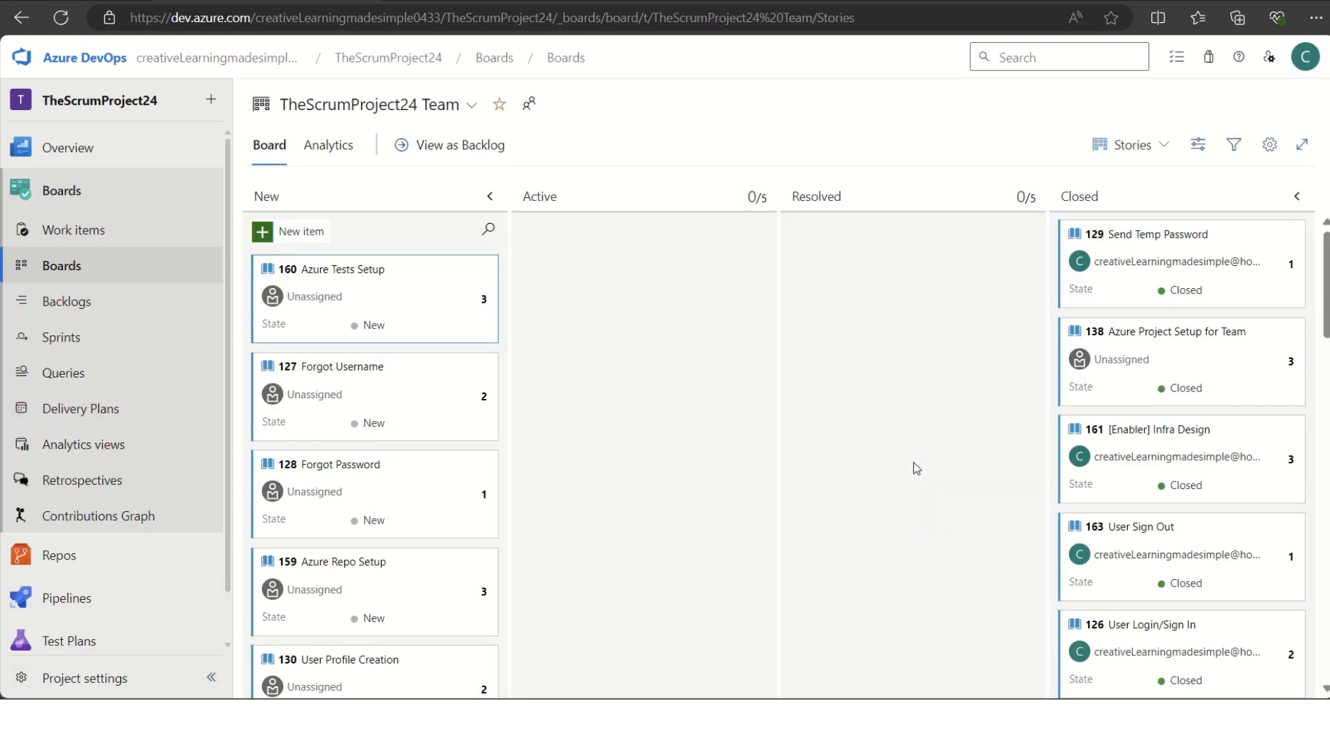
mouse_move(1164, 153)
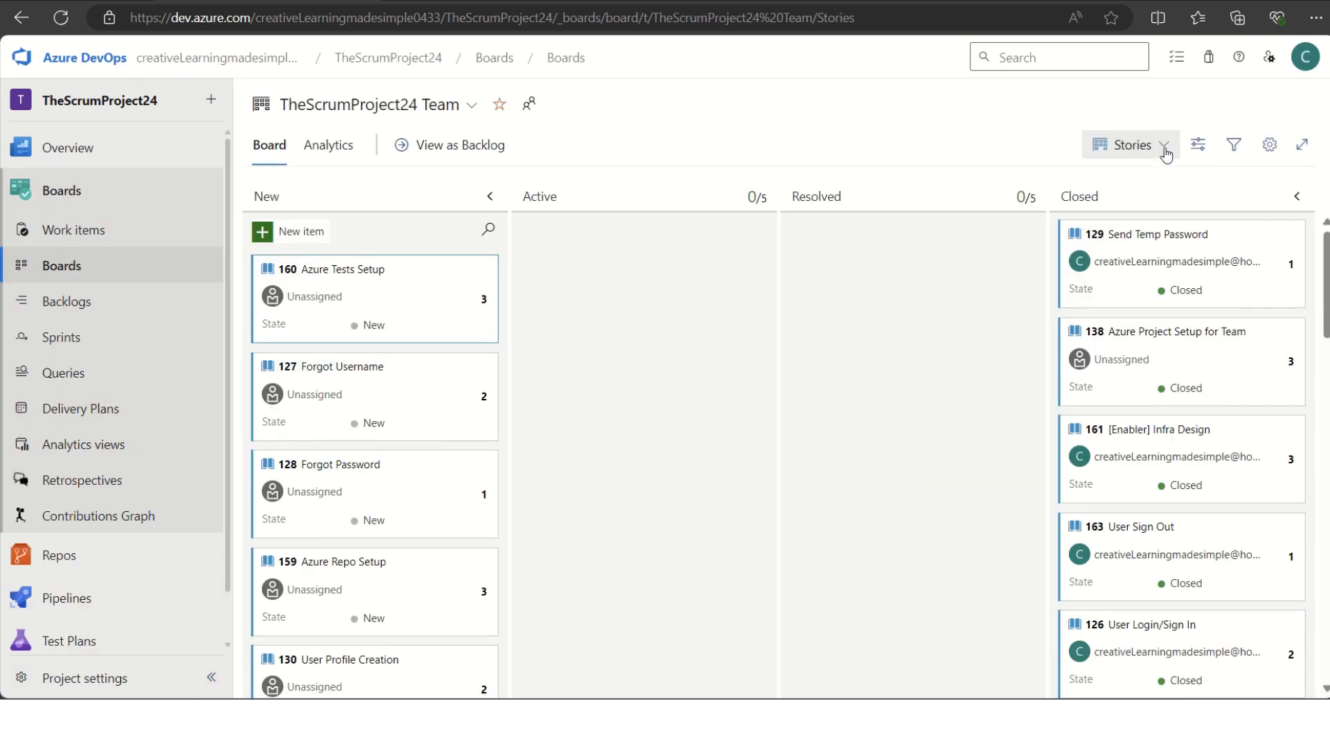
left_click(1163, 146)
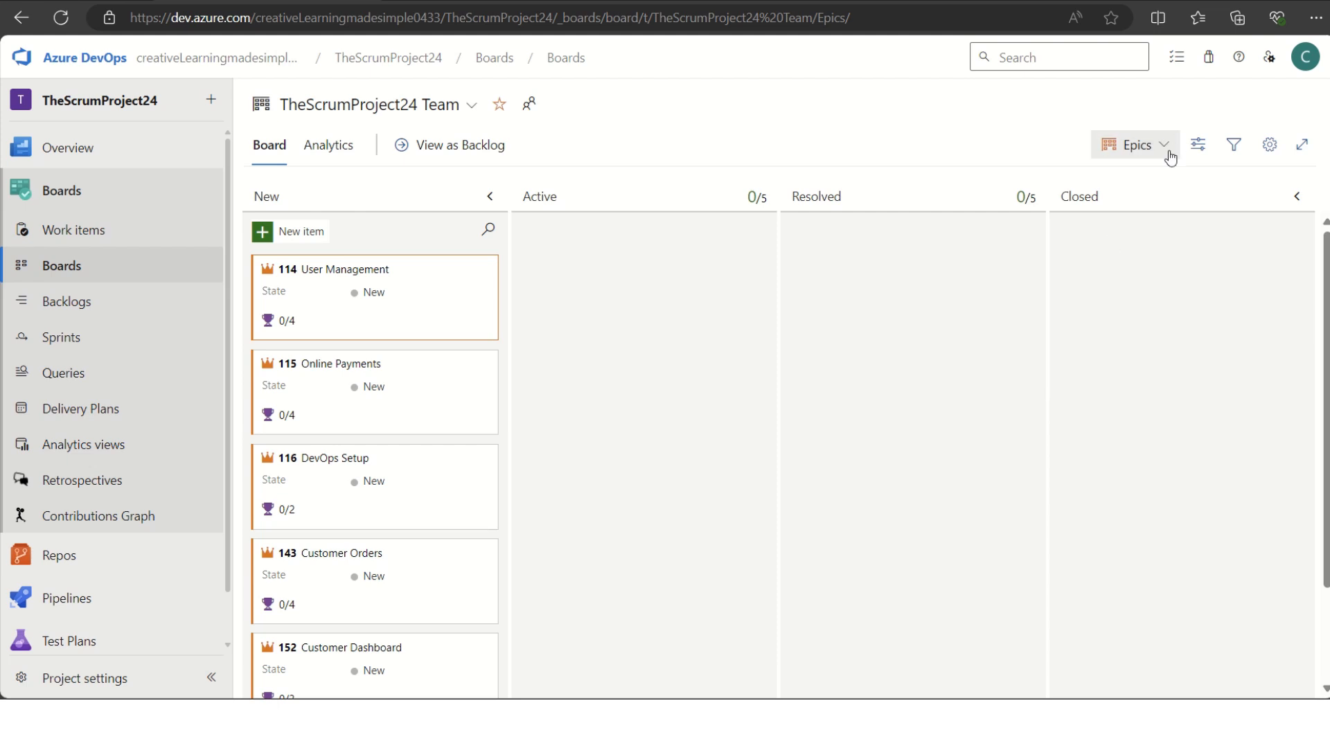
left_click(1135, 144)
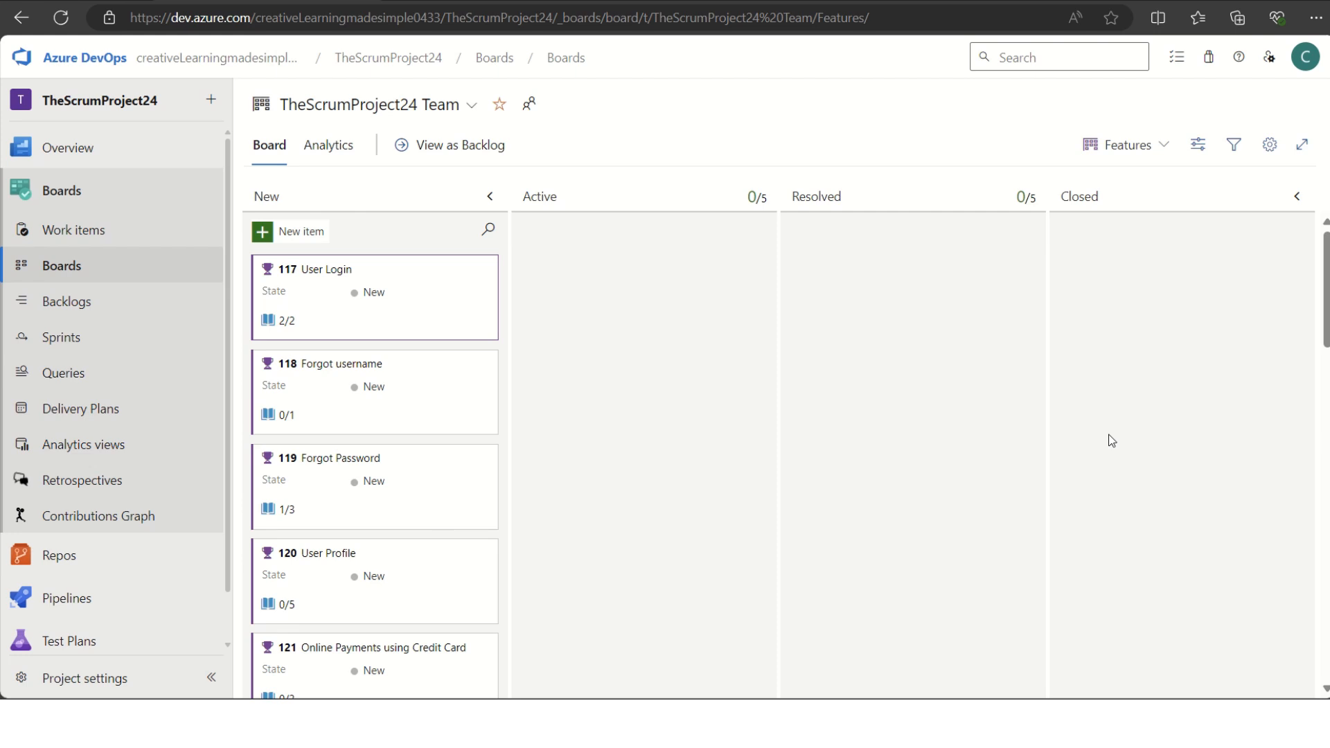
left_click(1126, 144)
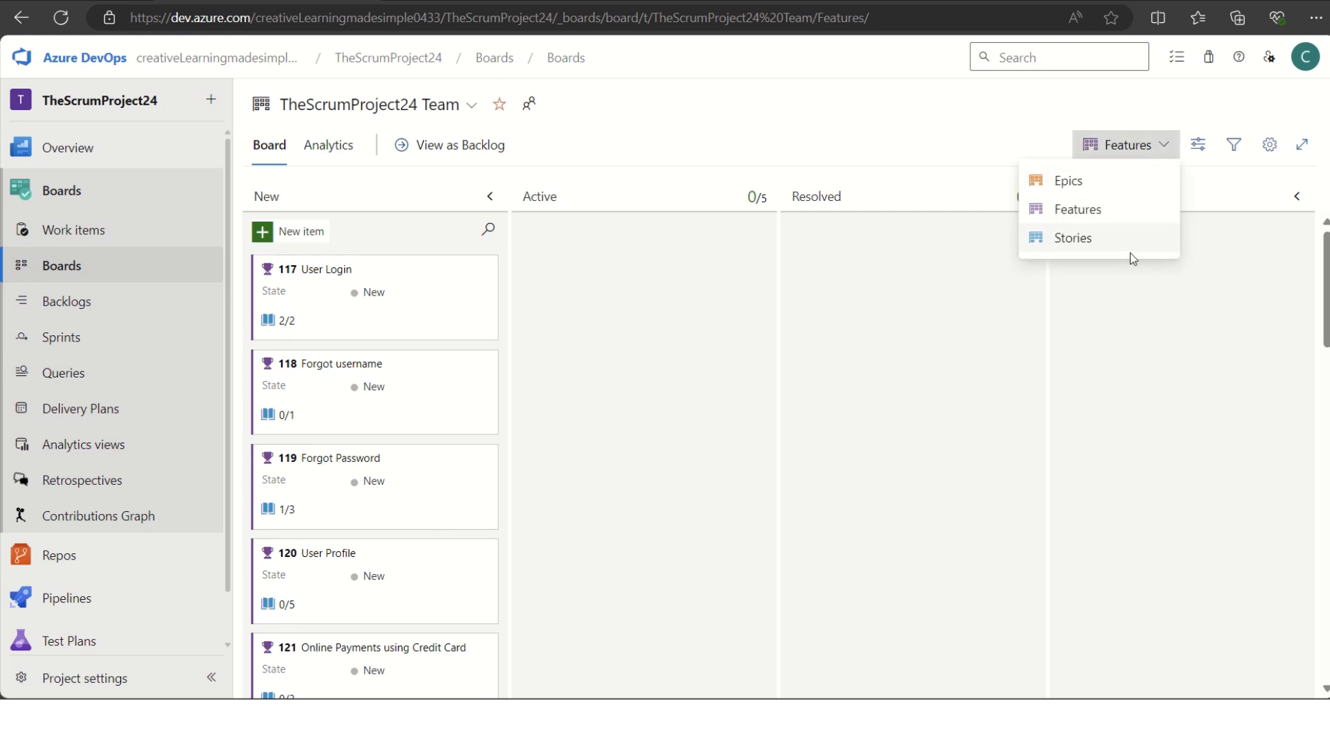
left_click(1073, 237)
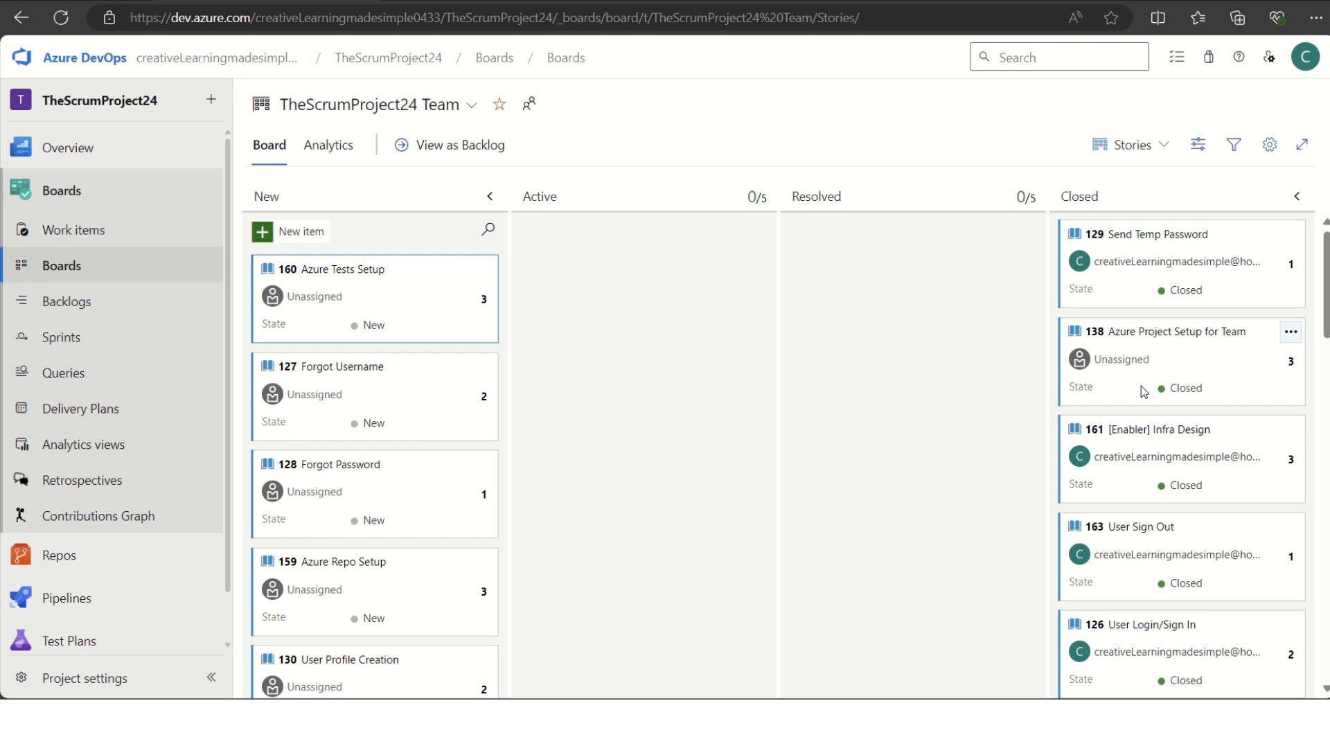
mouse_move(966, 324)
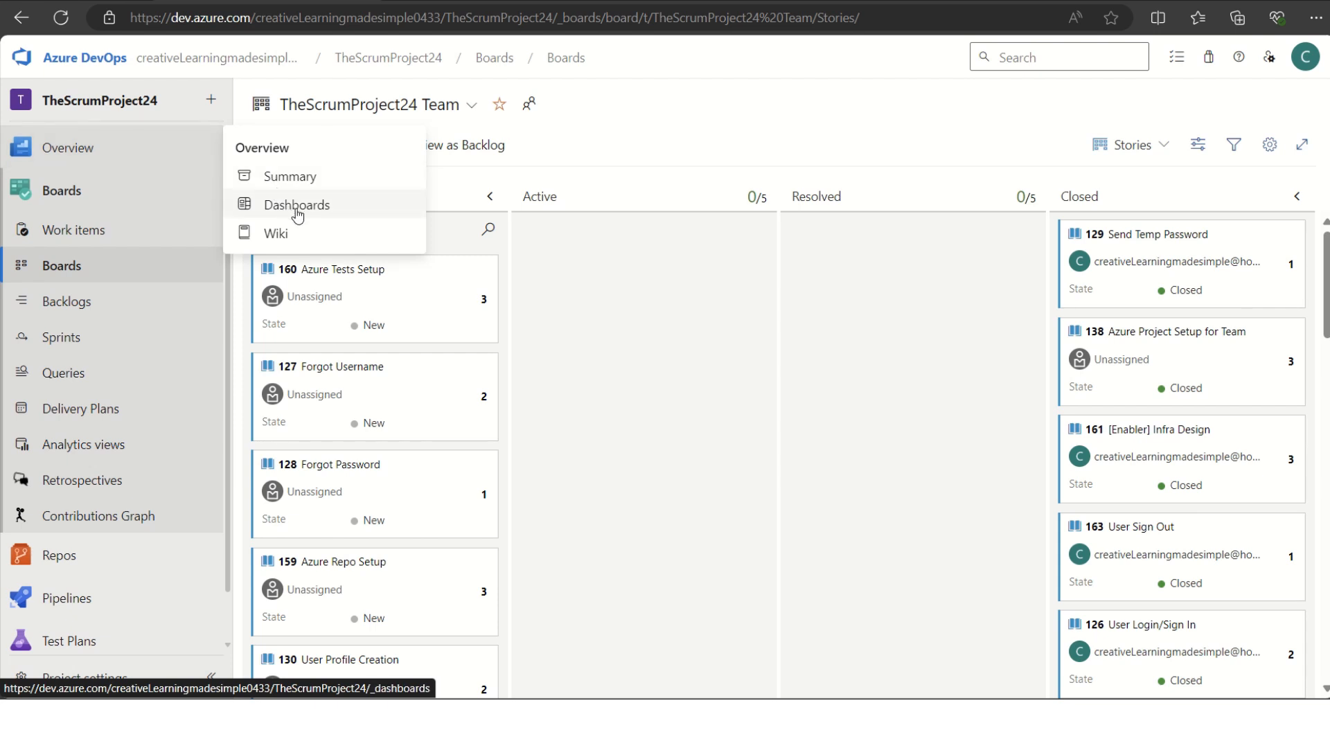
Step: Delete the Cycle Time and Lead Time widgets from the team's Overview dashboard
right_click(296, 205)
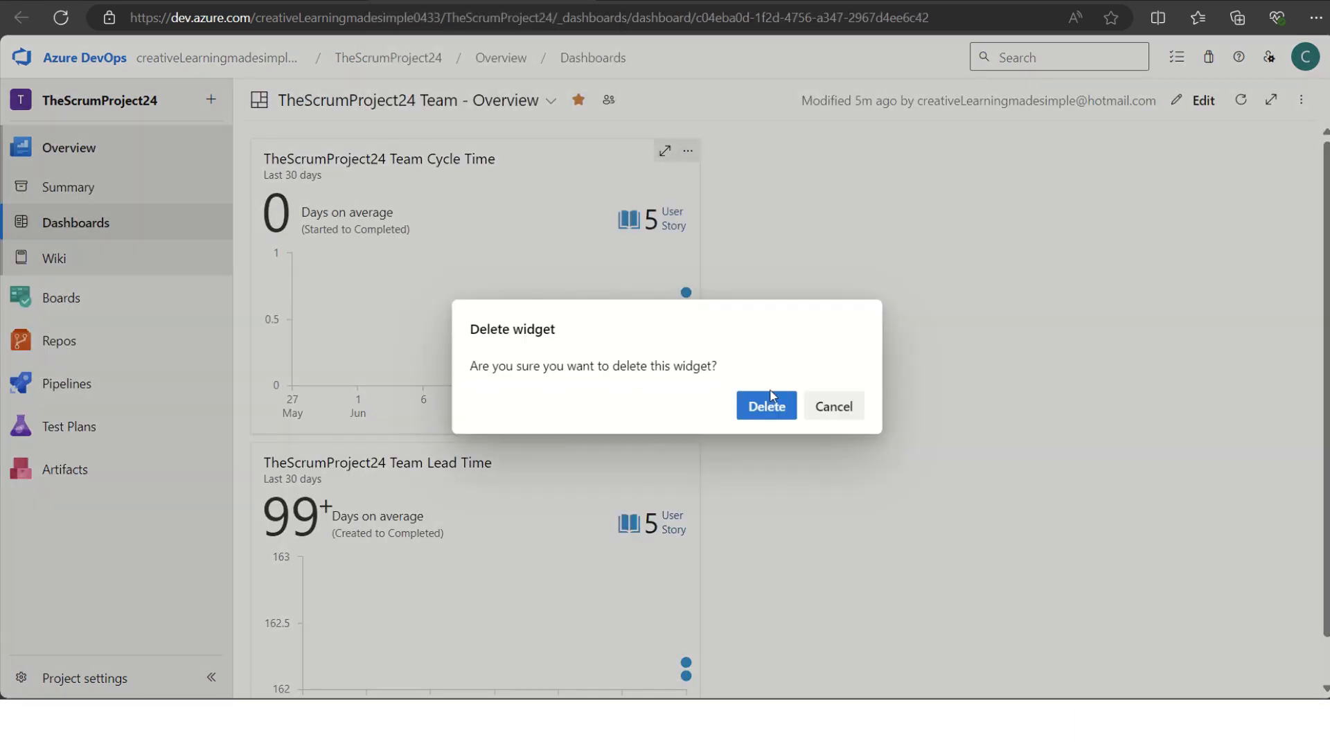
left_click(765, 406)
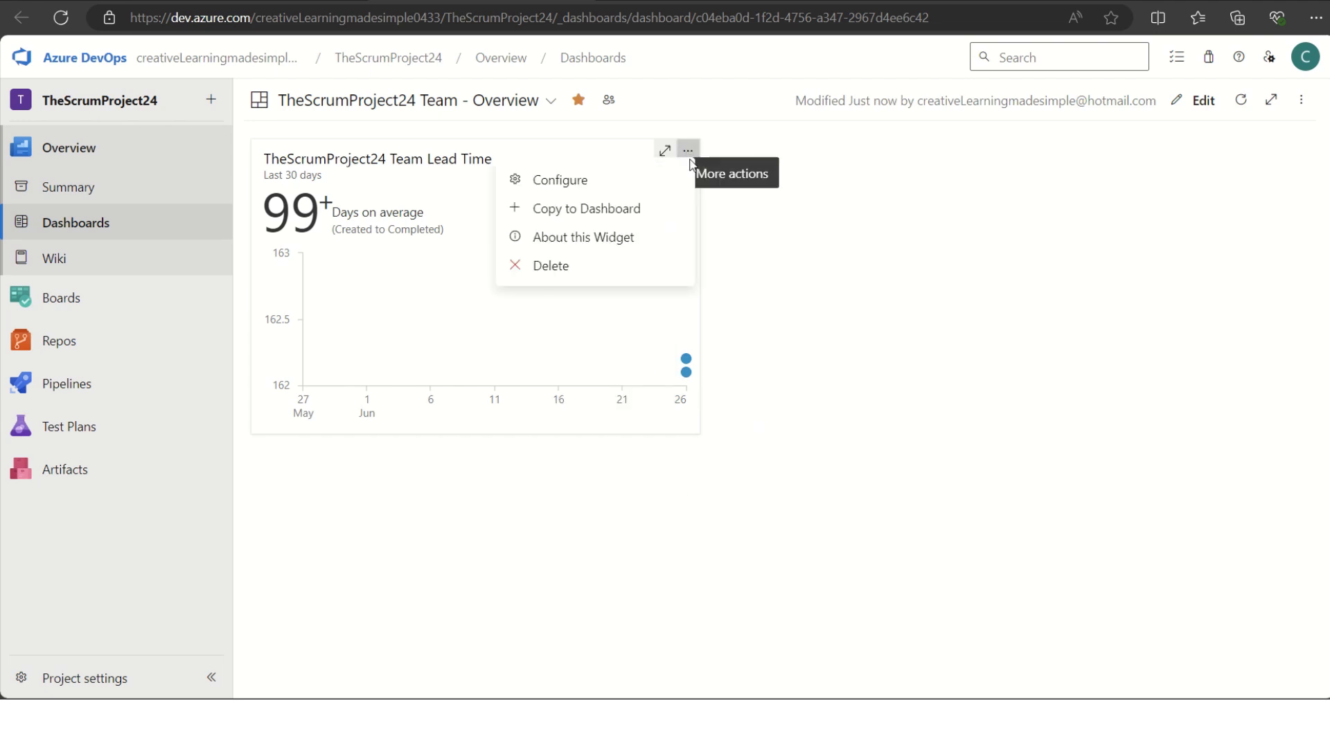
left_click(550, 265)
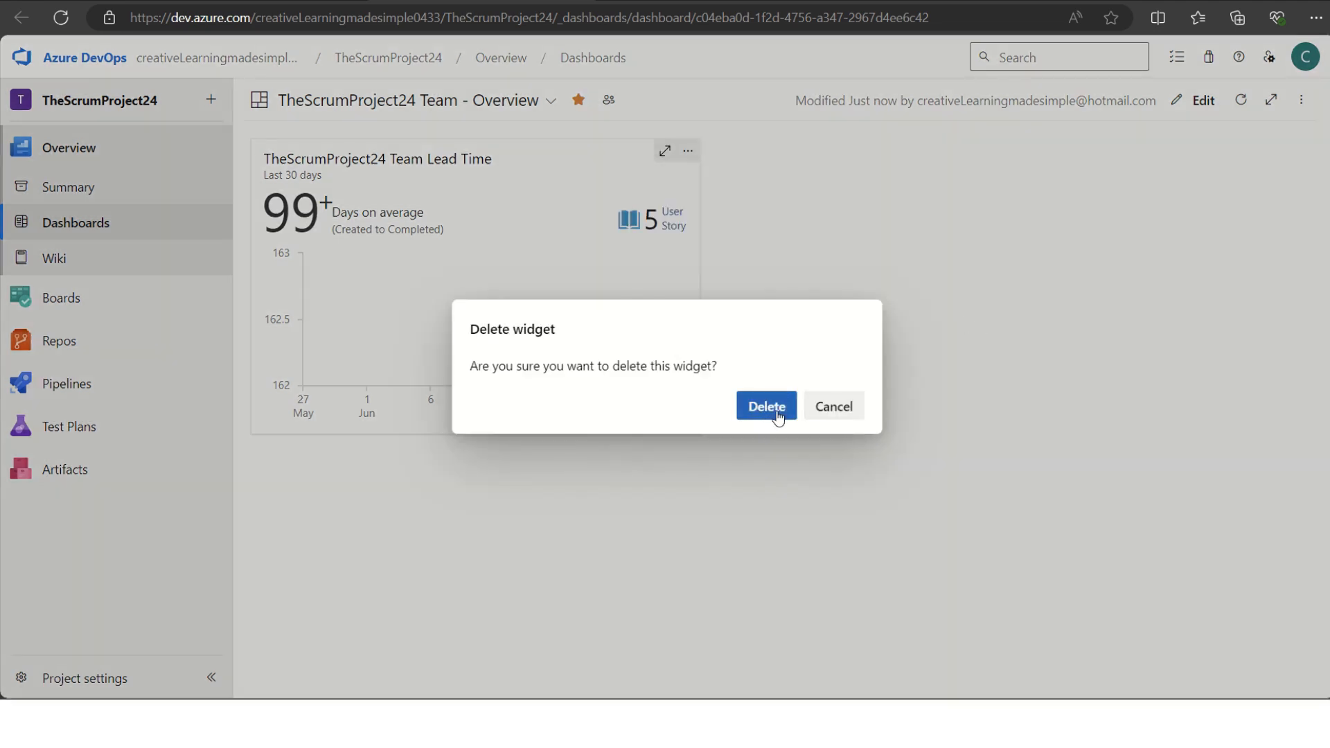
left_click(765, 406)
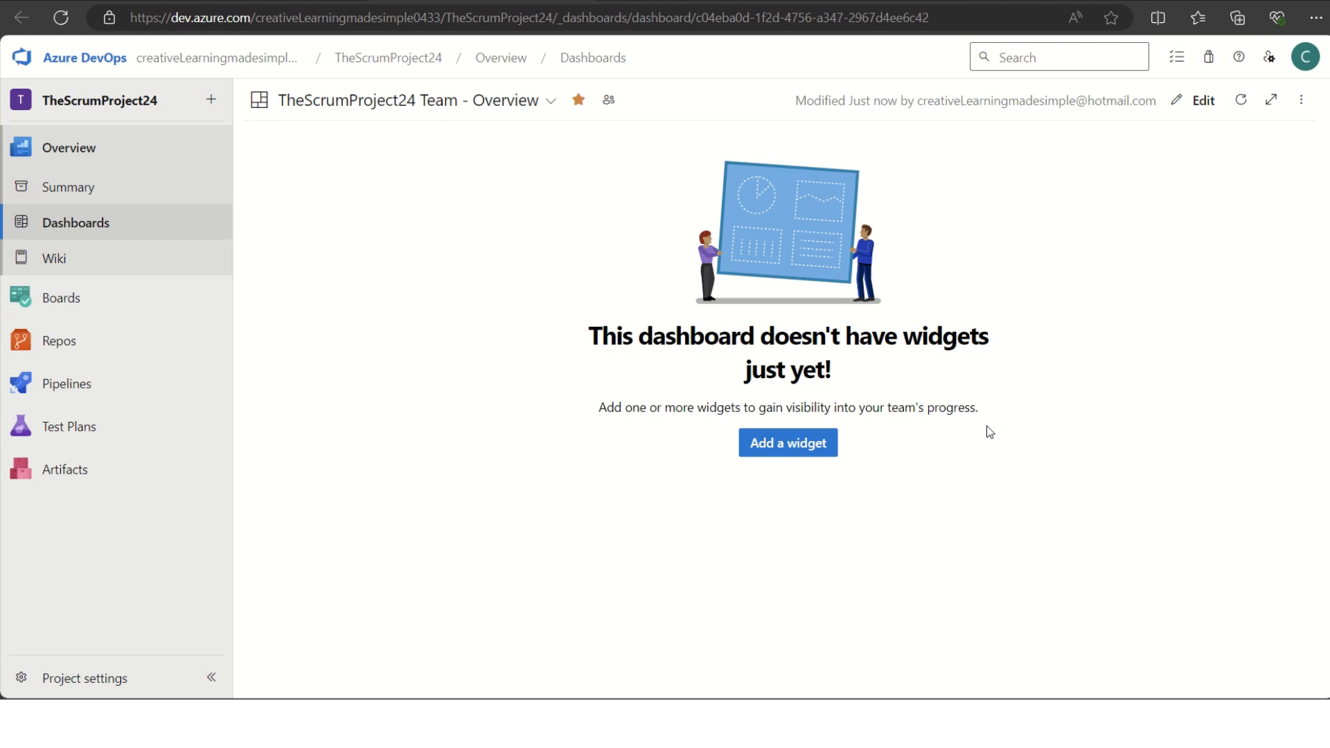
mouse_move(867, 516)
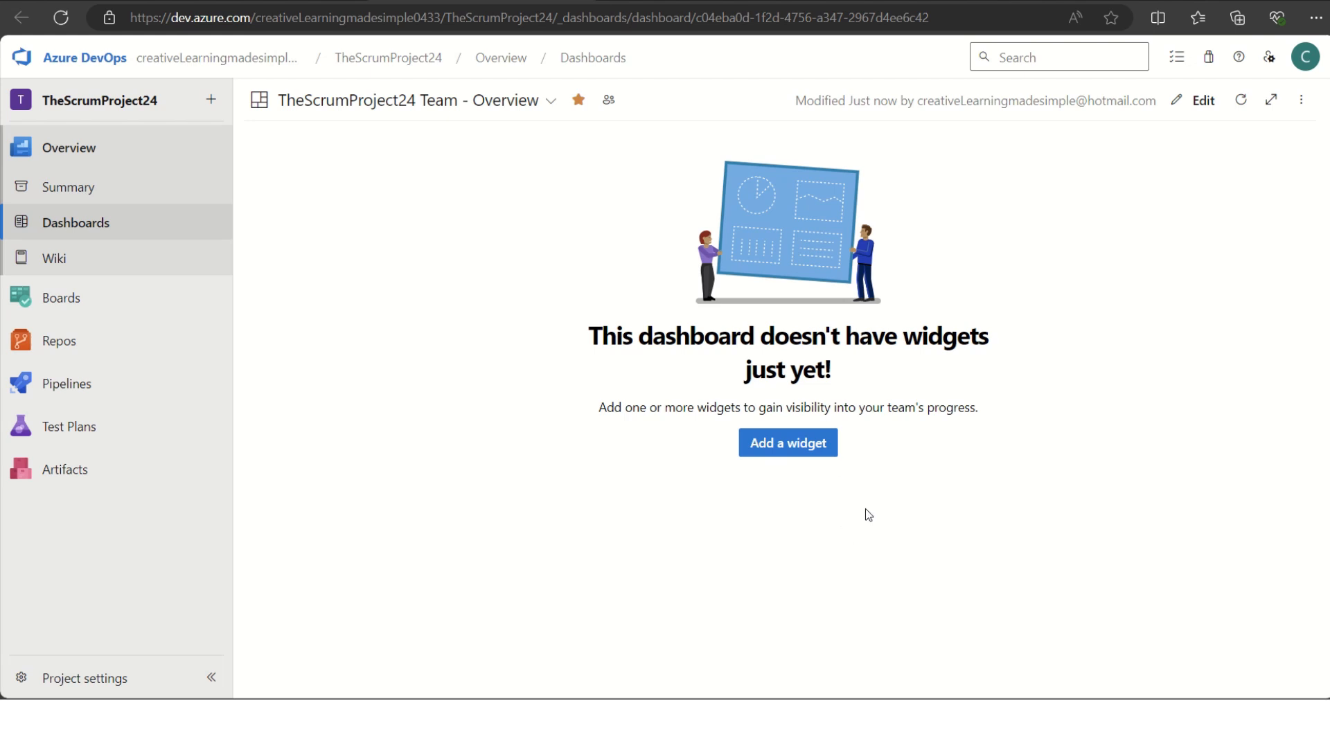
Step: Add a Lead Time widget to the empty dashboard from the widget catalogue
left_click(787, 443)
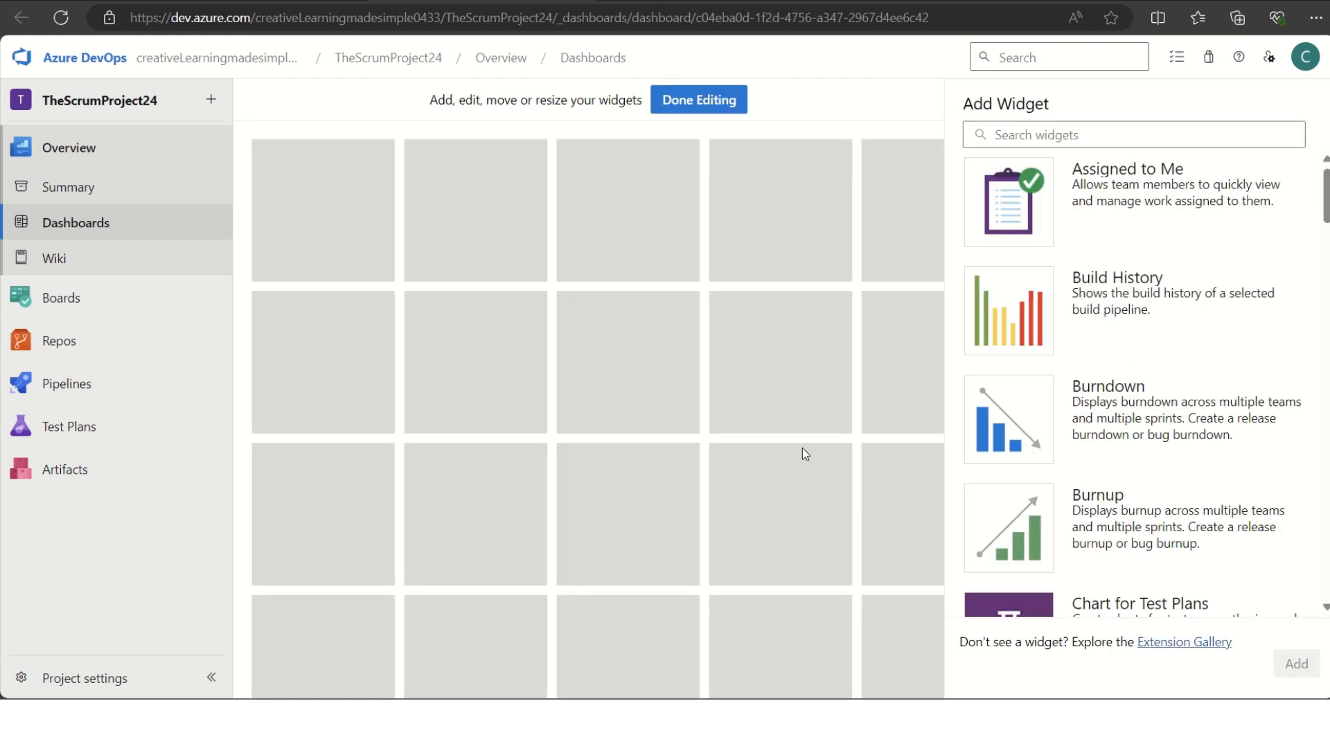
left_click(1132, 134)
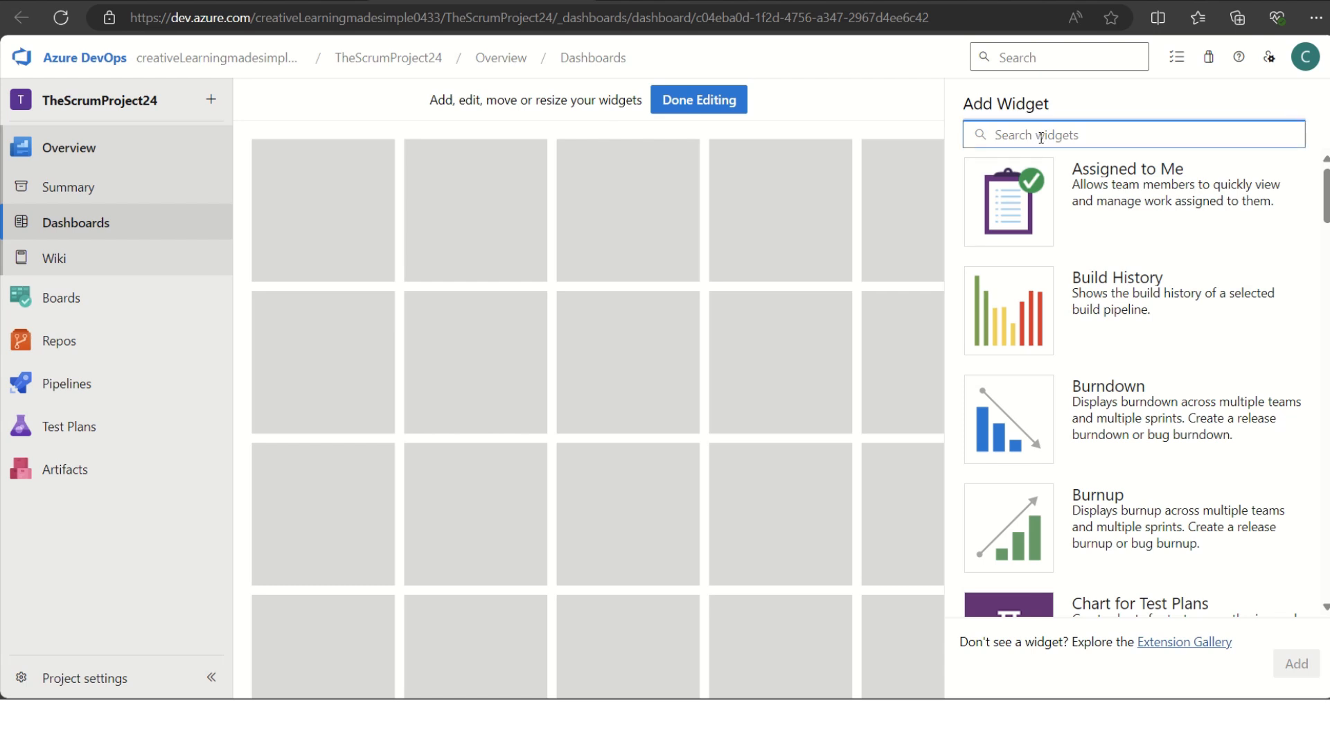
type("lead time")
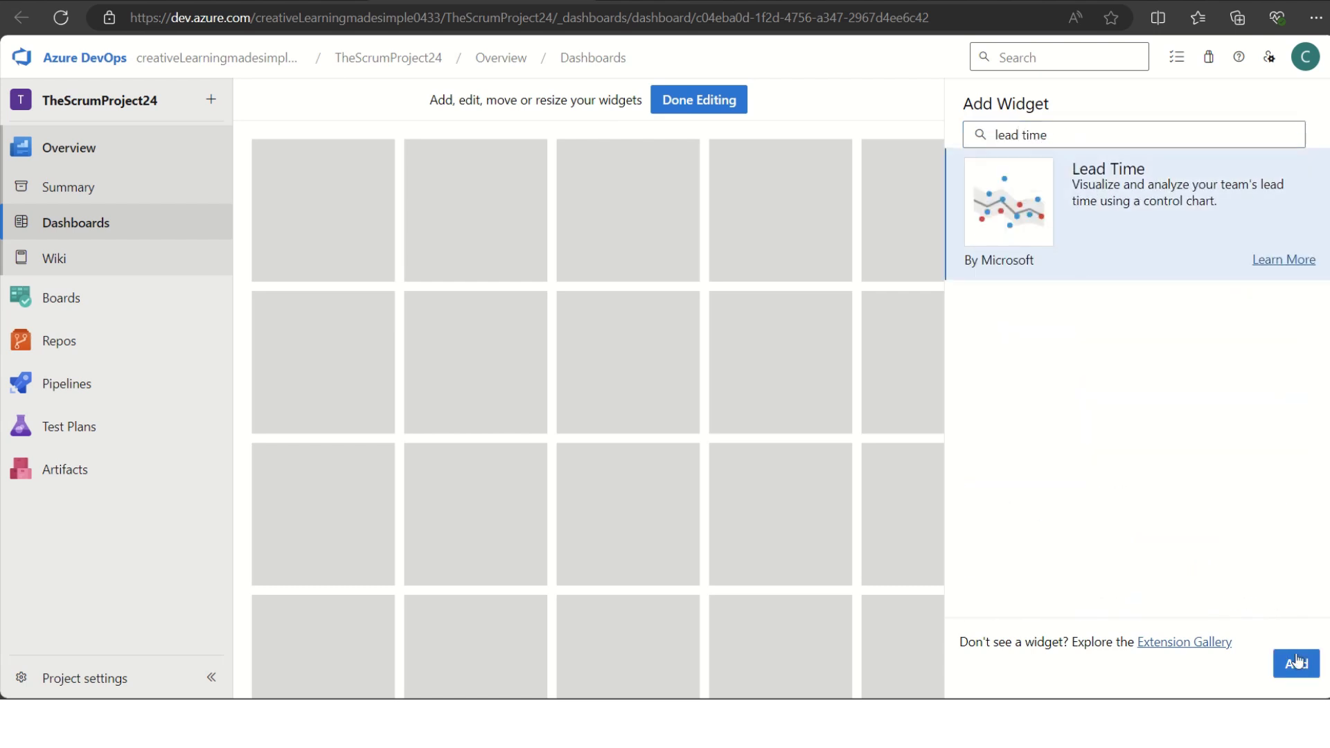
left_click(1295, 664)
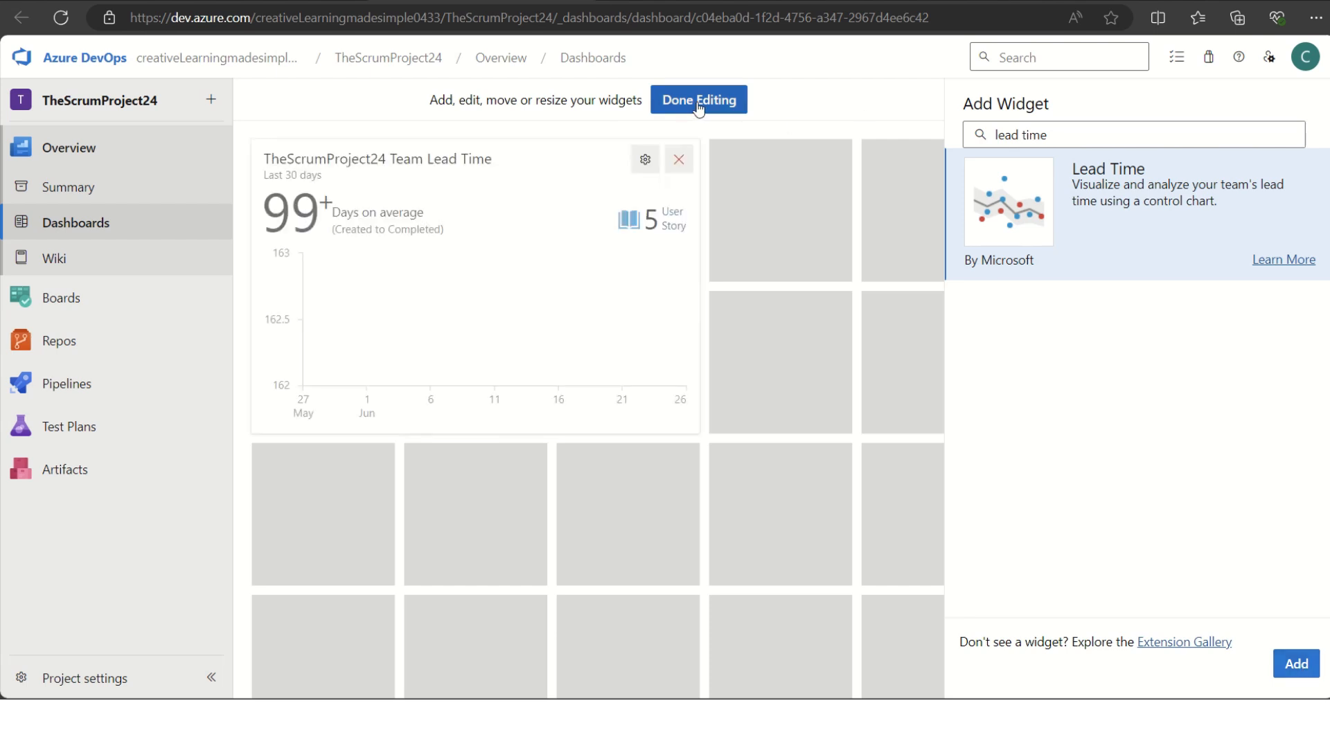
Step: Add a Cycle Time widget beside Lead Time and finish editing the dashboard
left_click(1133, 134)
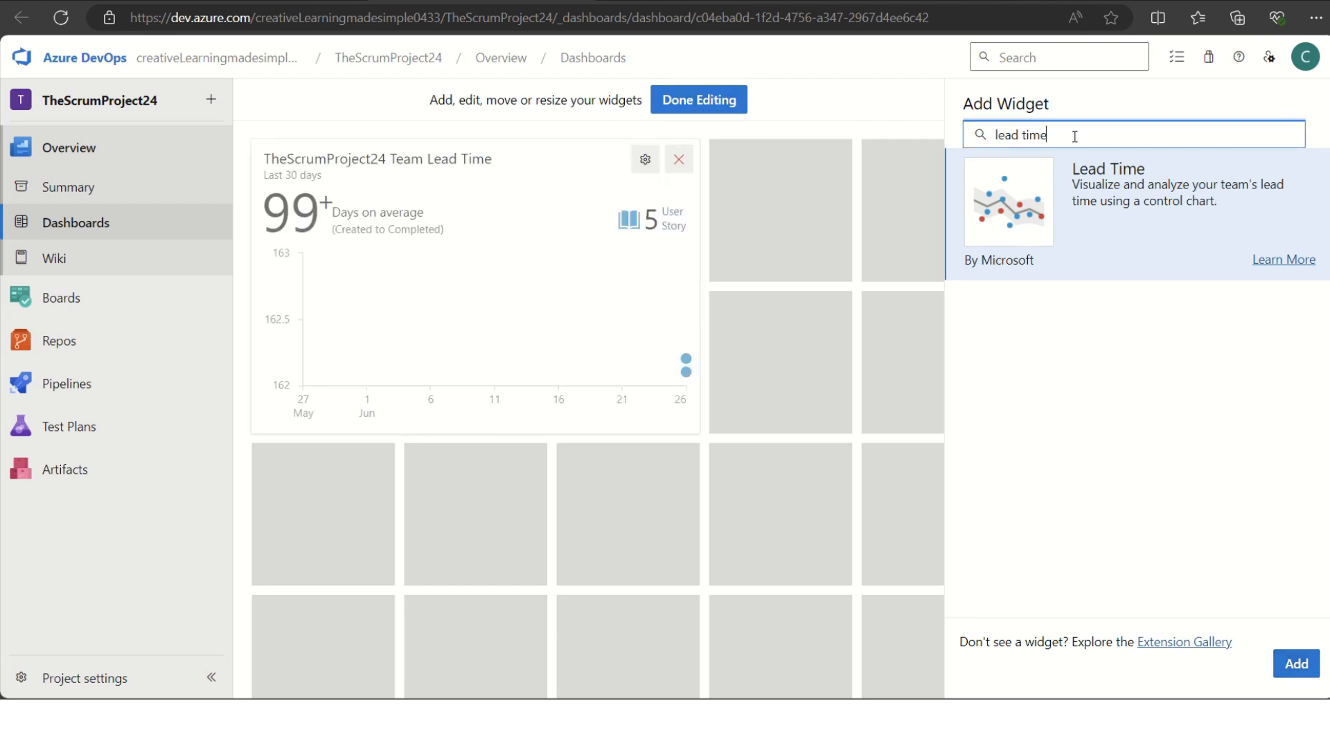
type("cycle")
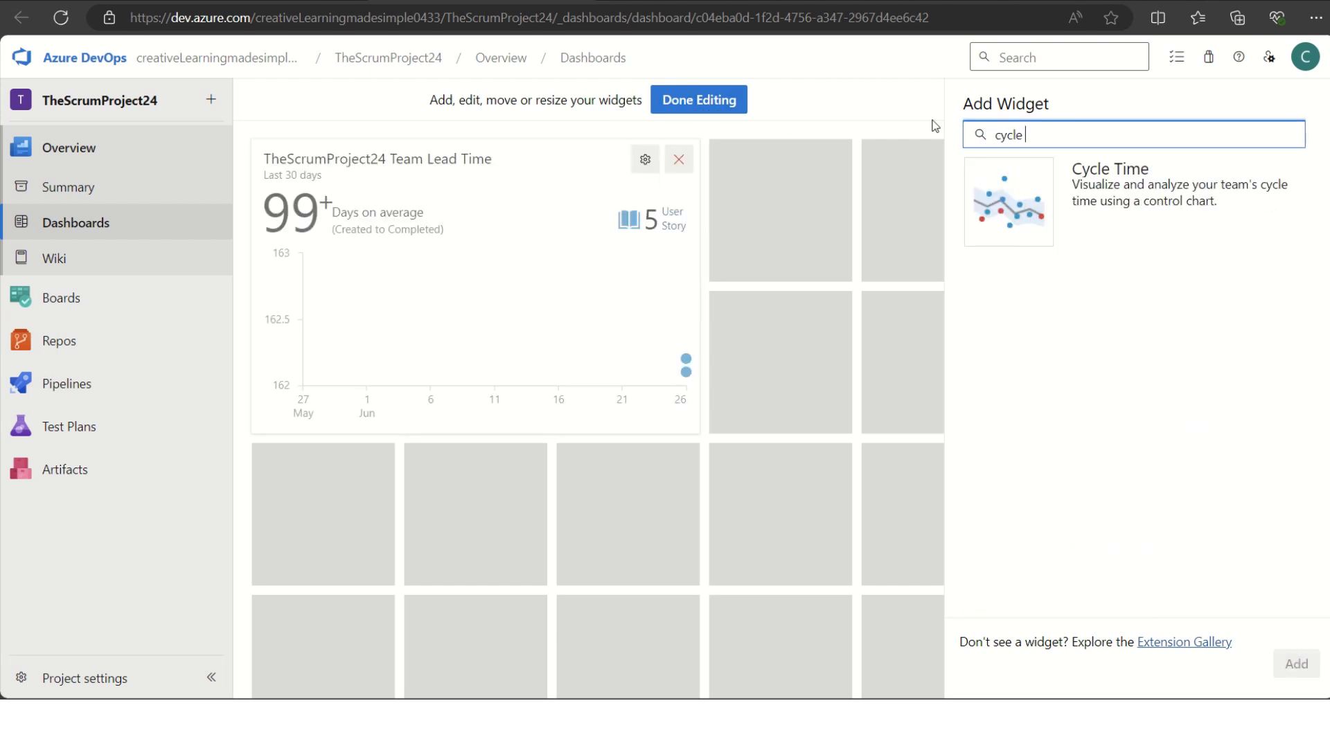
left_click(1008, 201)
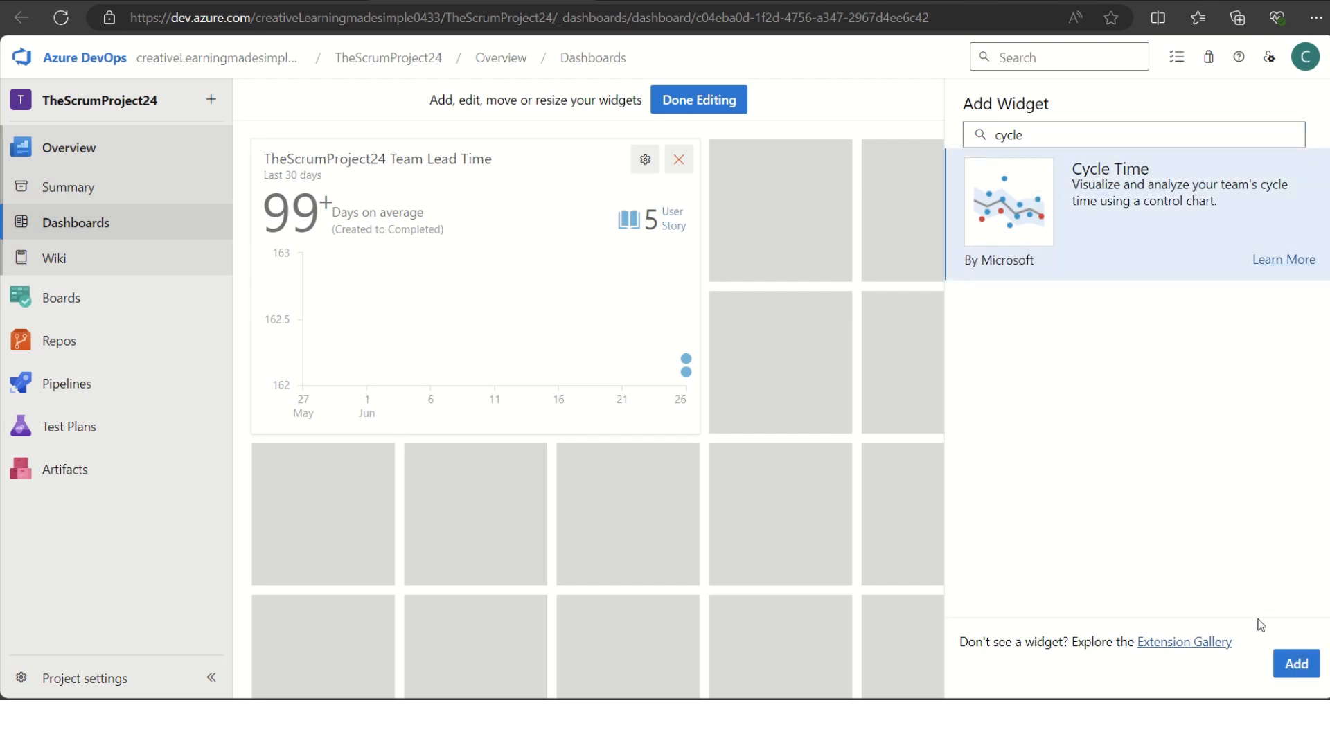
left_click(1294, 664)
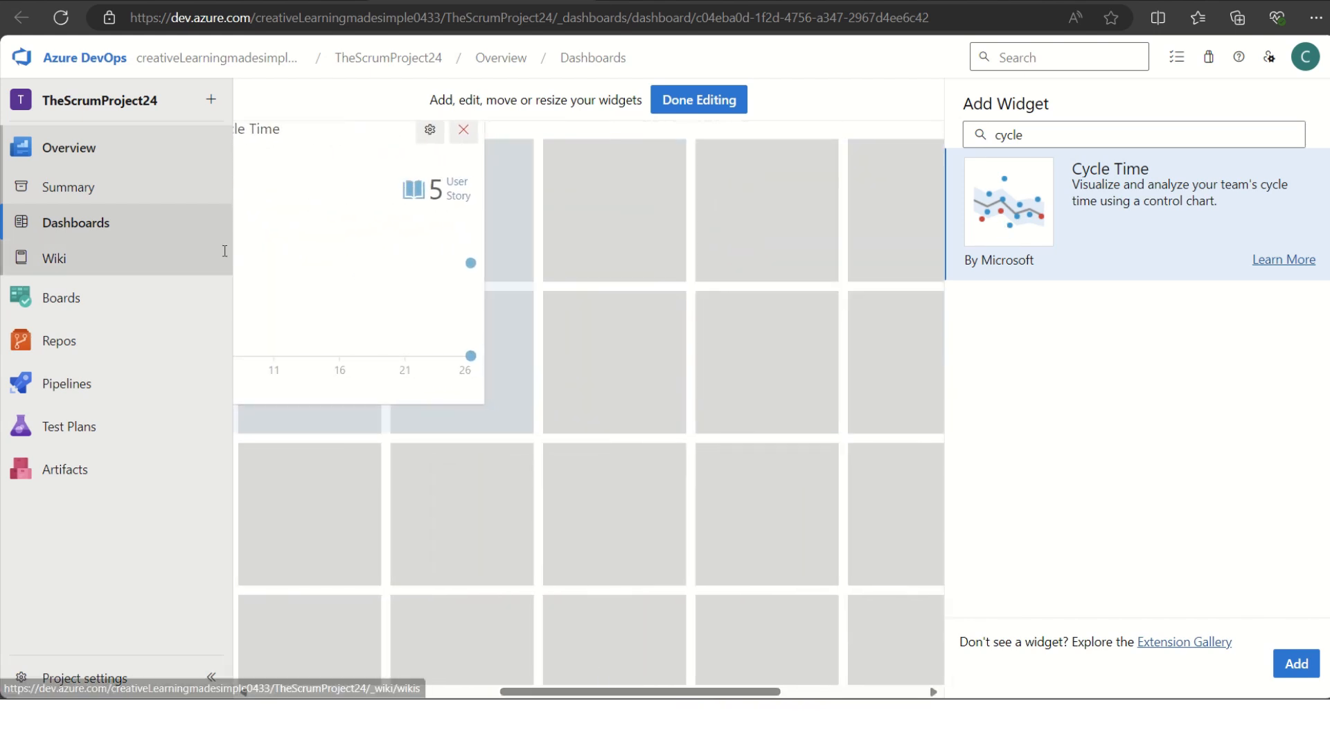
scroll("right", 3)
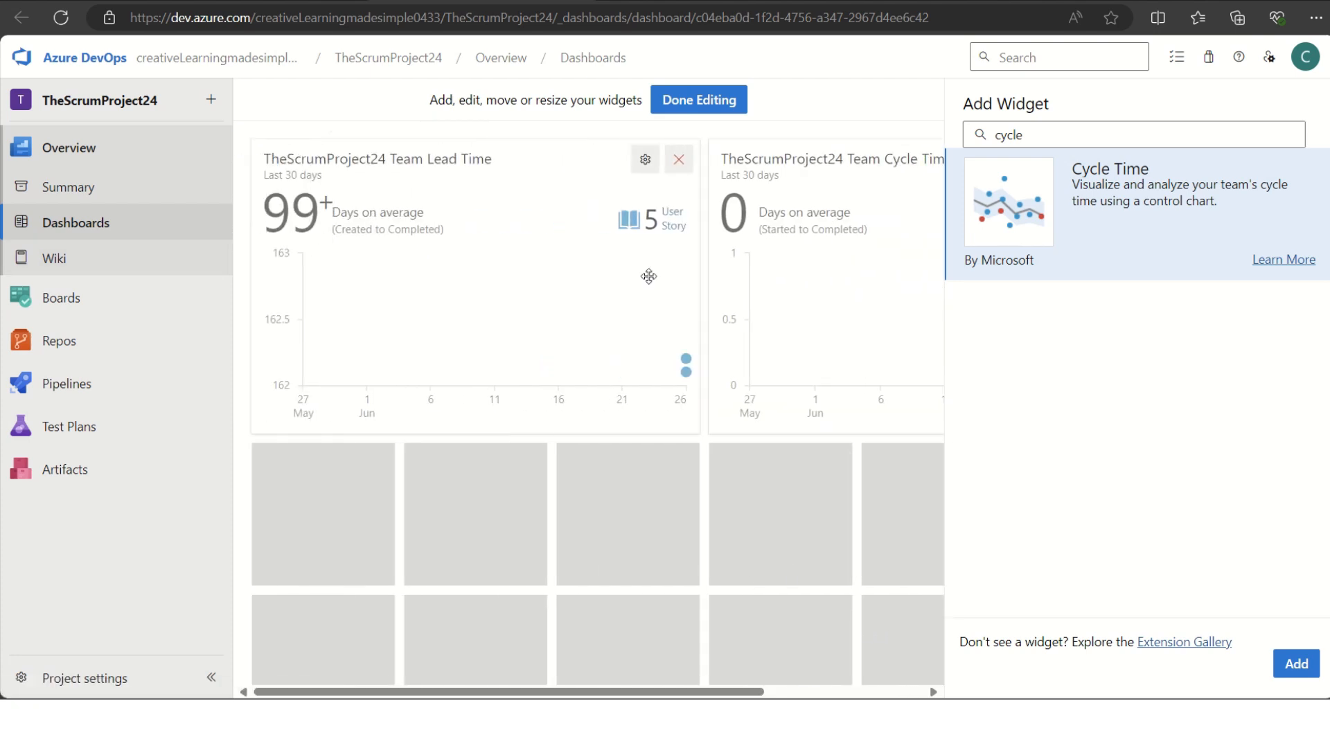
mouse_move(715, 41)
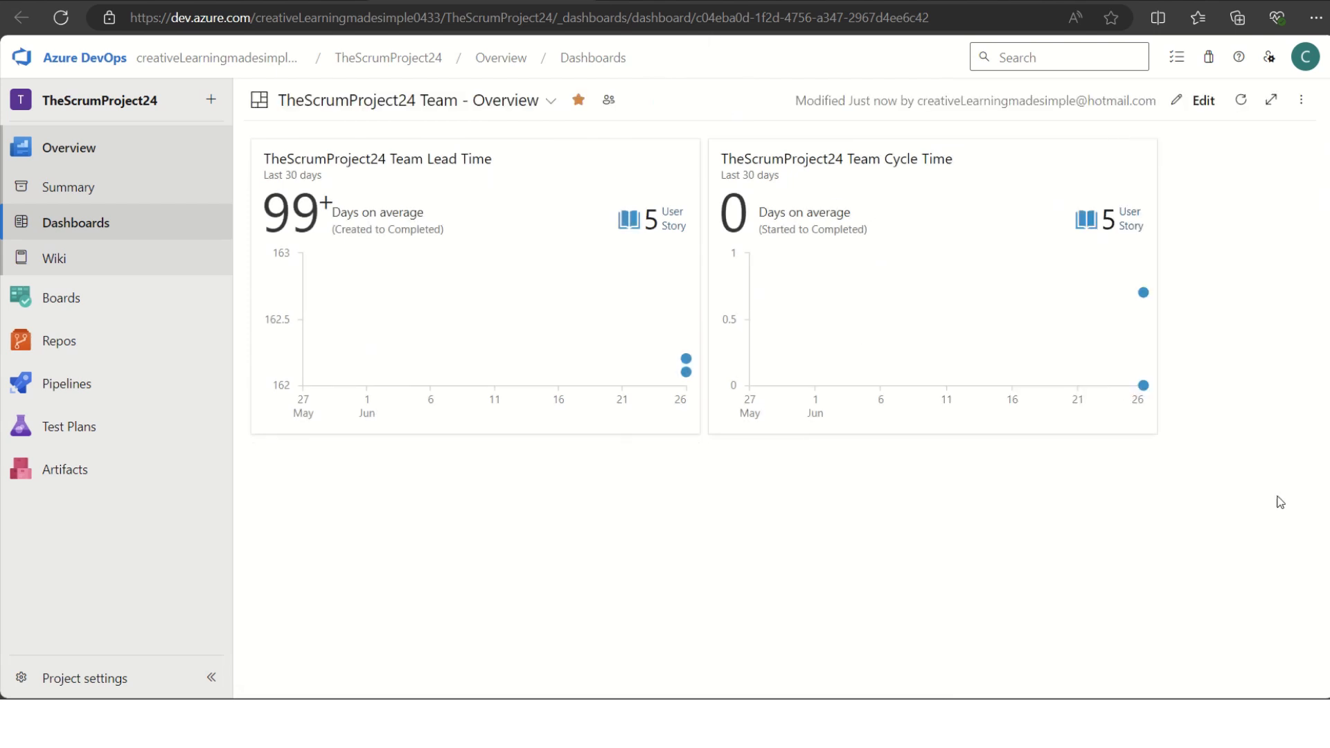
mouse_move(996, 521)
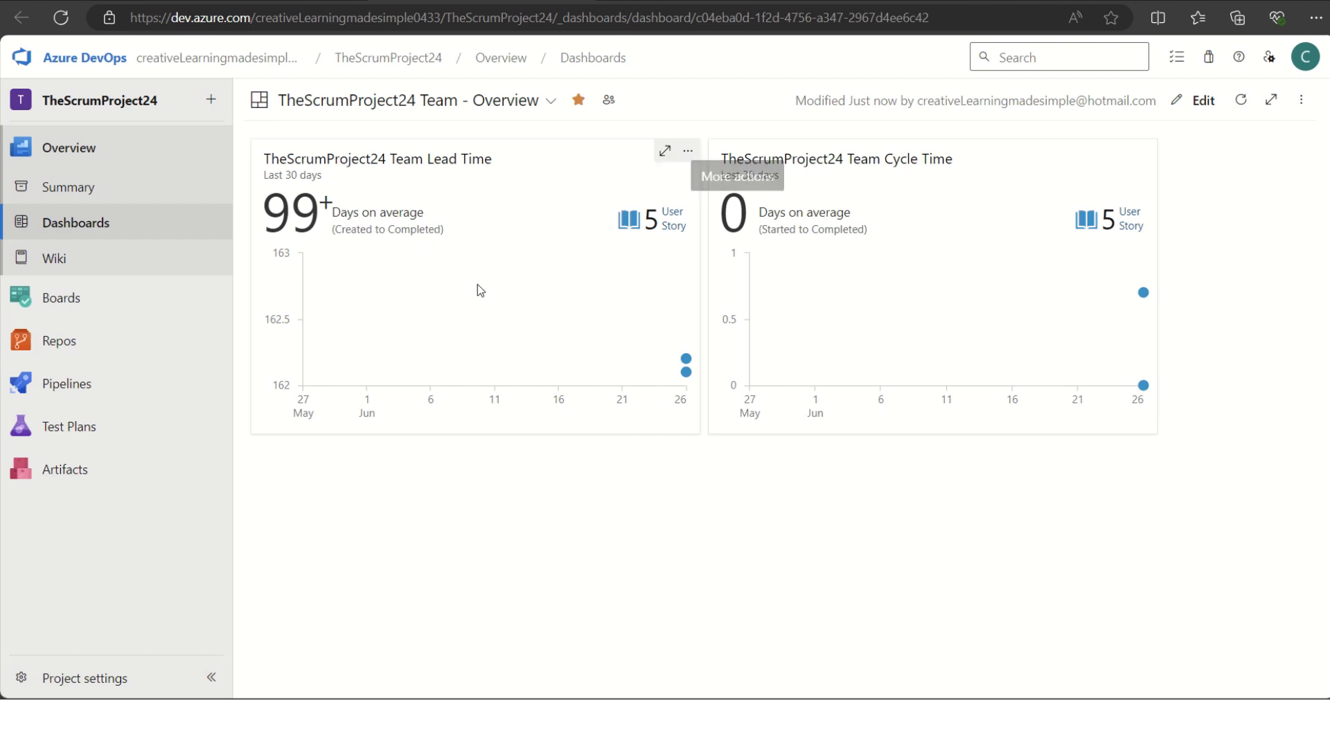
mouse_move(427, 250)
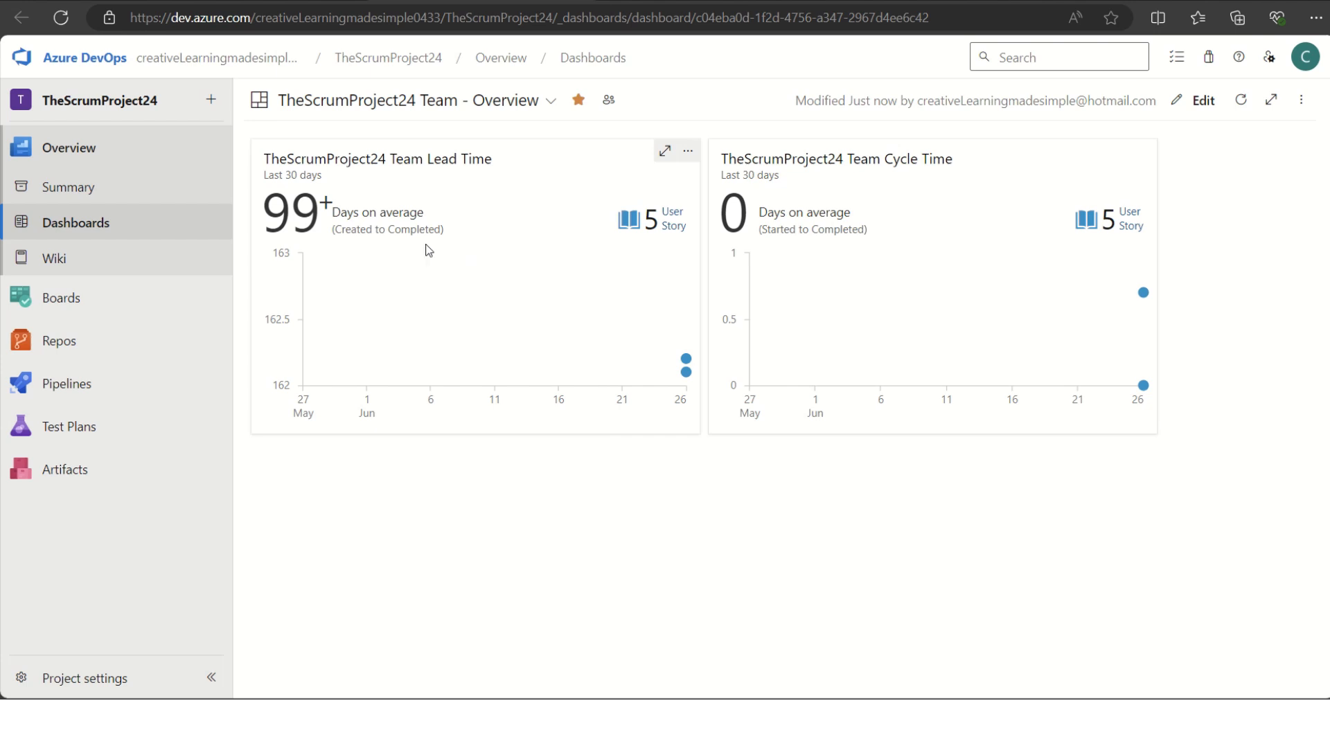
mouse_move(361, 247)
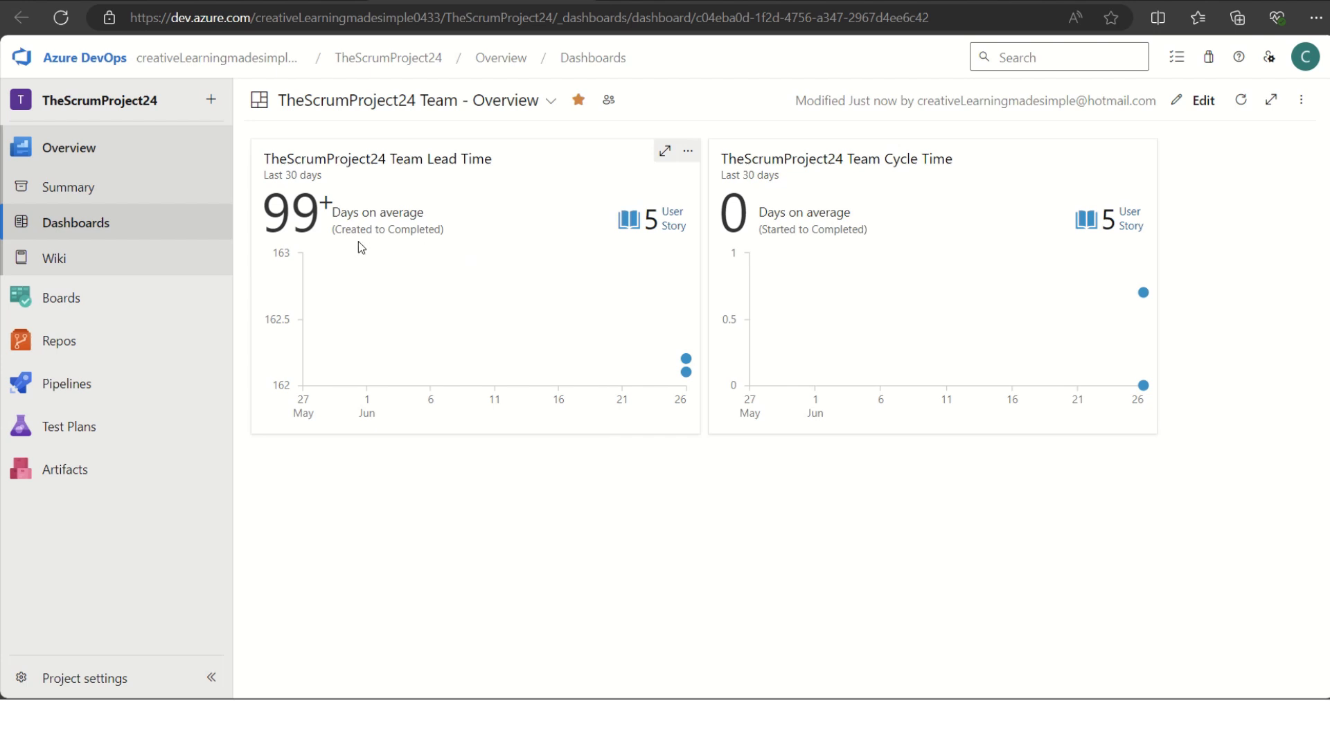
mouse_move(922, 259)
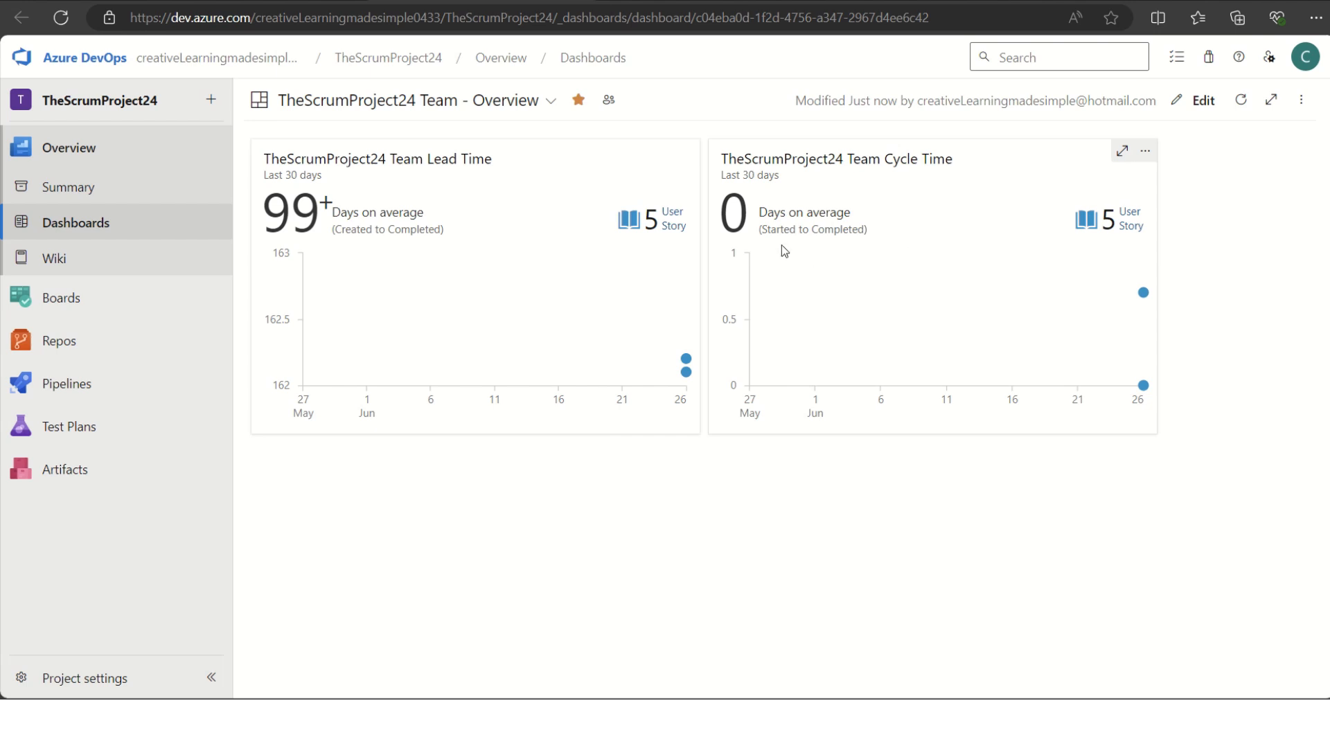
mouse_move(853, 247)
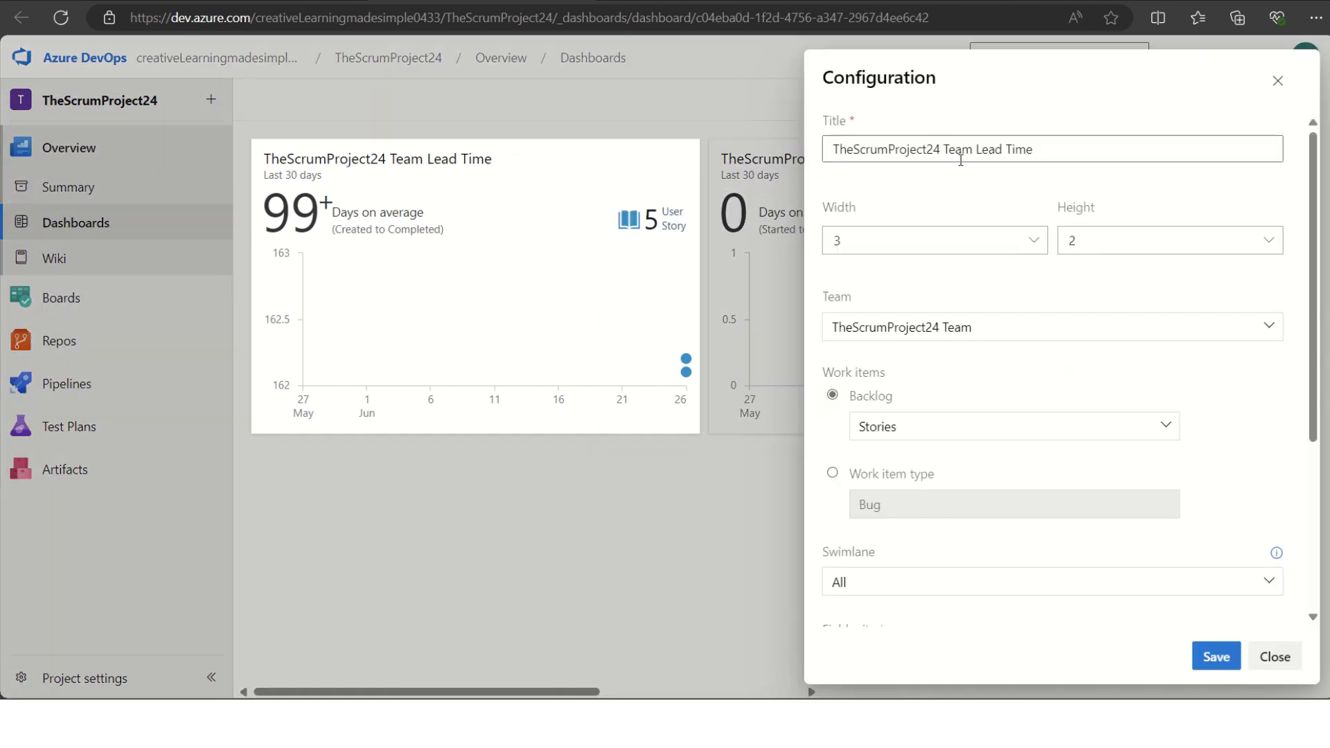
Step: Retitle the Lead Time widget to 'Tesm - Lead Time', keeping height 2, and save it
double_click(898, 148)
type("Tesm -")
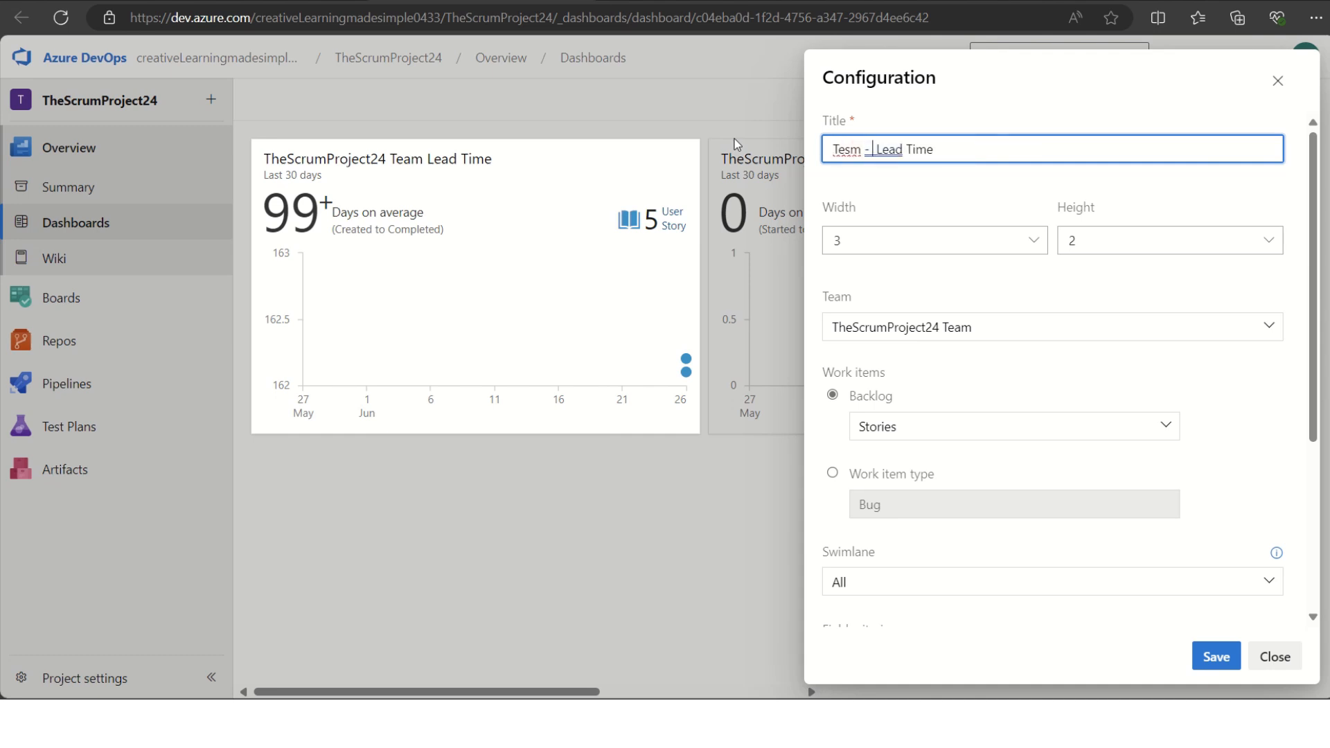
mouse_move(1022, 282)
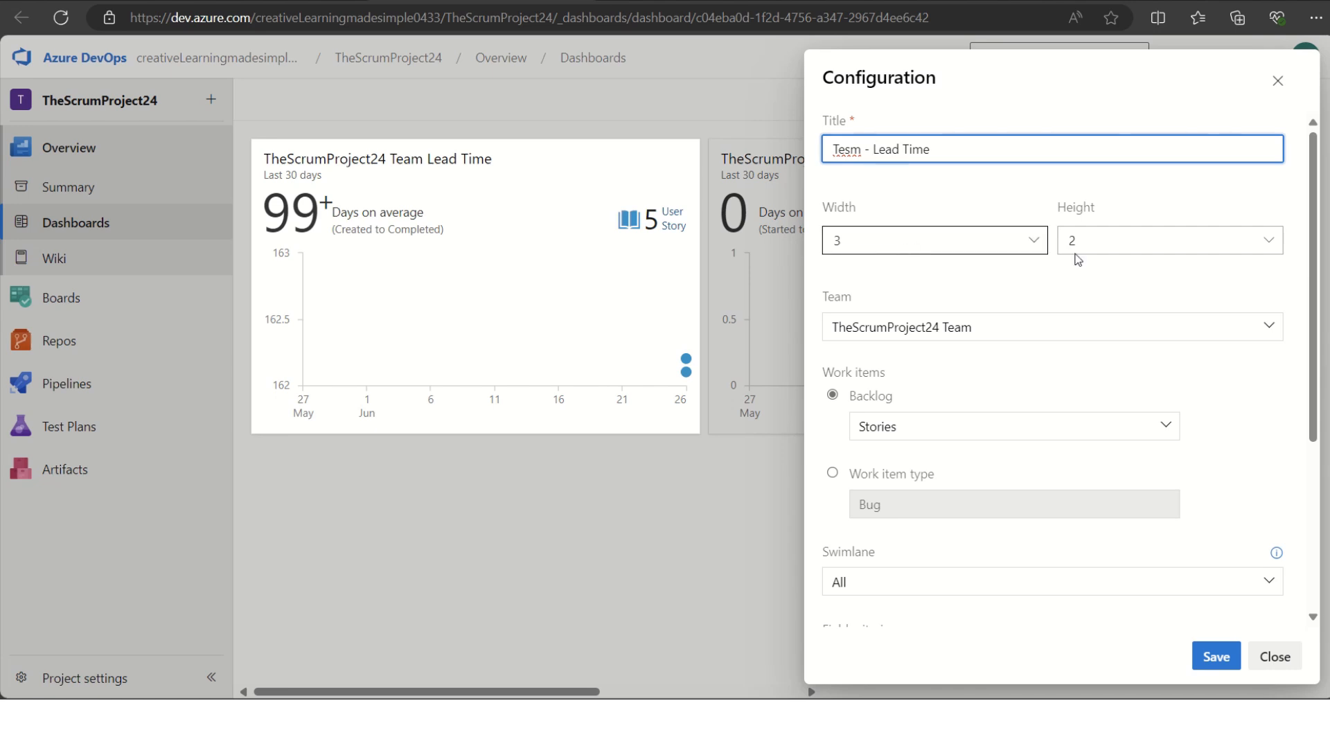
left_click(1167, 240)
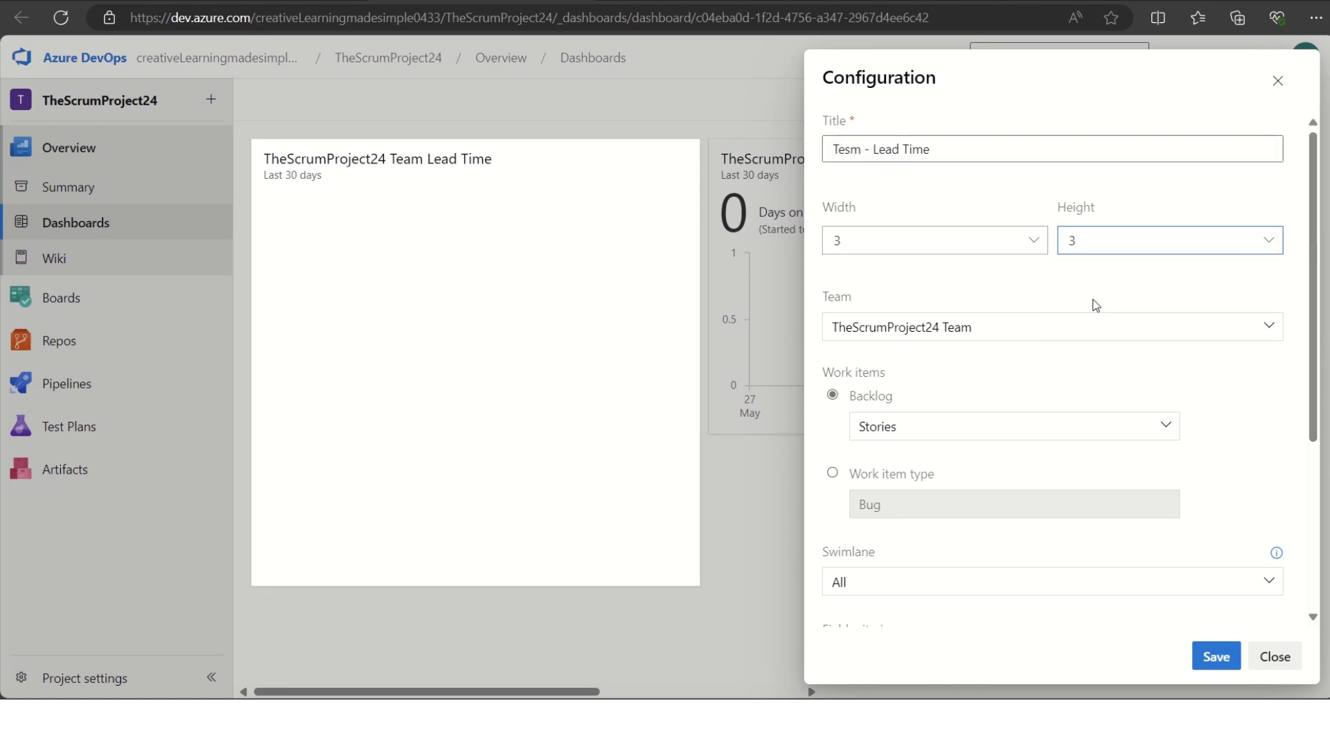
left_click(1167, 240)
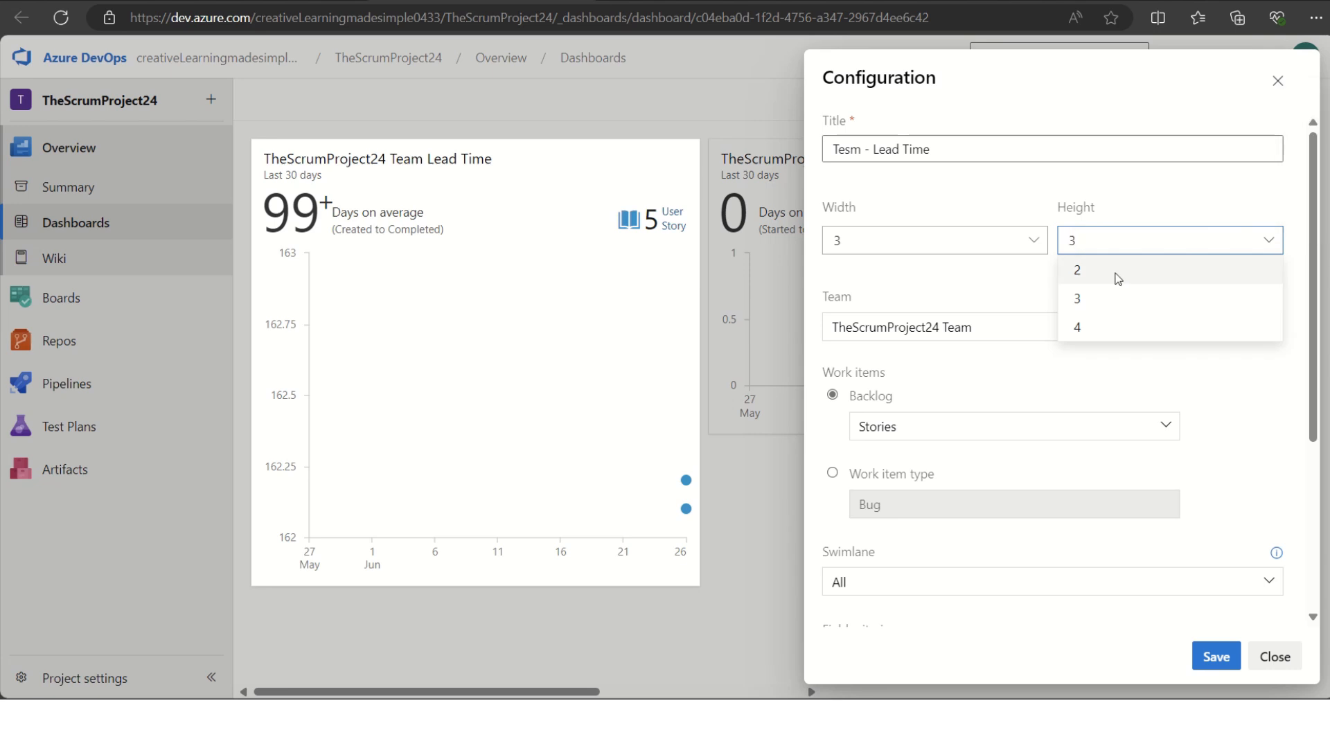
left_click(1078, 270)
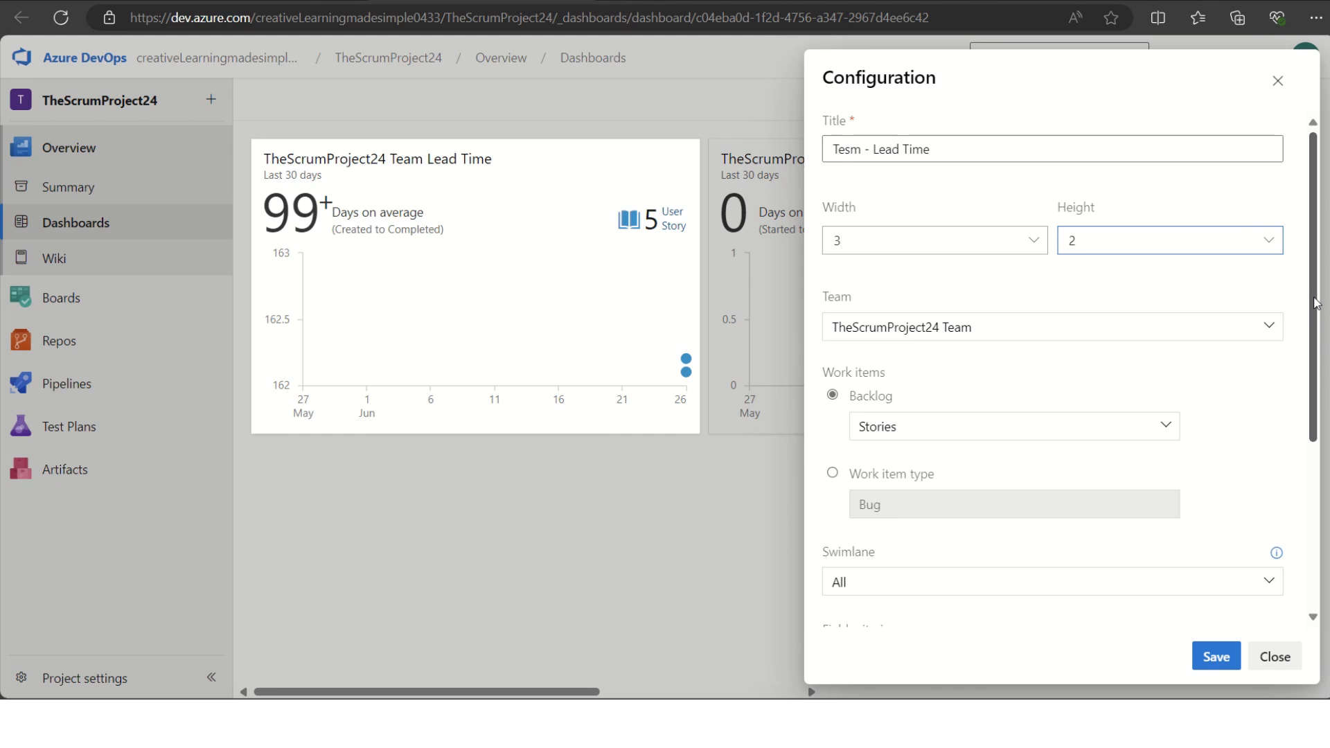
mouse_move(923, 456)
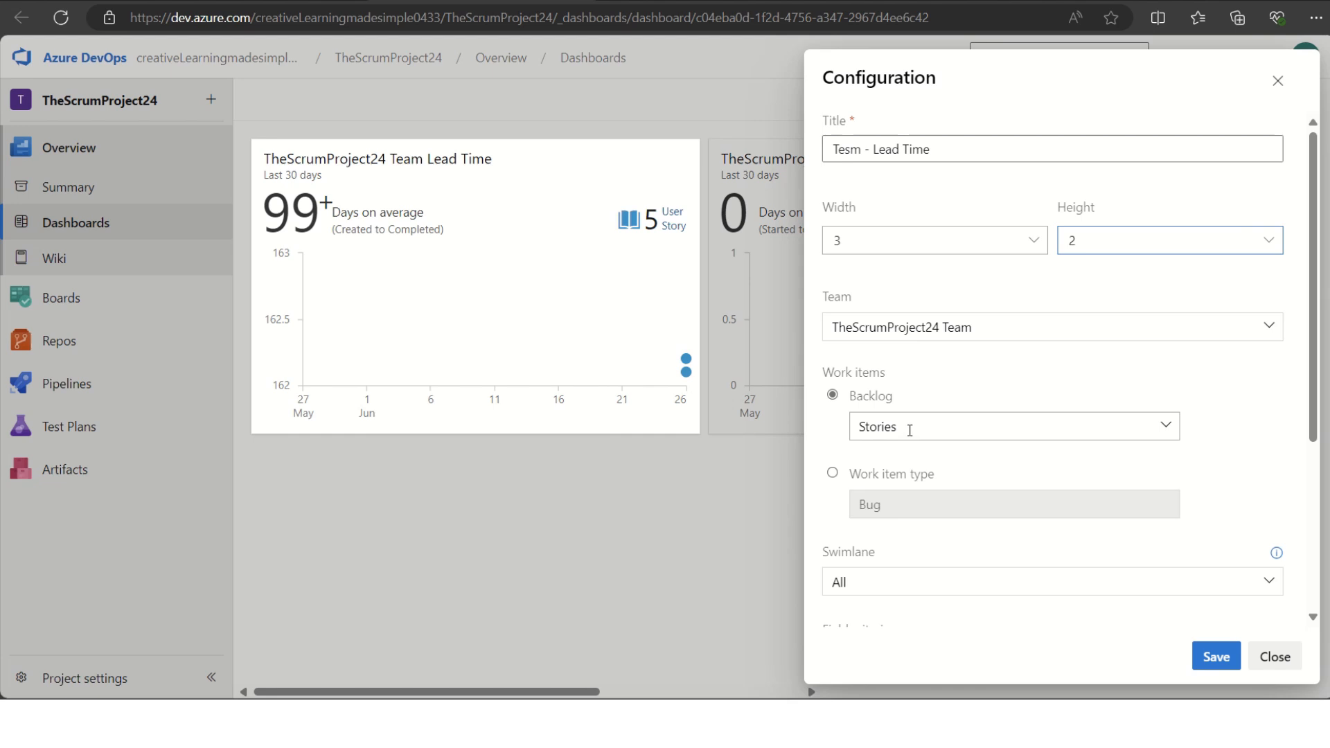
scroll("down", 3)
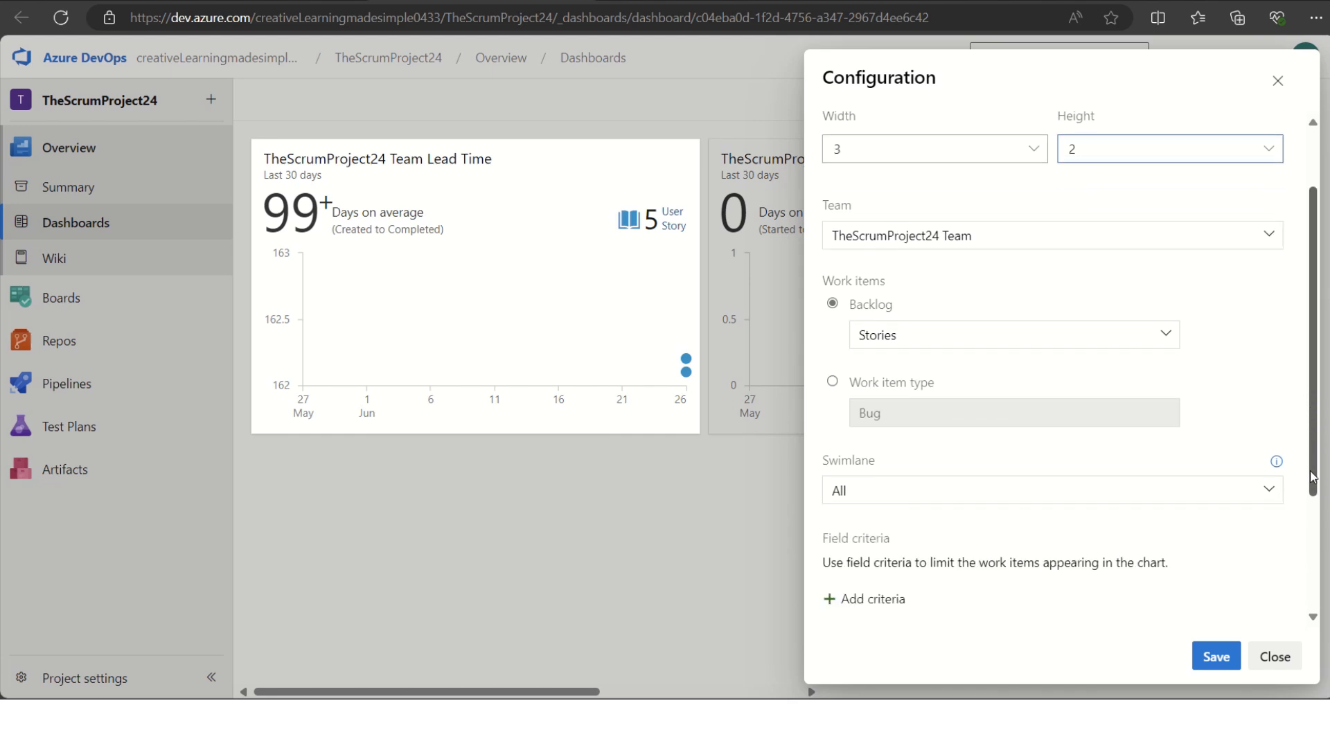
scroll("down", 3)
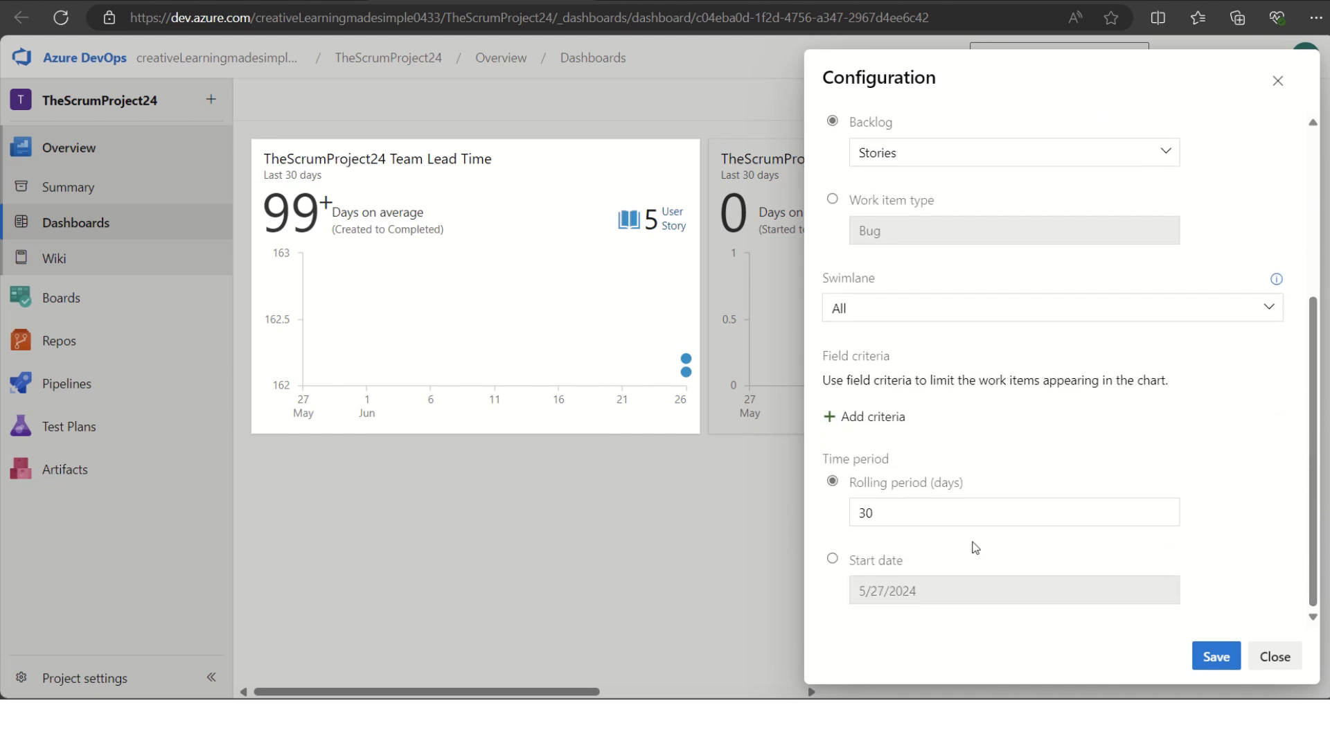
left_click(1013, 511)
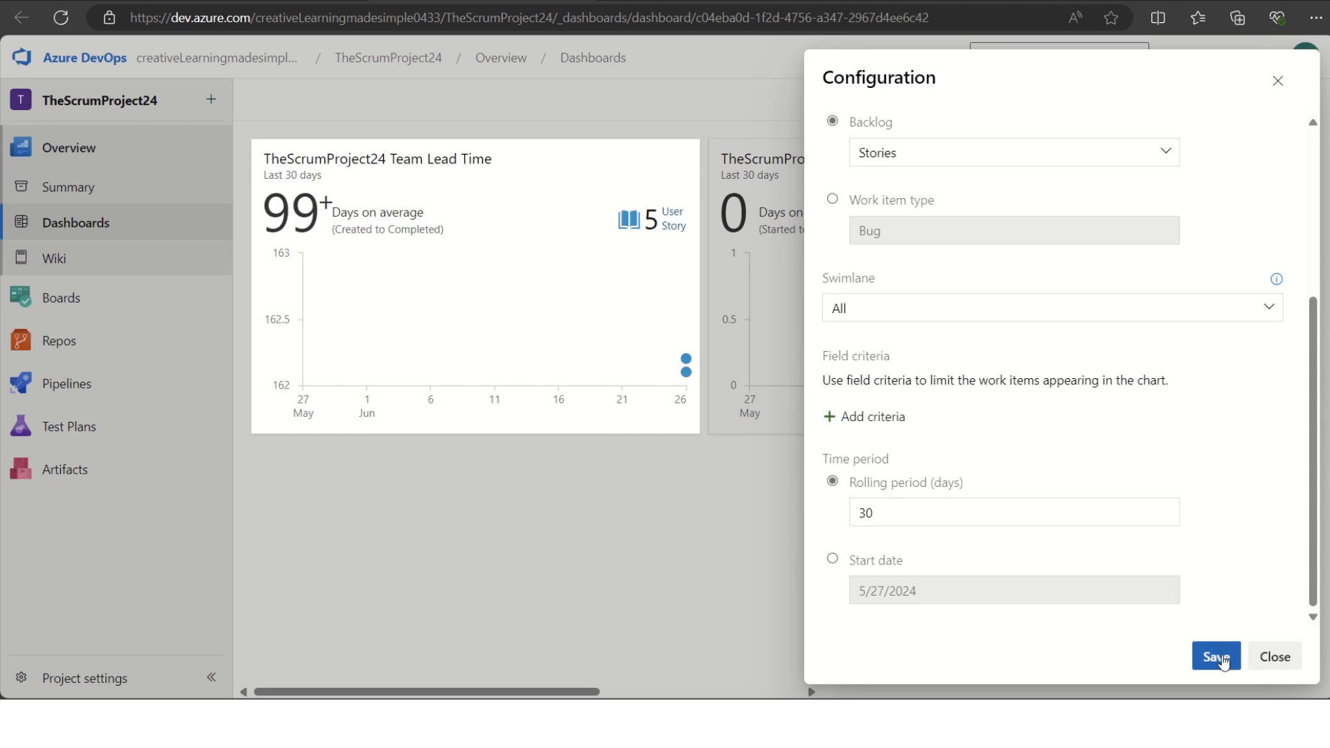
left_click(1216, 655)
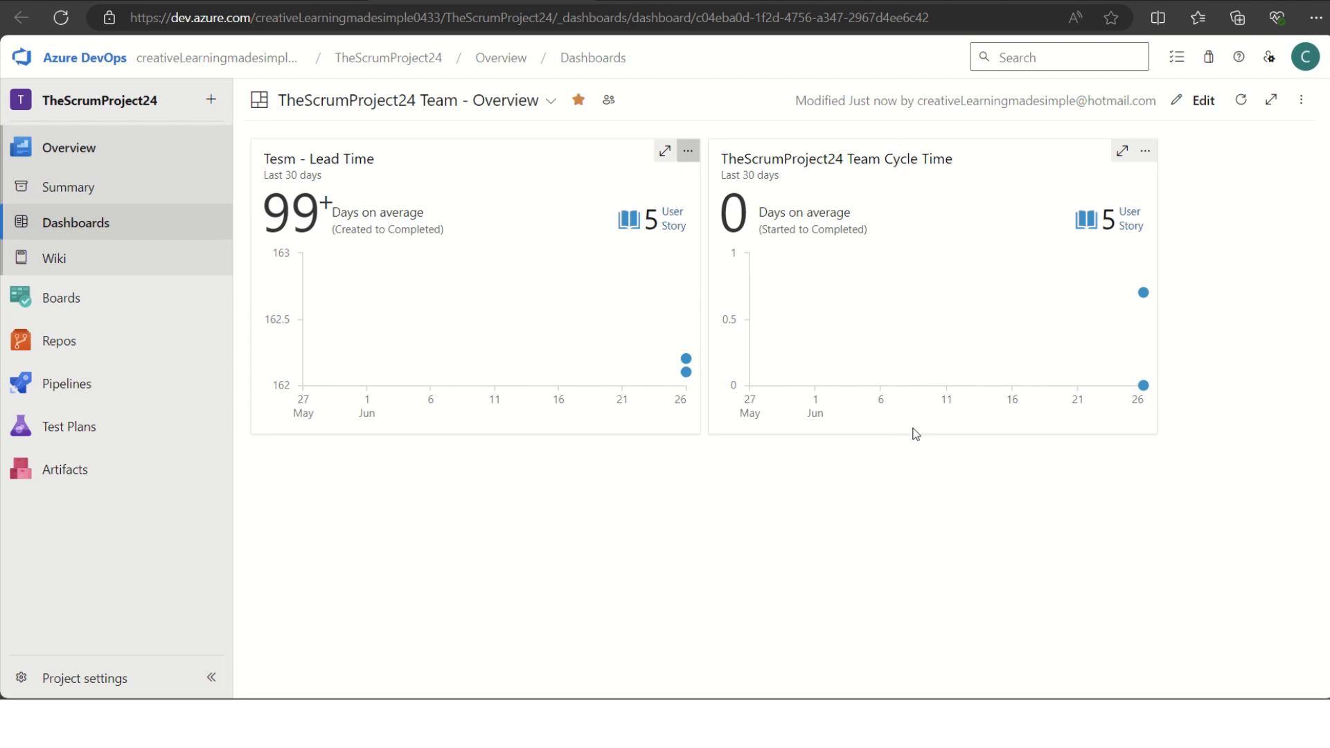
mouse_move(898, 173)
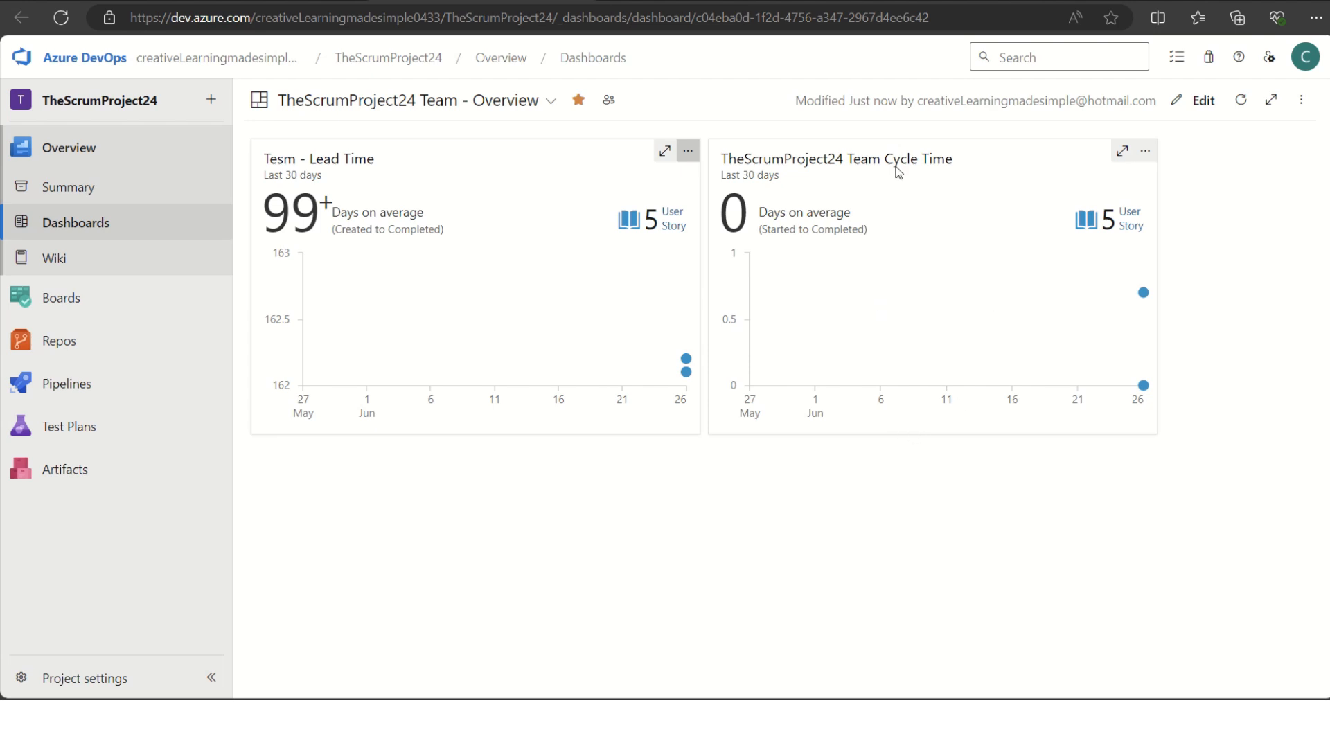
mouse_move(788, 246)
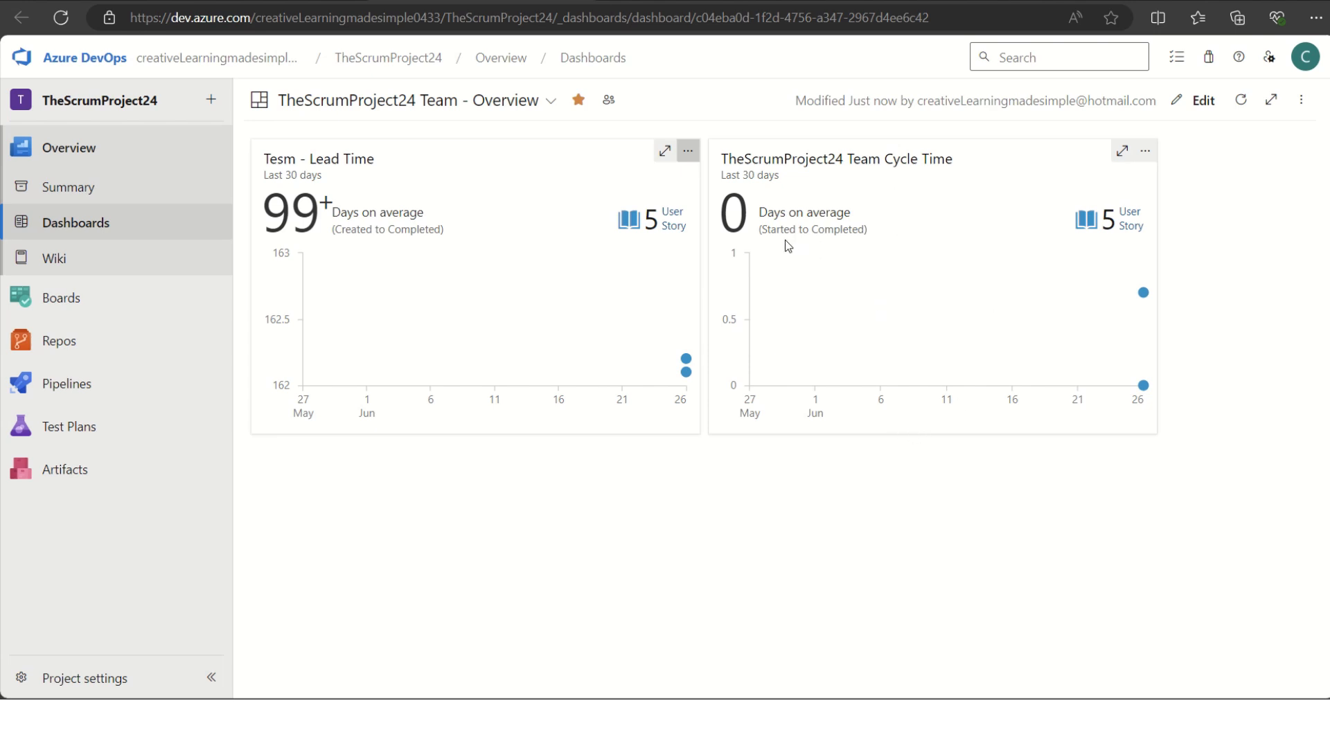
mouse_move(804, 247)
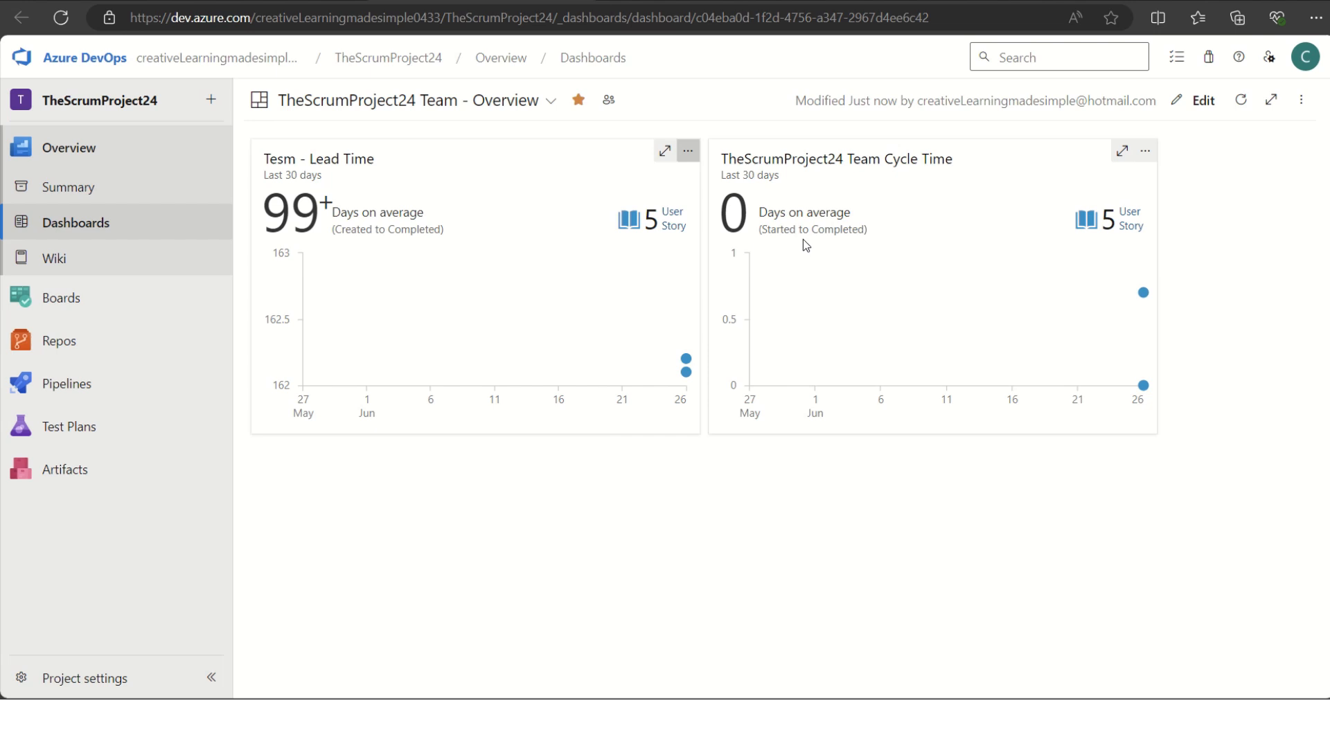
mouse_move(886, 286)
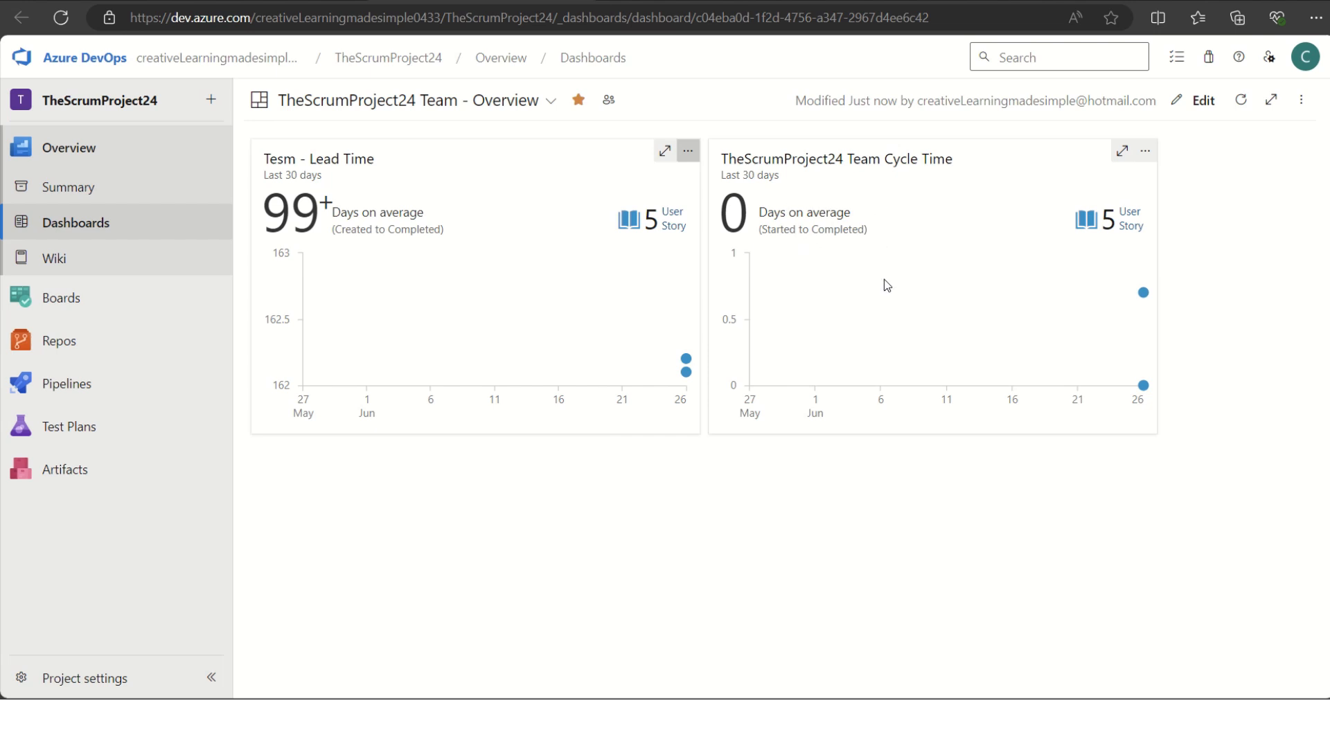
mouse_move(1146, 151)
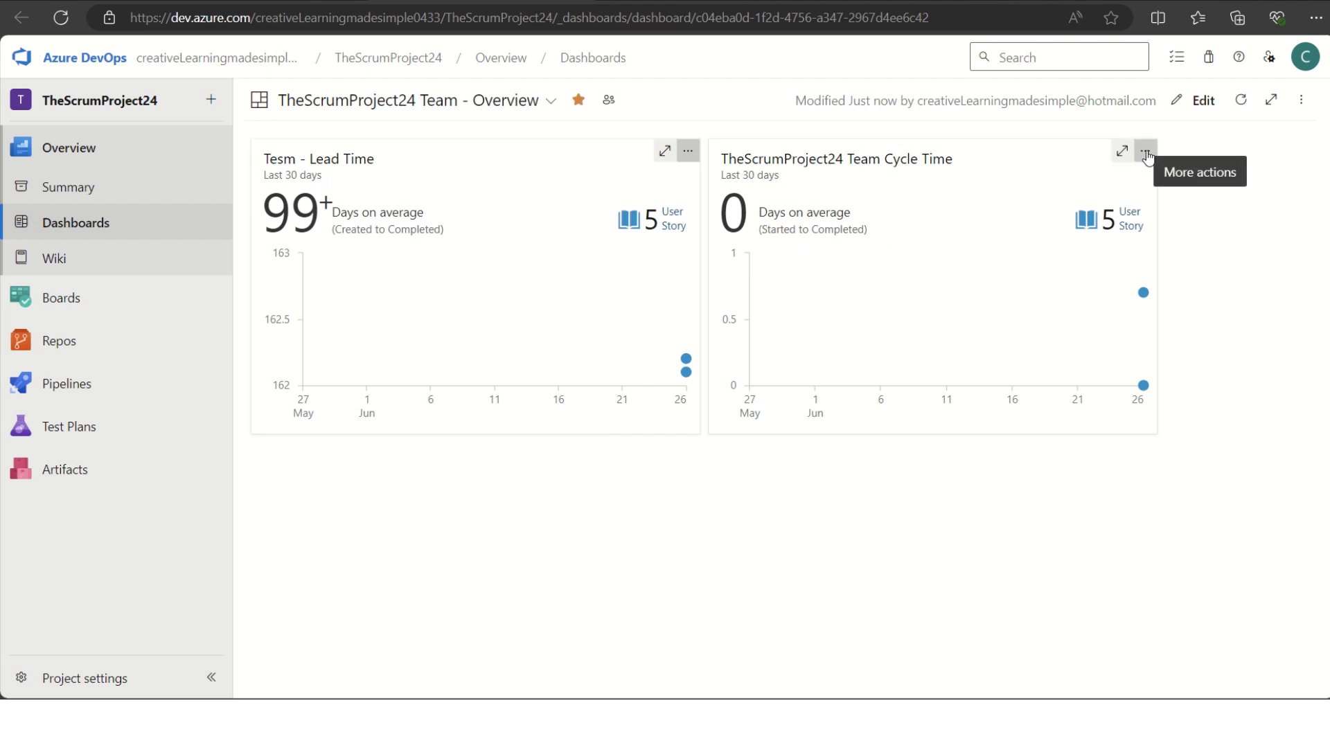
Step: Retitle the Cycle Time widget to 'Team - Cycle Time' in its Configure panel and save
left_click(1146, 151)
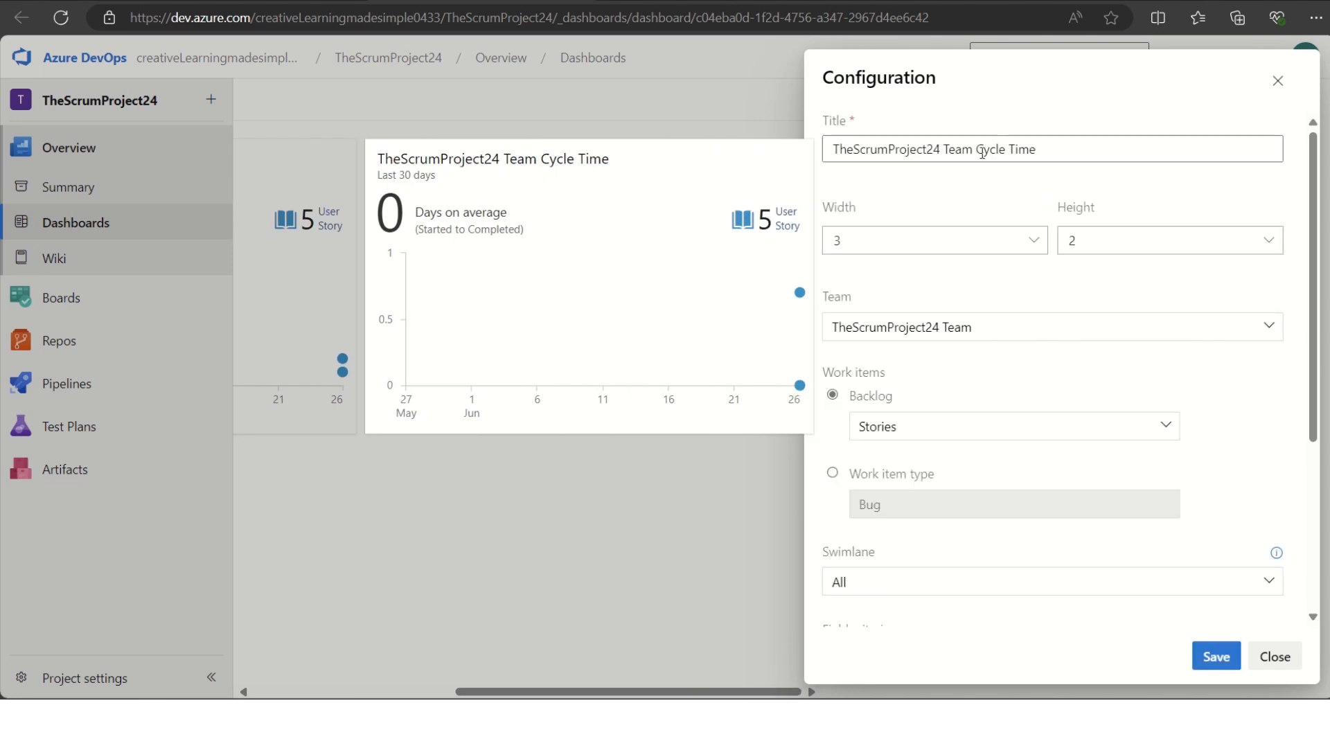
double_click(933, 148)
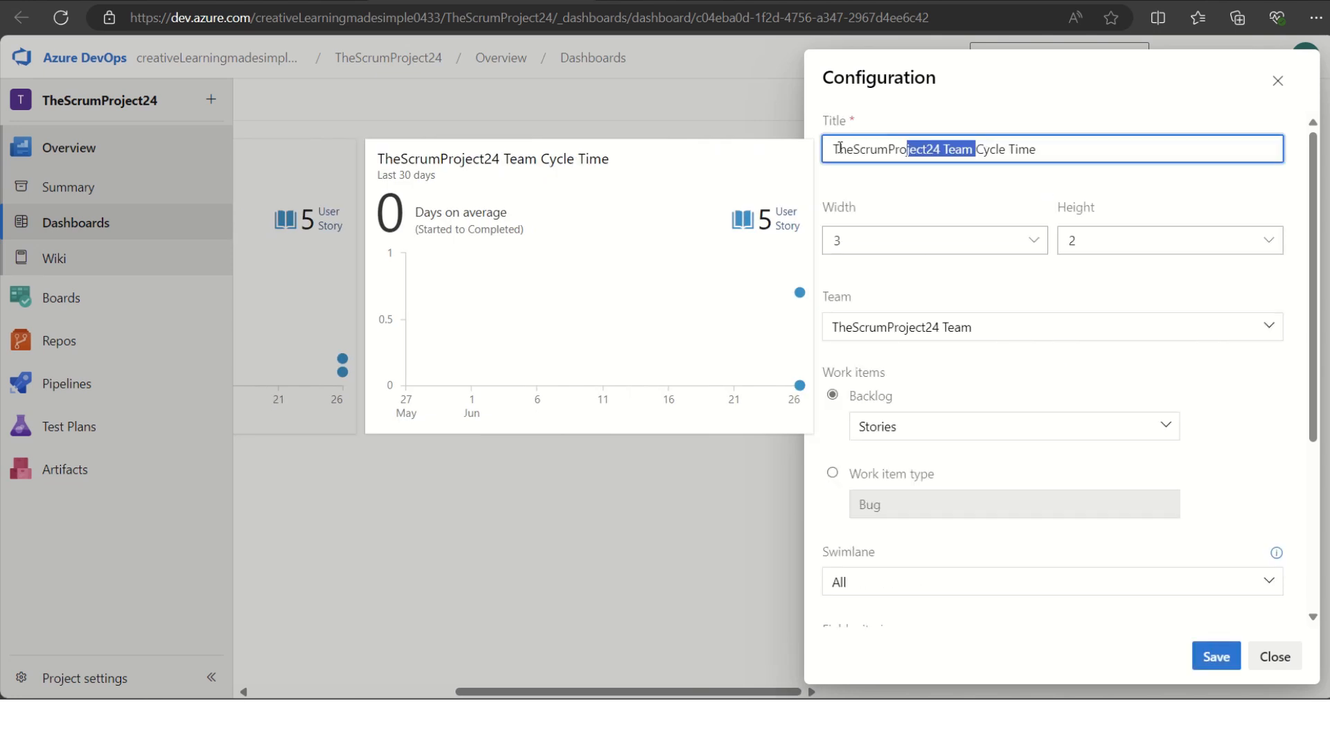
type("TeasmCycle Time")
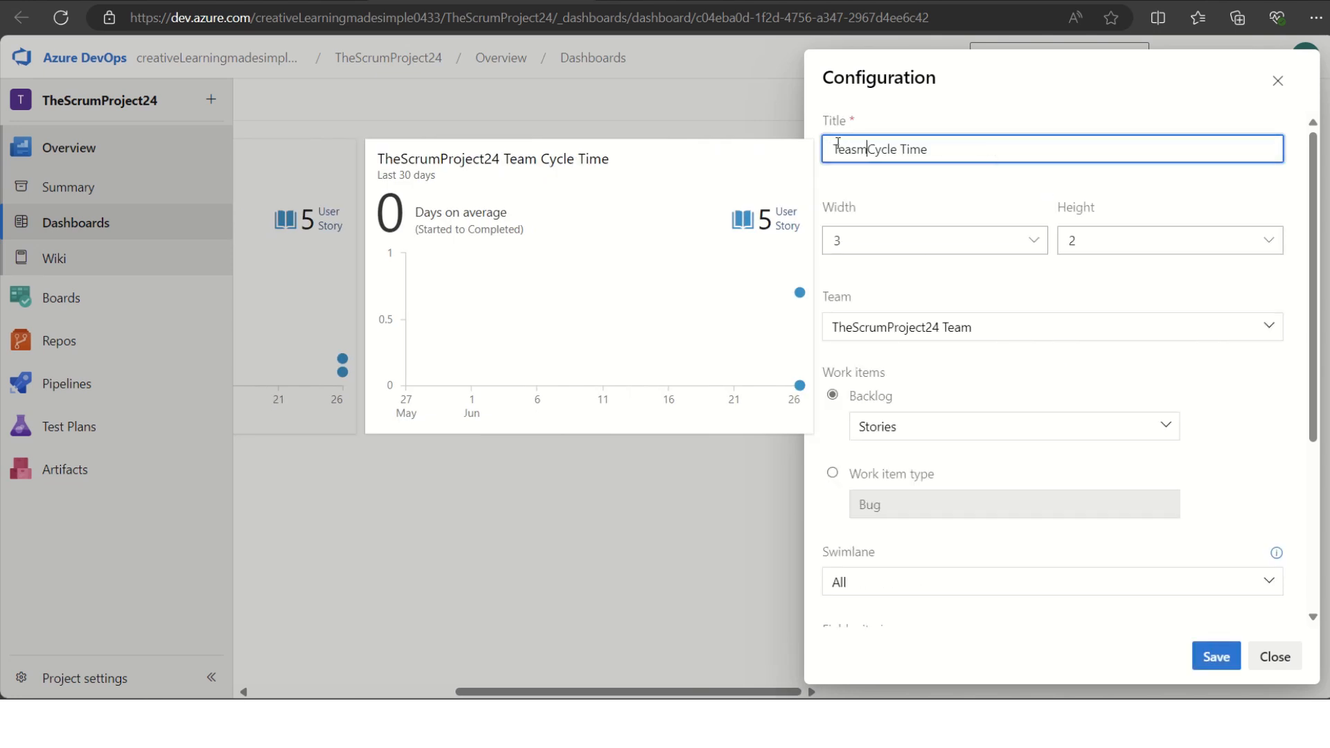
type("-")
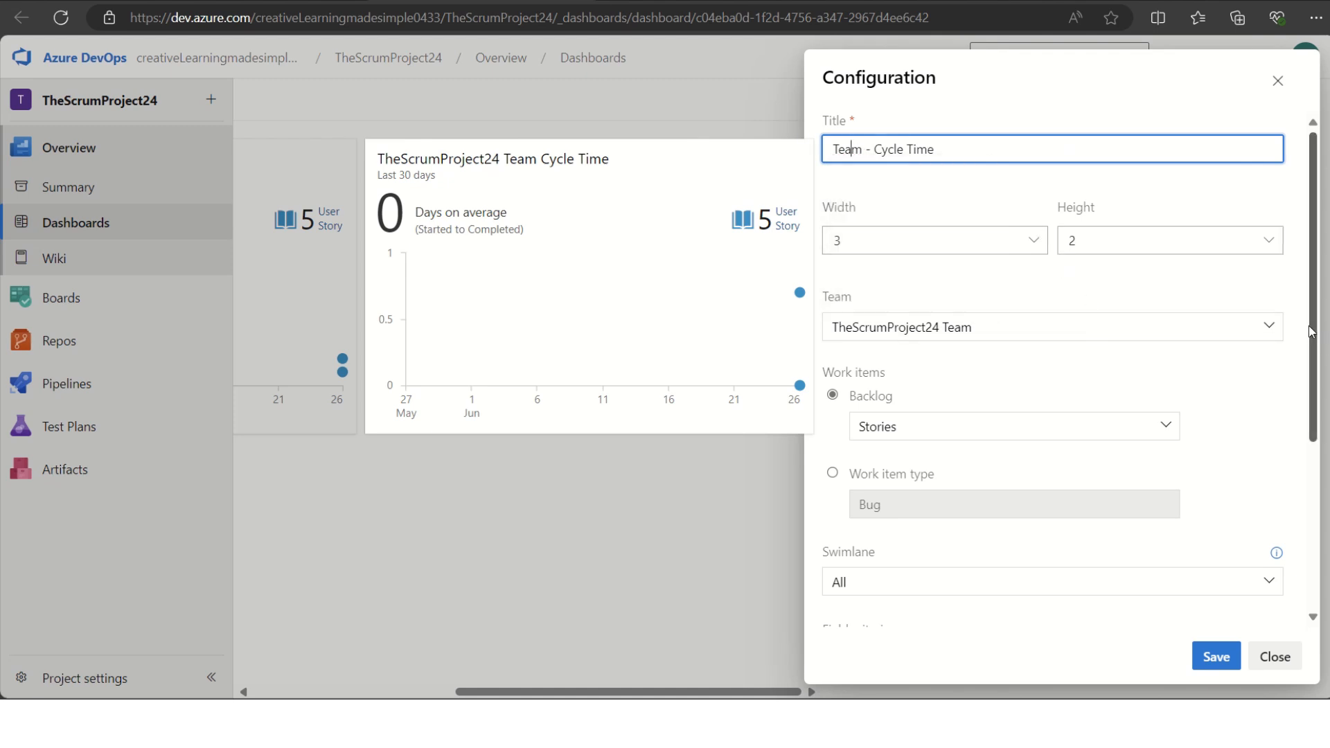
scroll("down", 3)
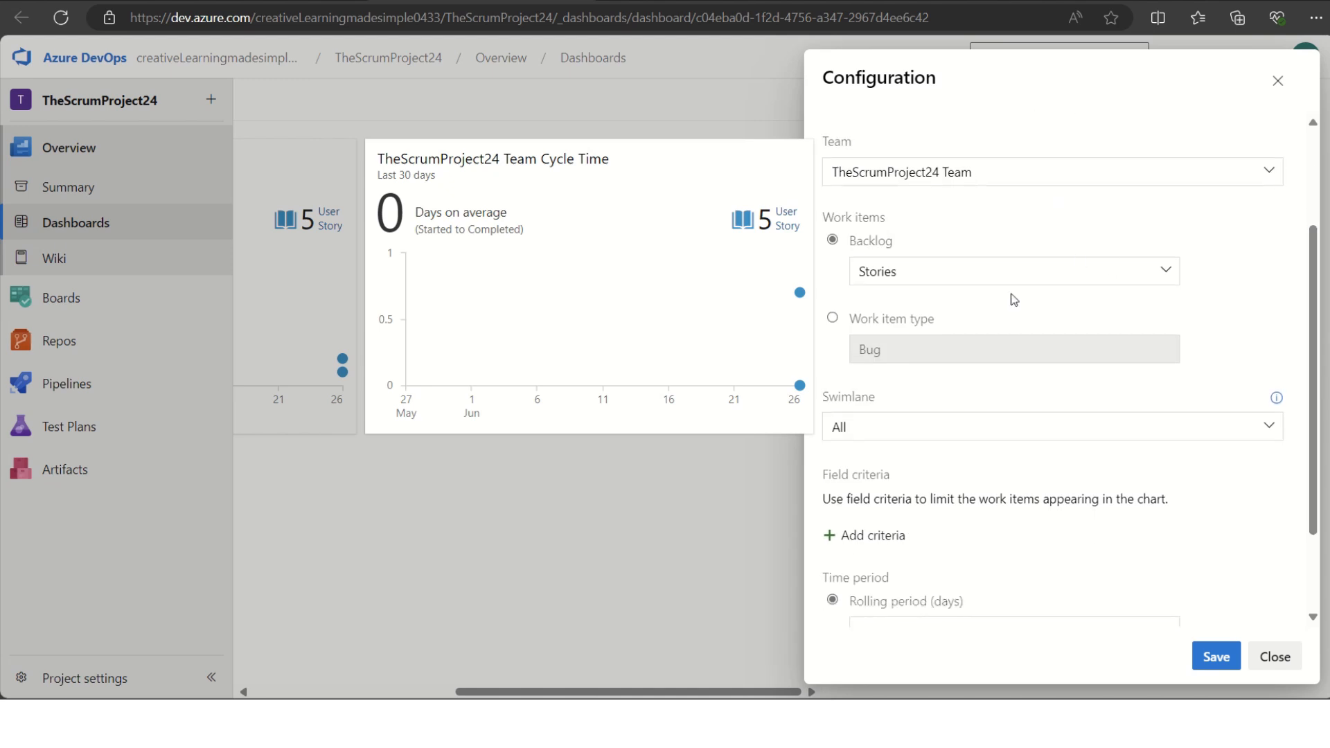
mouse_move(1067, 298)
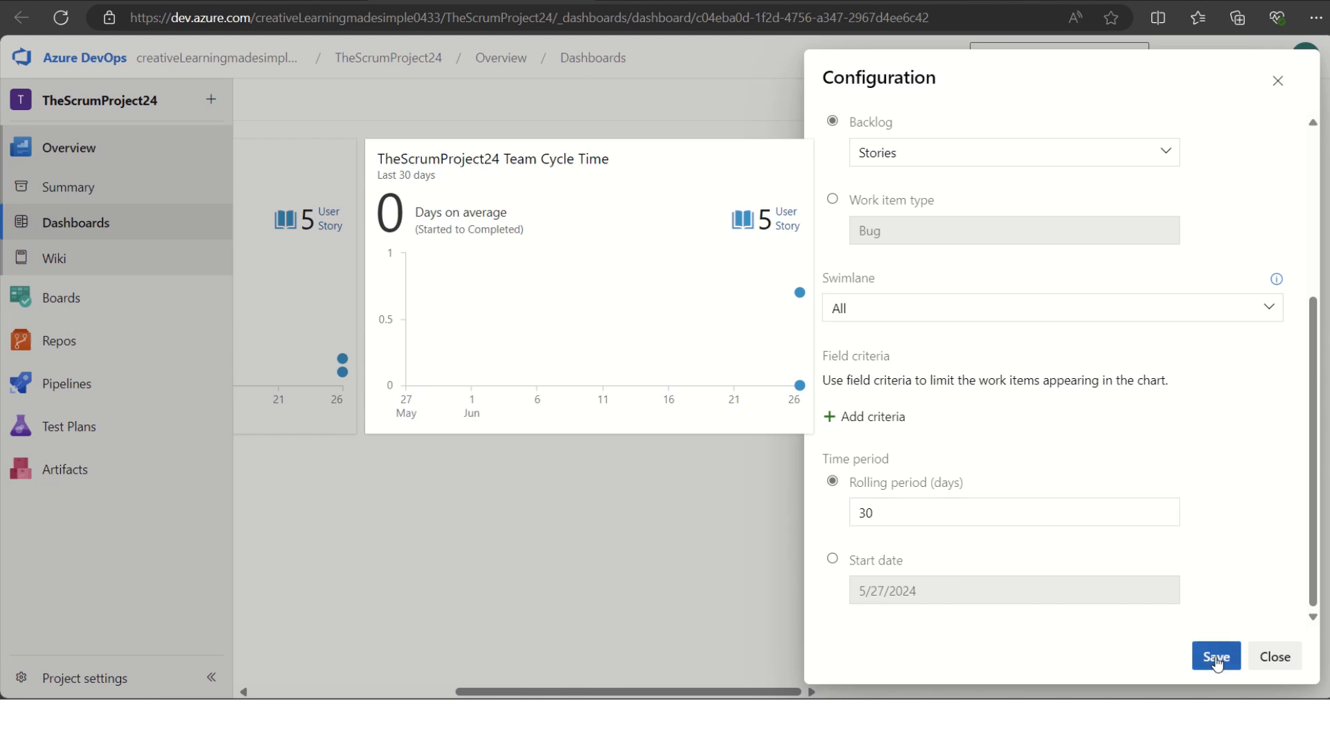
left_click(1216, 656)
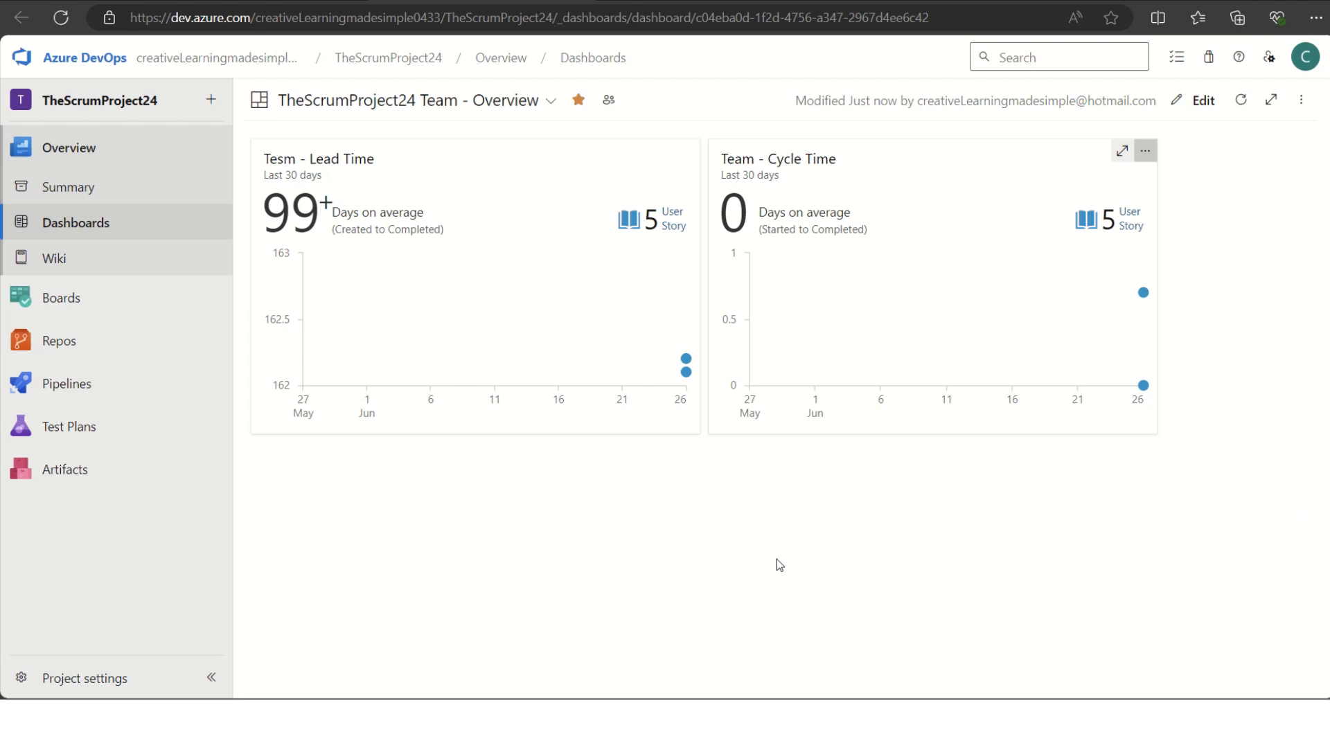
mouse_move(457, 294)
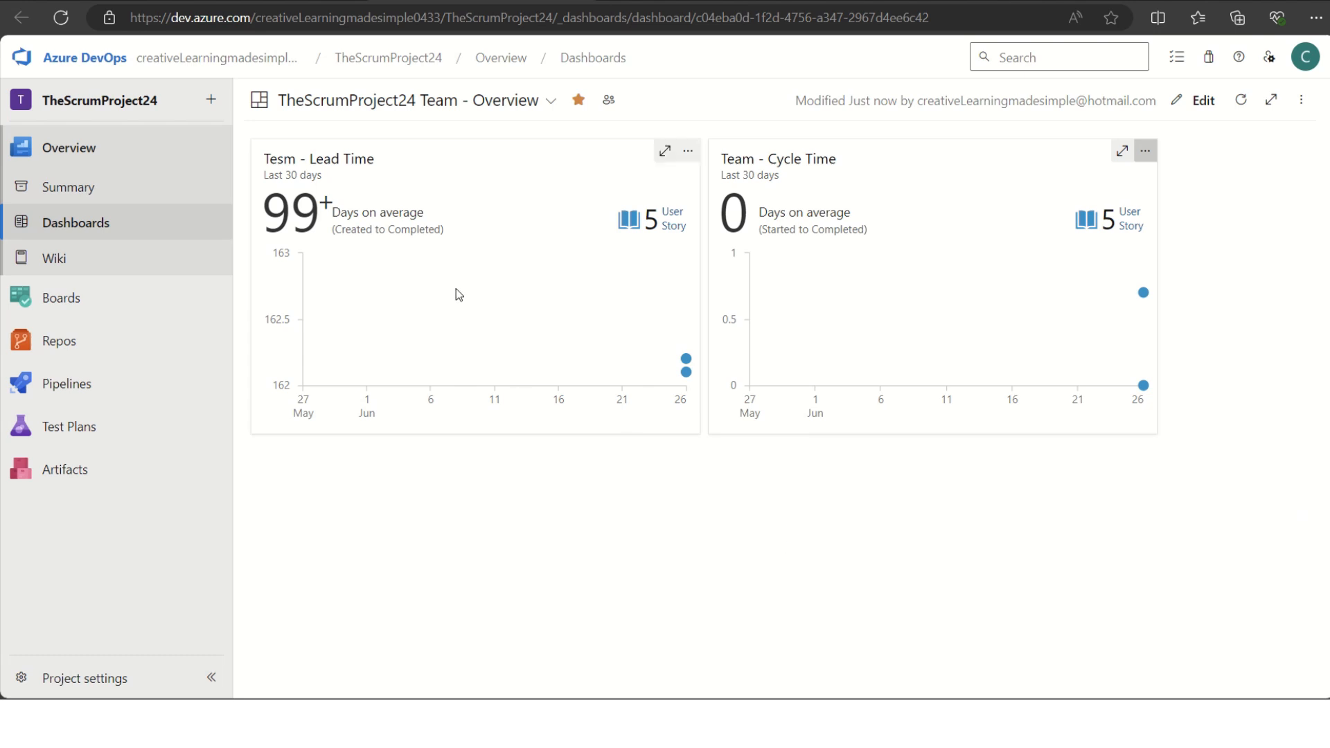
mouse_move(452, 297)
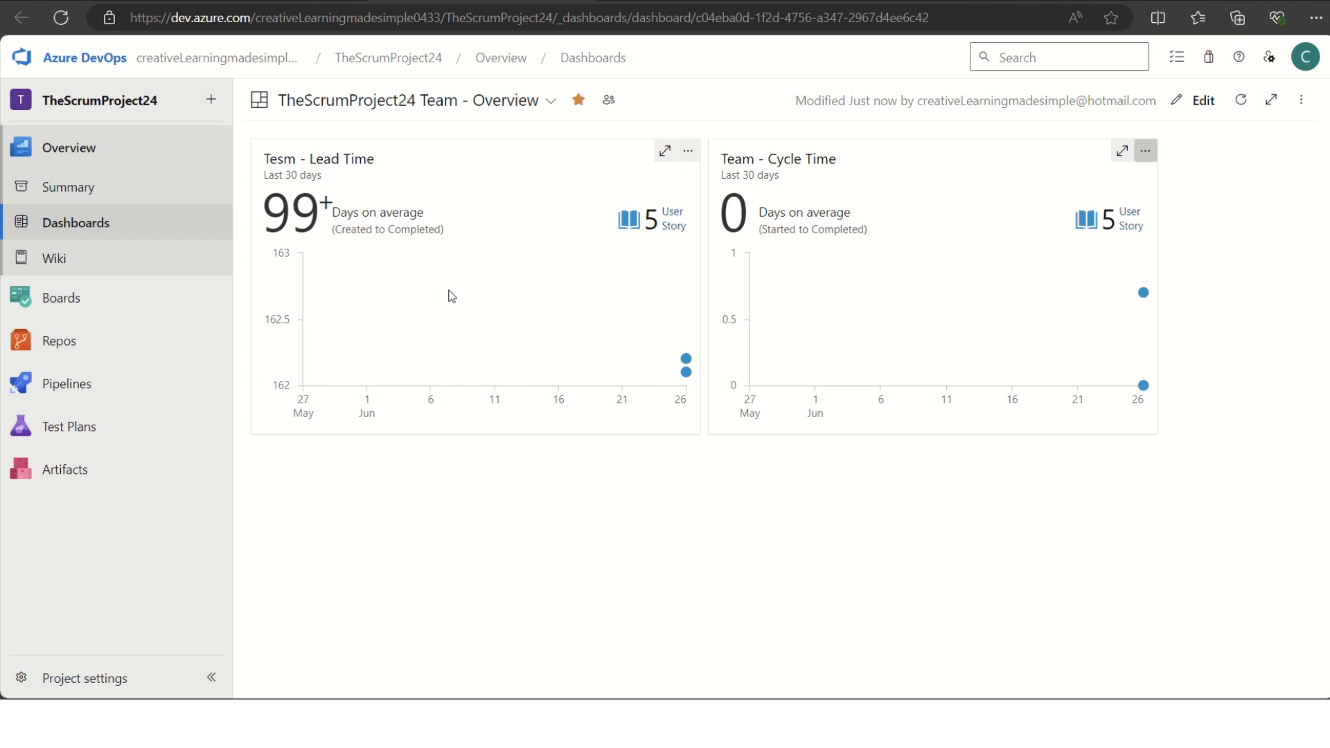
mouse_move(353, 246)
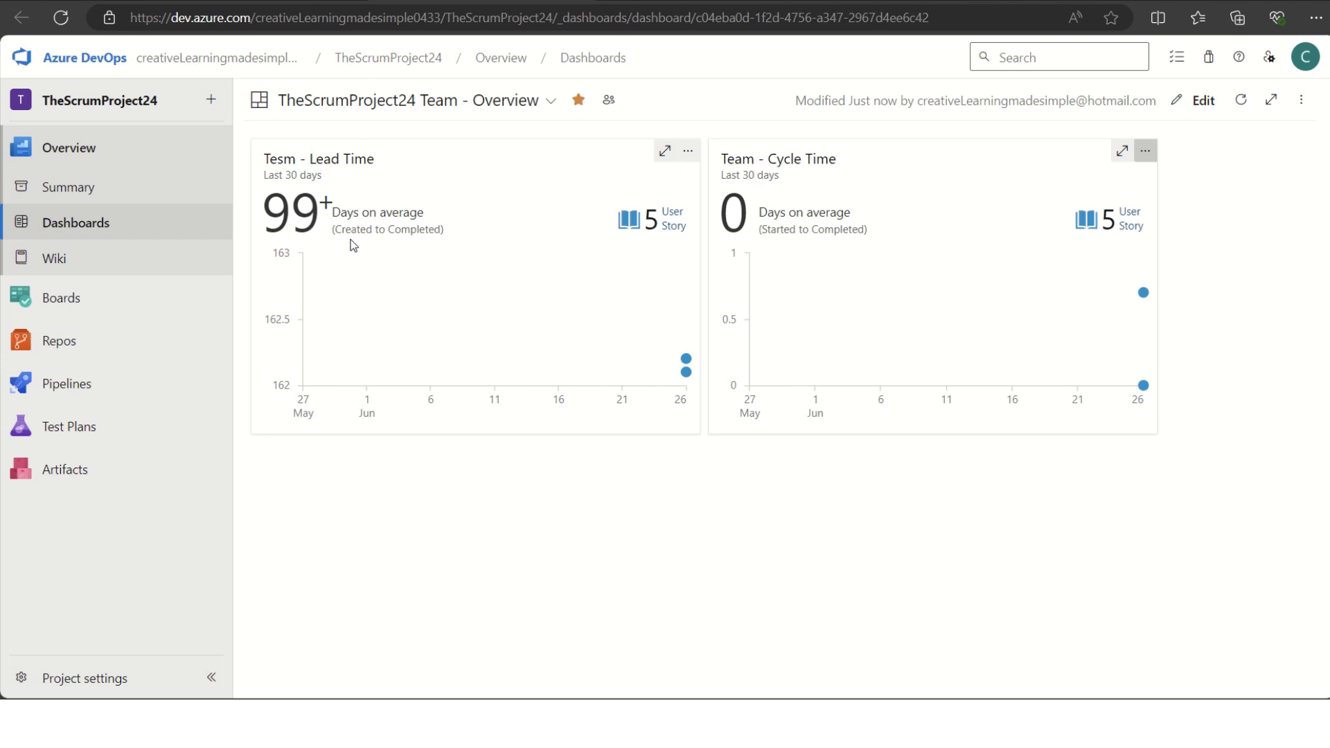
mouse_move(351, 246)
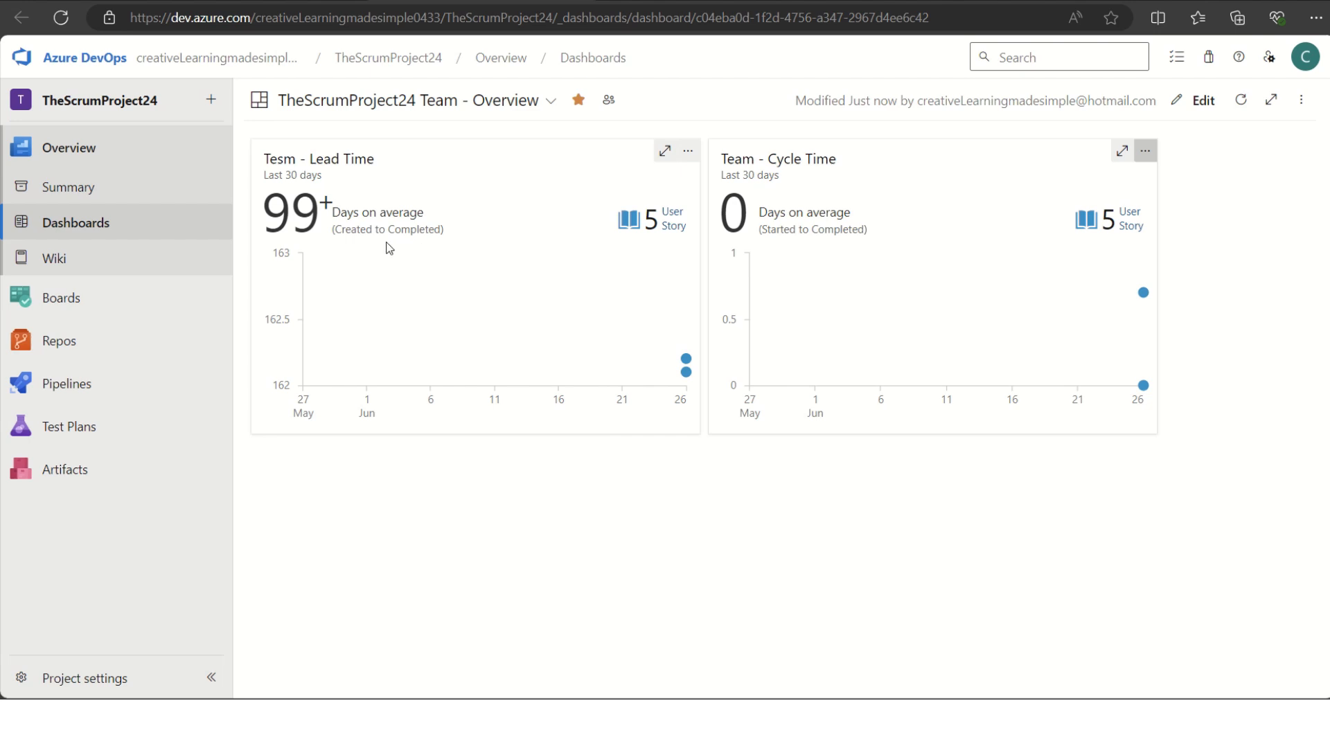
mouse_move(366, 252)
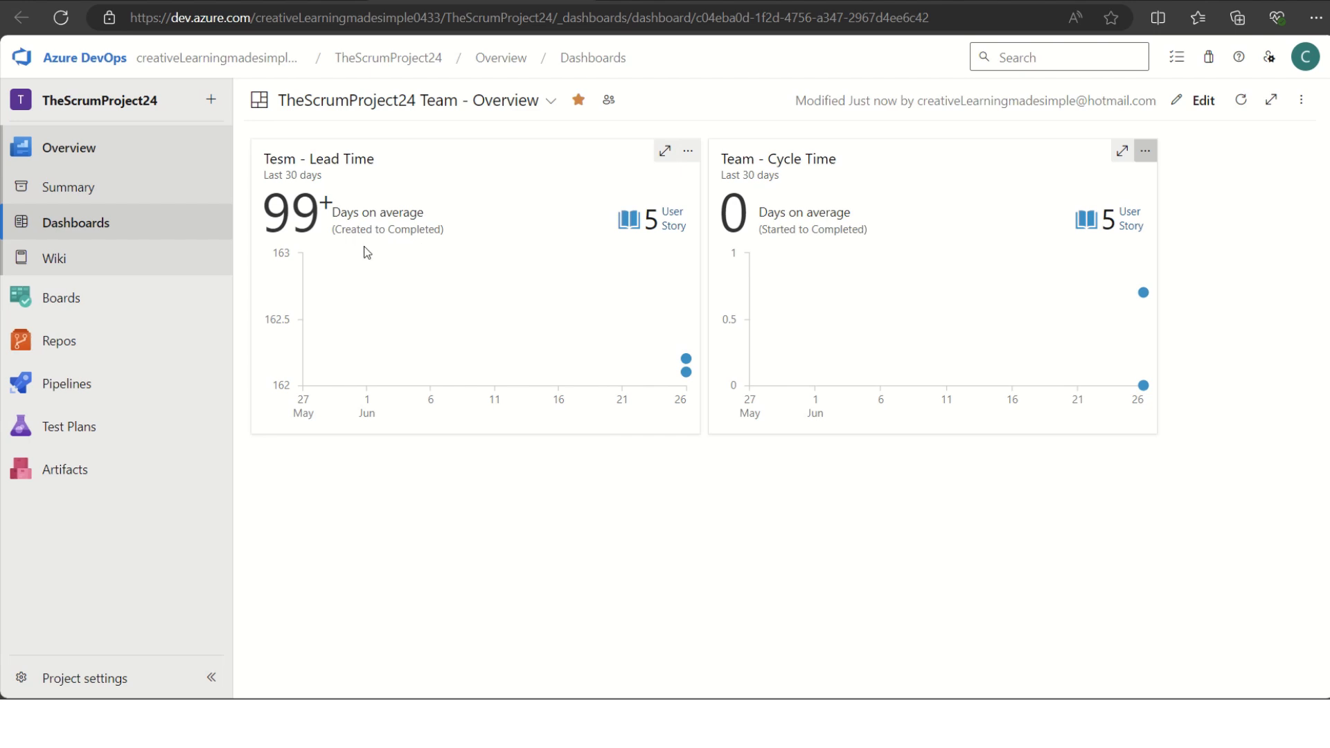
mouse_move(640, 257)
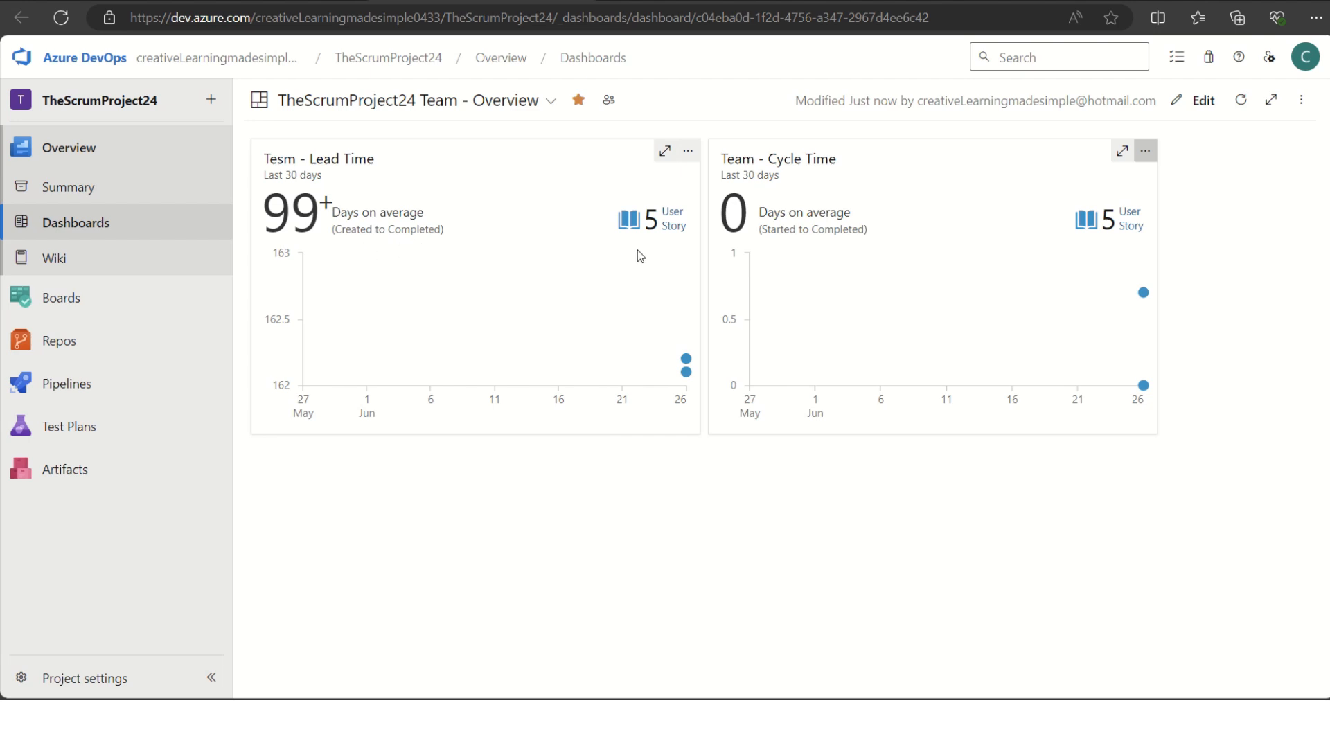
mouse_move(485, 255)
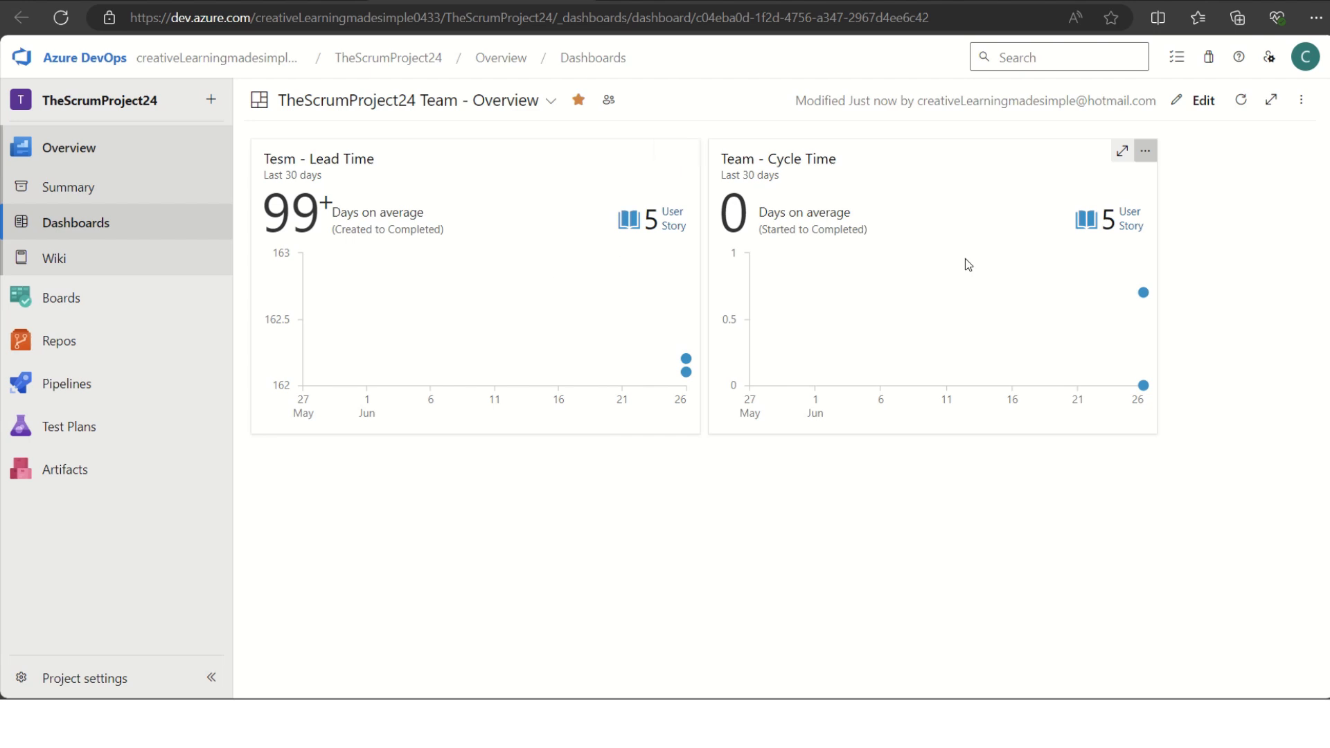
mouse_move(812, 255)
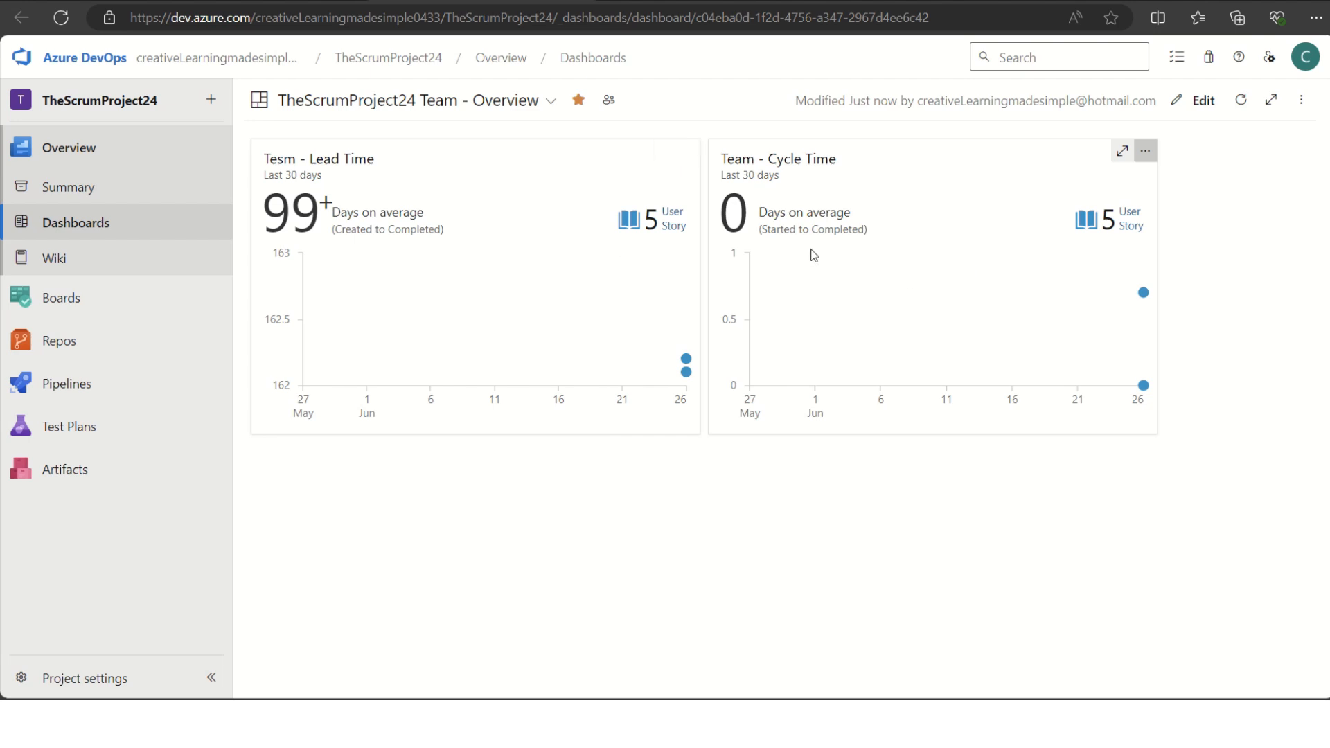
mouse_move(819, 243)
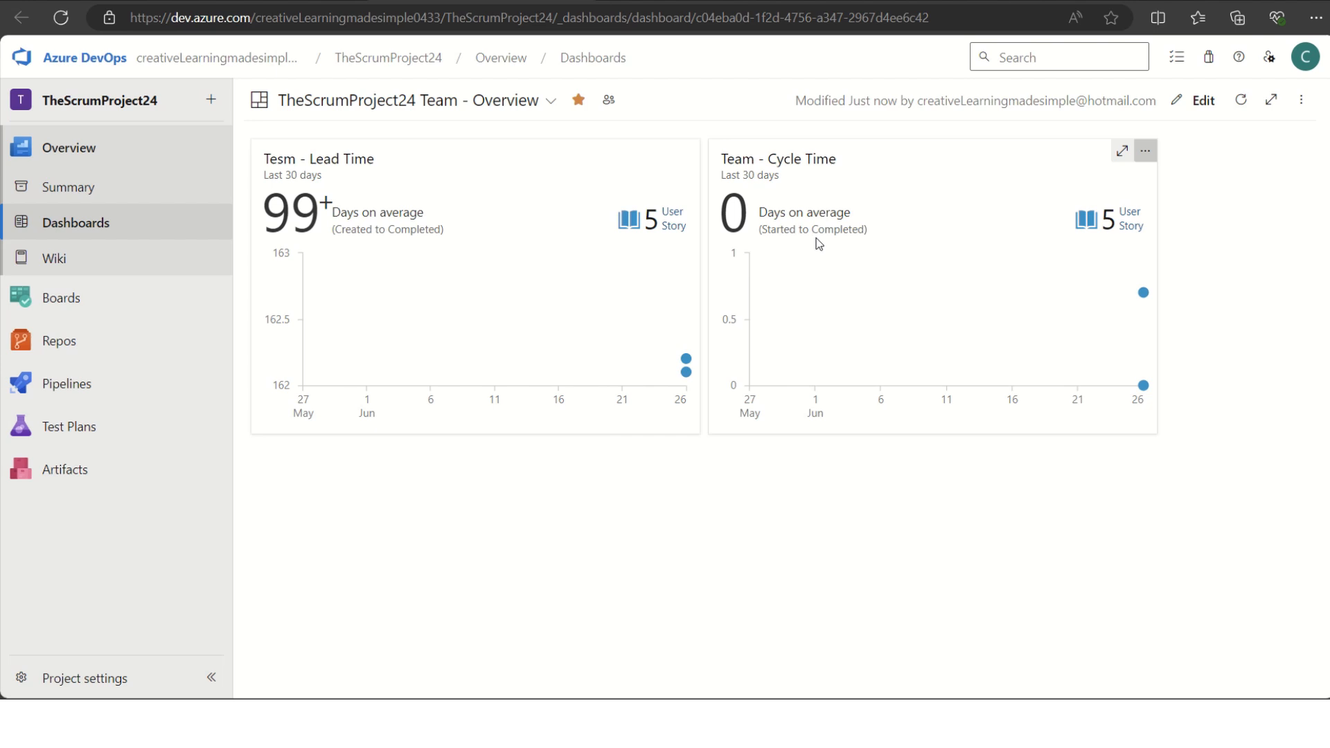
mouse_move(1161, 255)
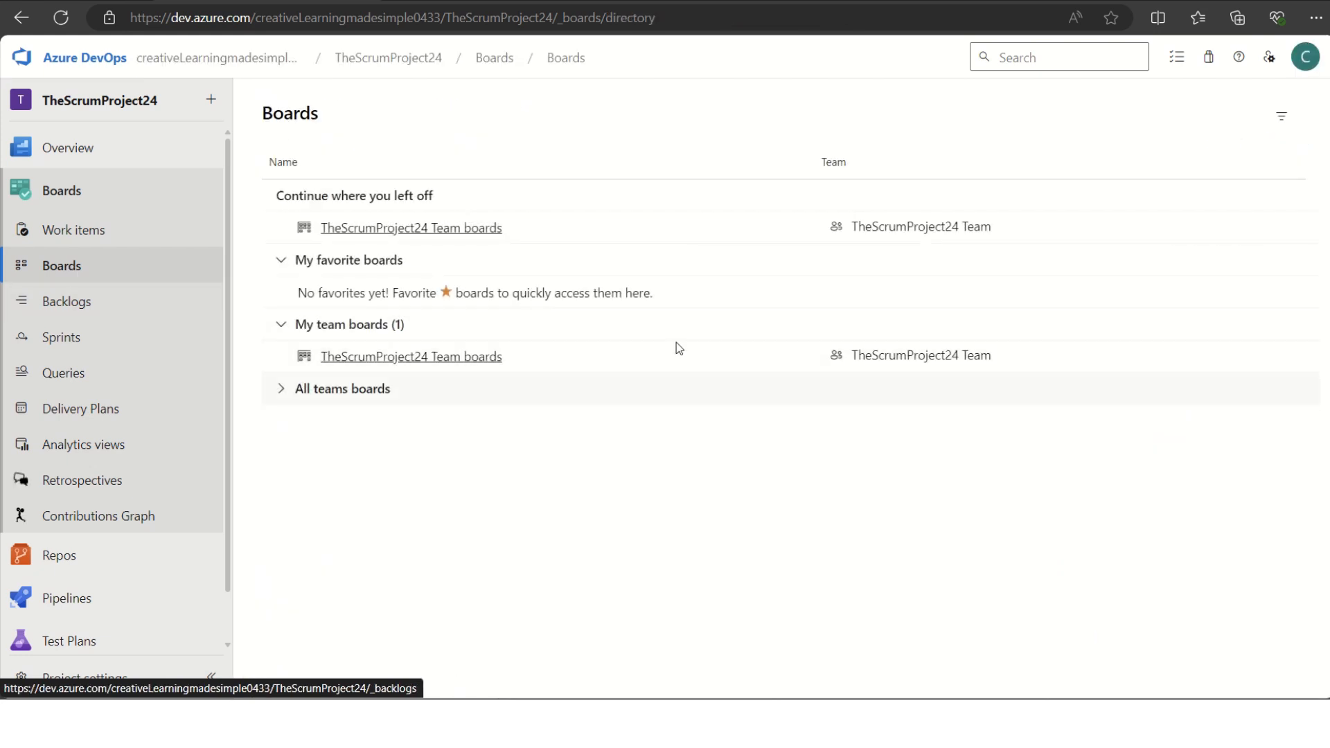
Step: Move the User Profile Creation story into the Closed column on the team's Stories board
left_click(410, 228)
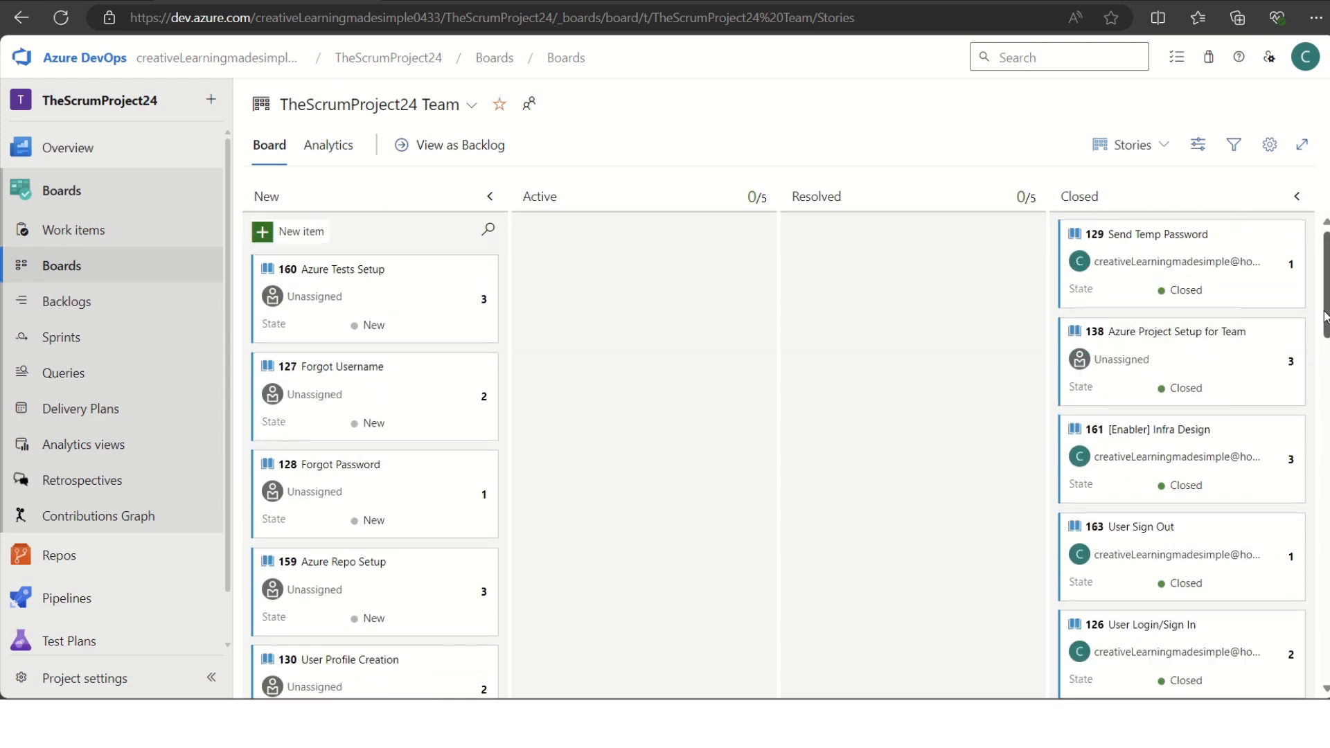
scroll("down", 3)
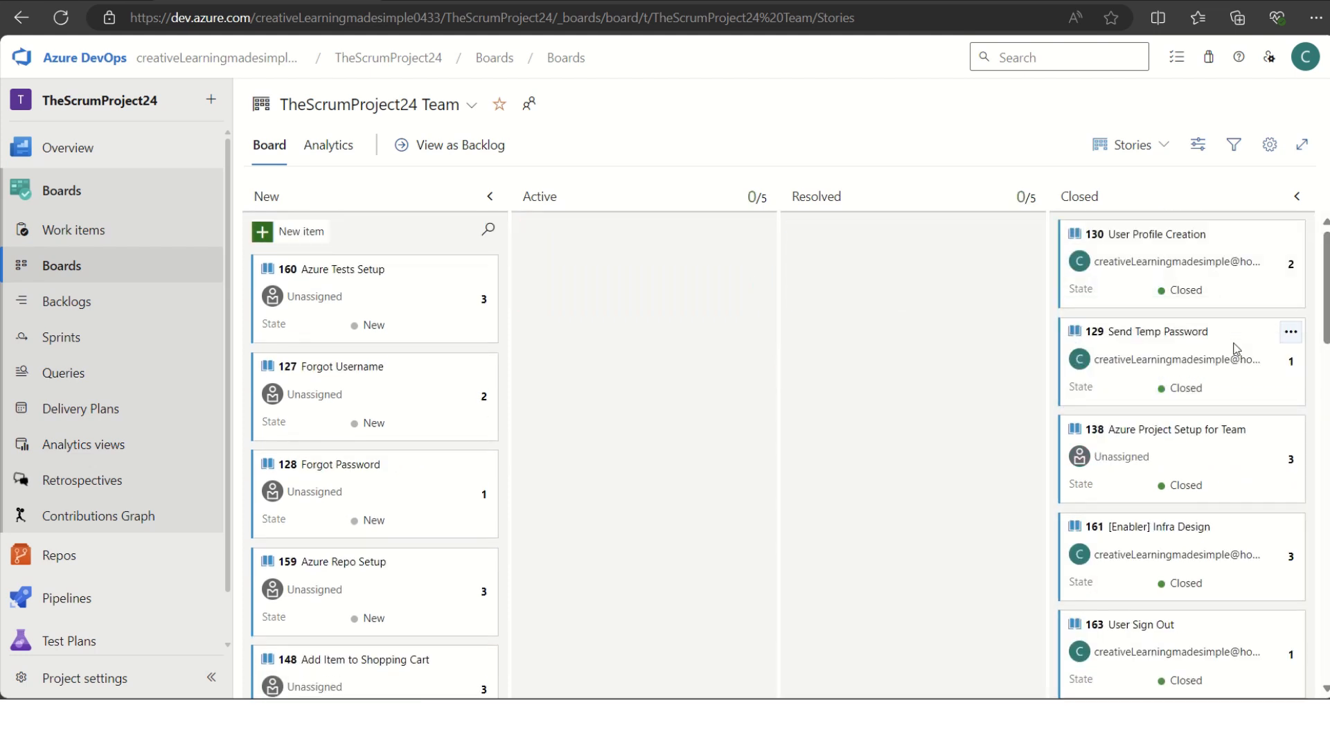
mouse_move(392, 5)
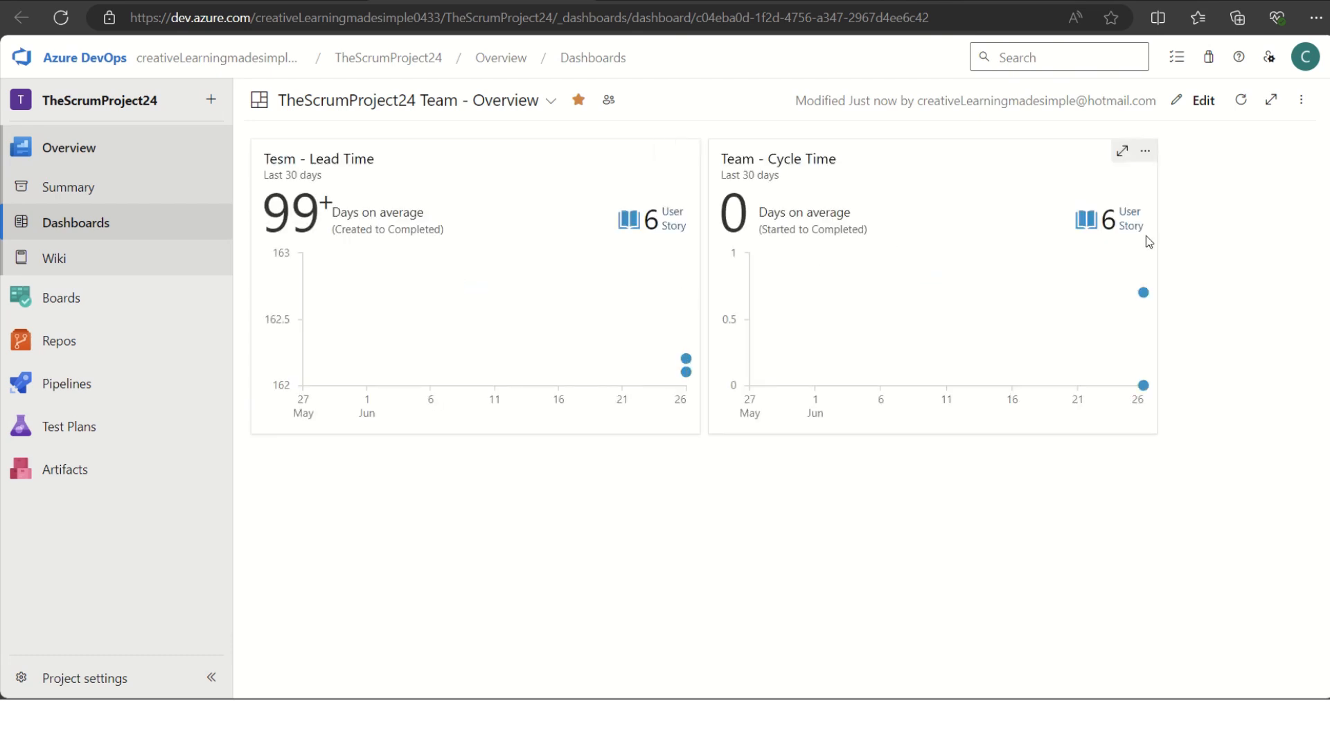
mouse_move(1127, 241)
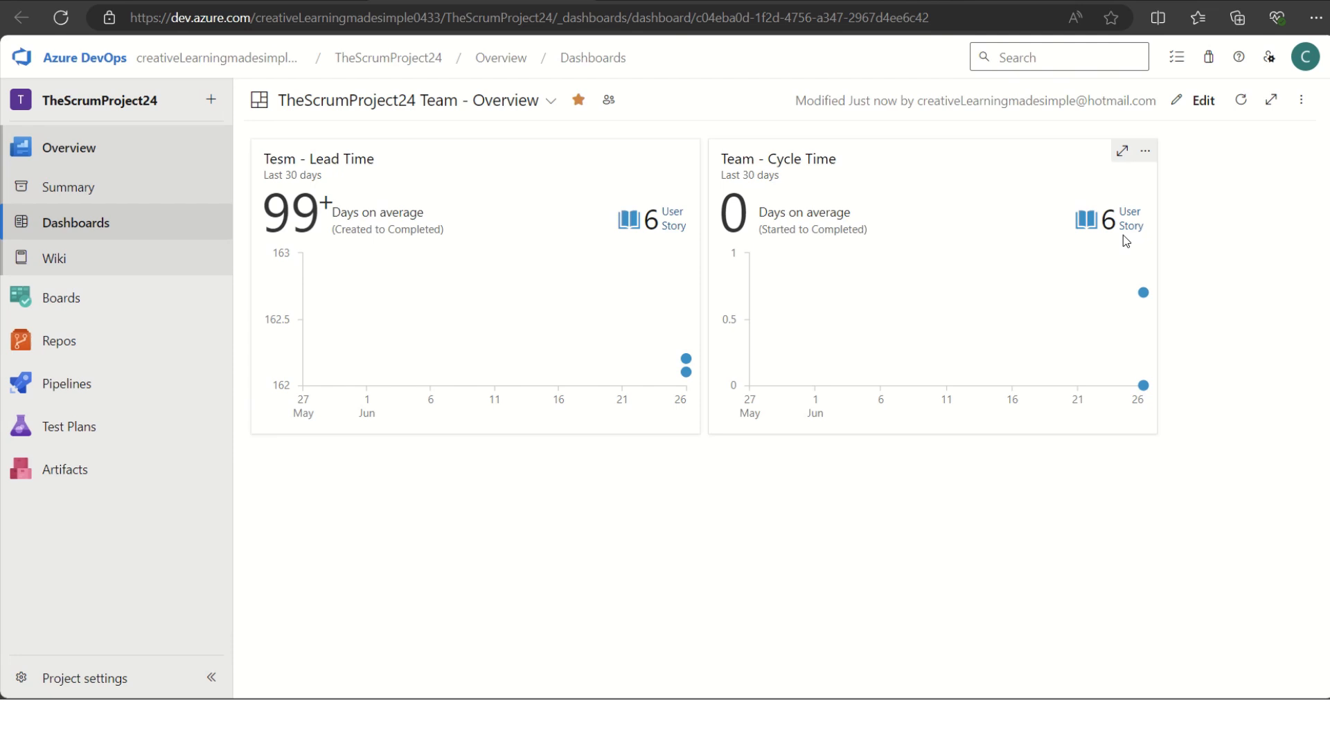
mouse_move(1143, 293)
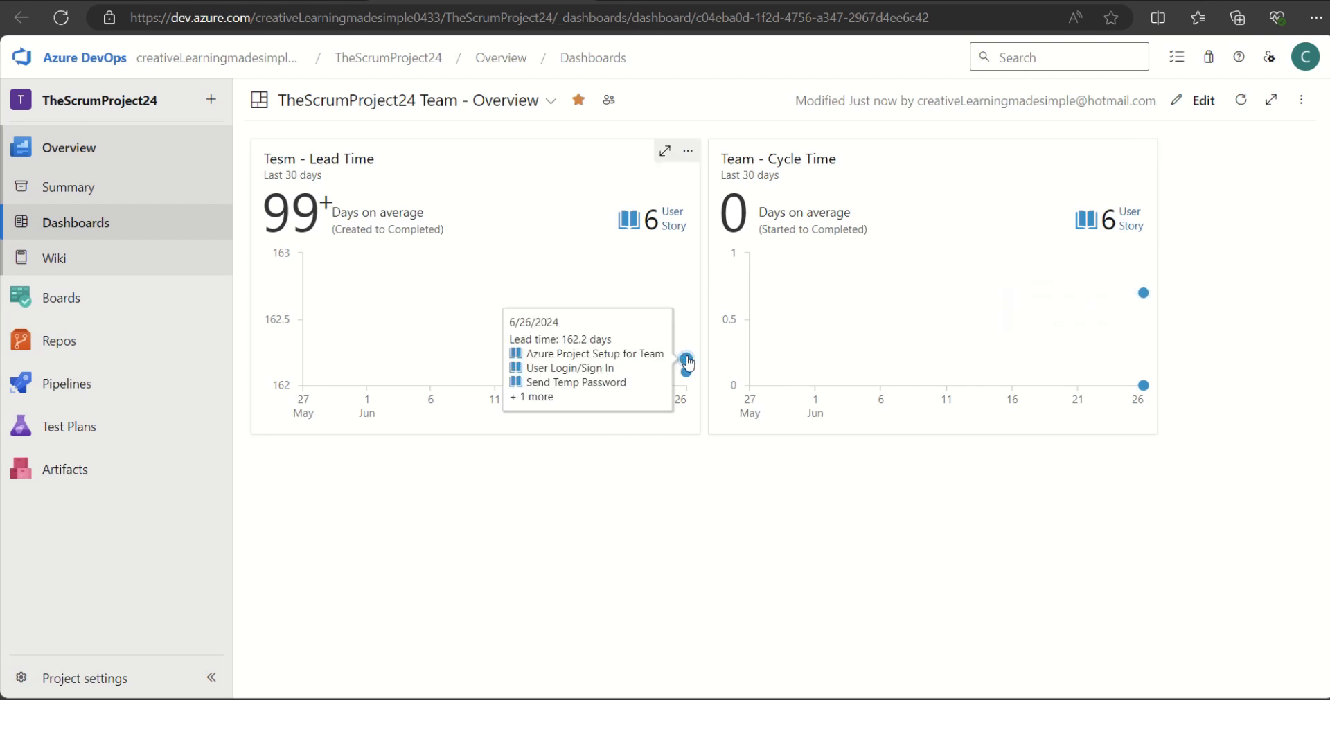
mouse_move(351, 281)
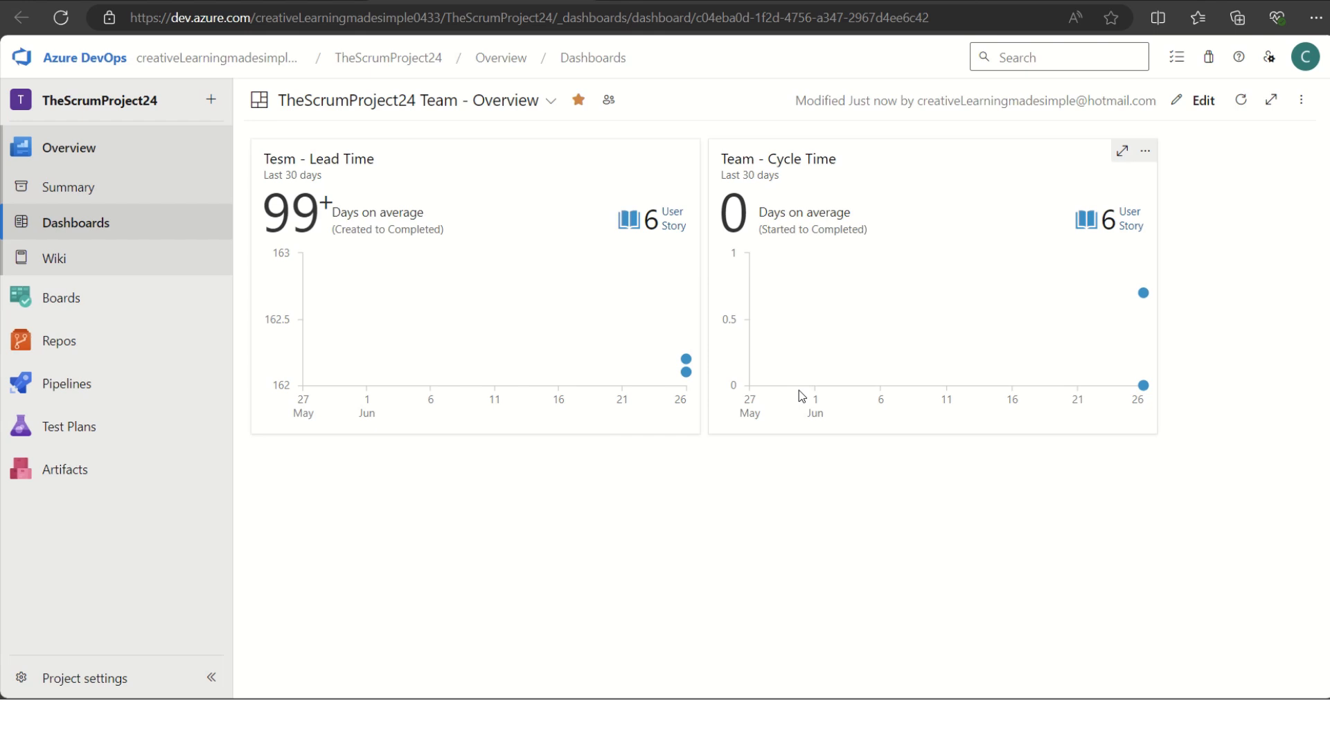
mouse_move(690, 369)
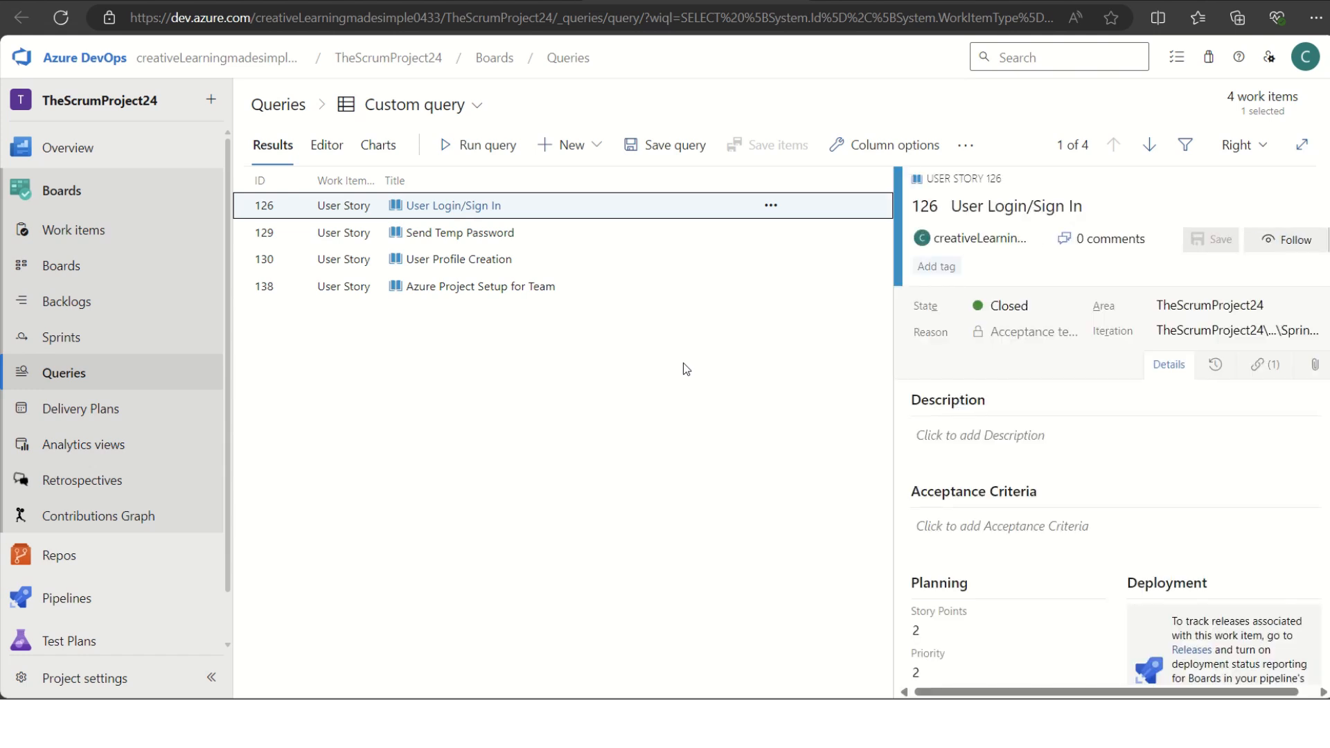
mouse_move(667, 306)
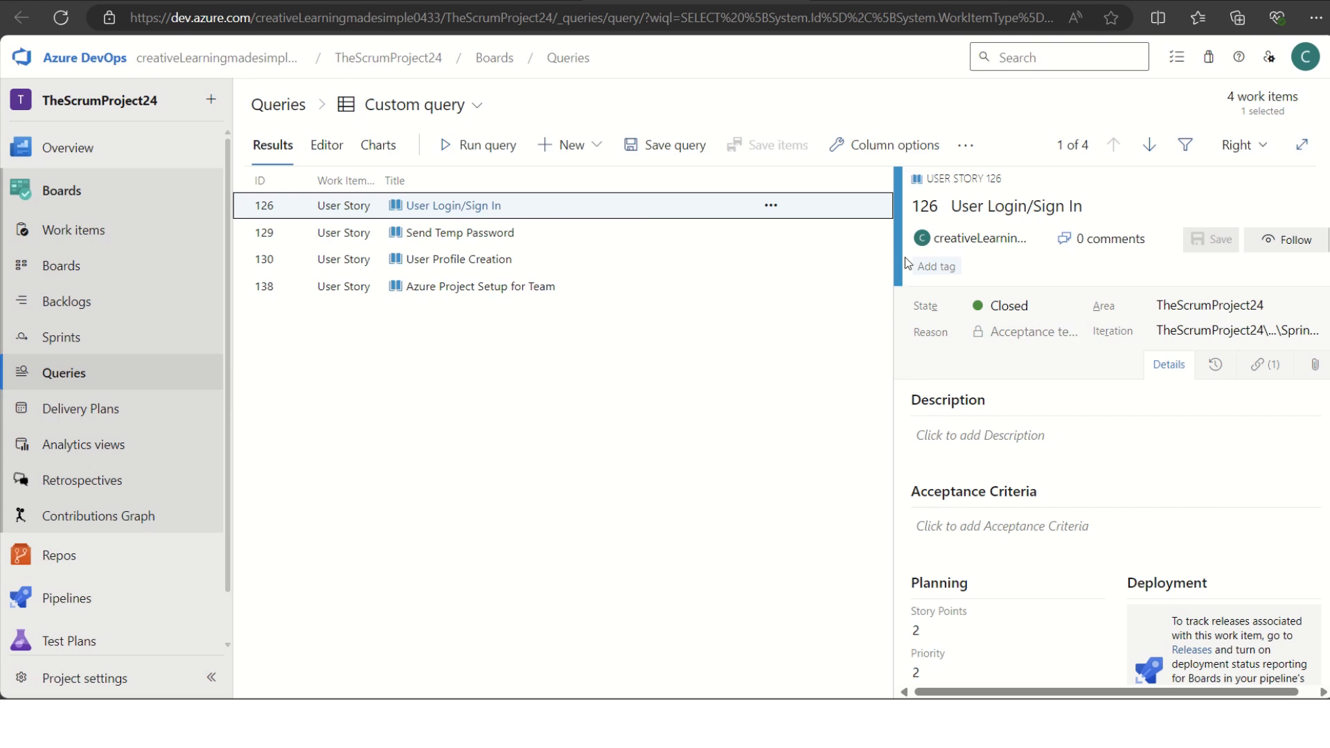
Step: Add a Created Date column to the custom query results via Column options
left_click(885, 144)
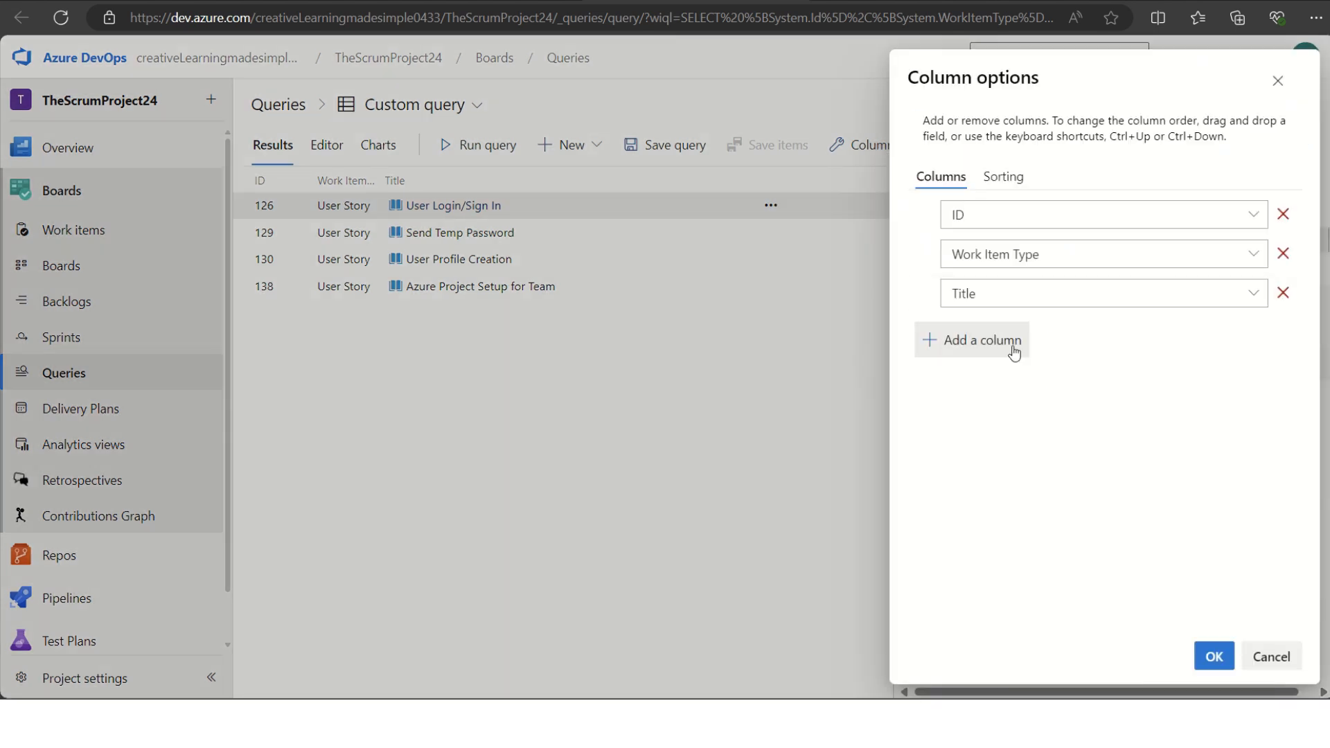
left_click(973, 341)
type("Created")
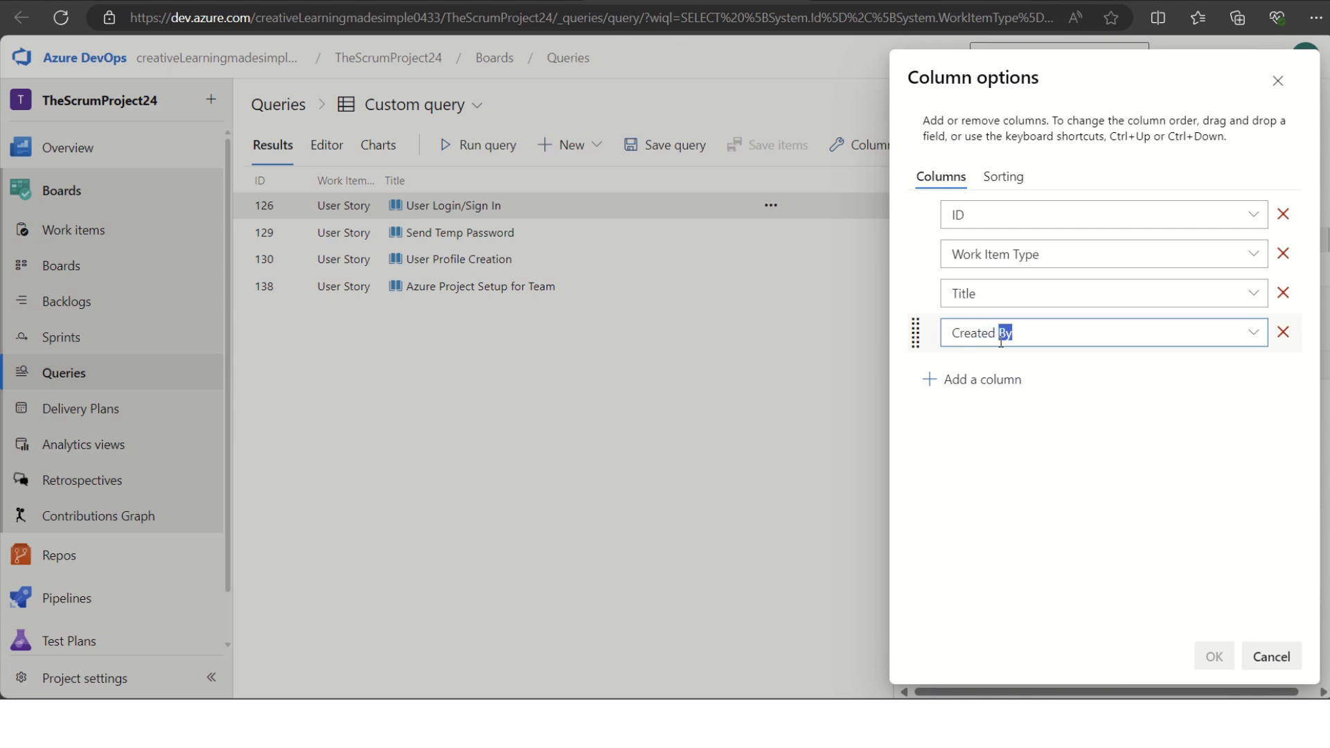
left_click(1103, 332)
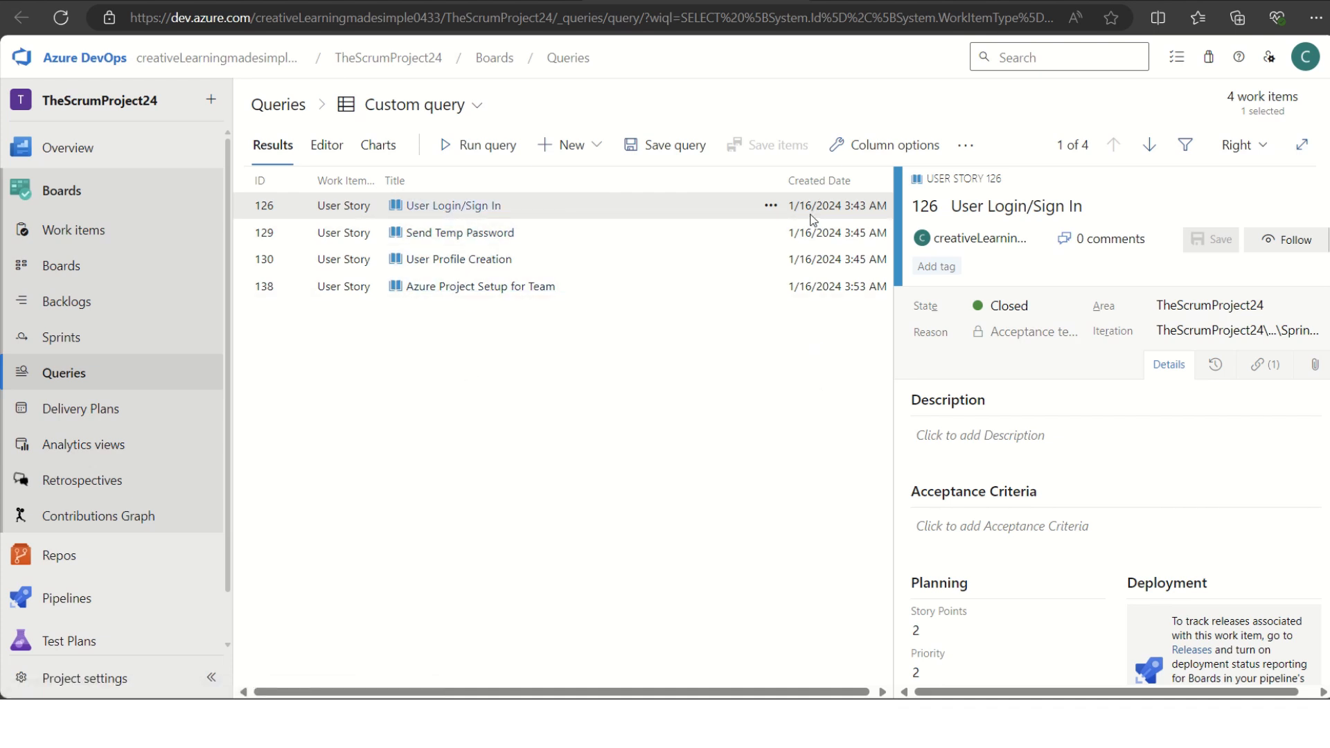
mouse_move(838, 342)
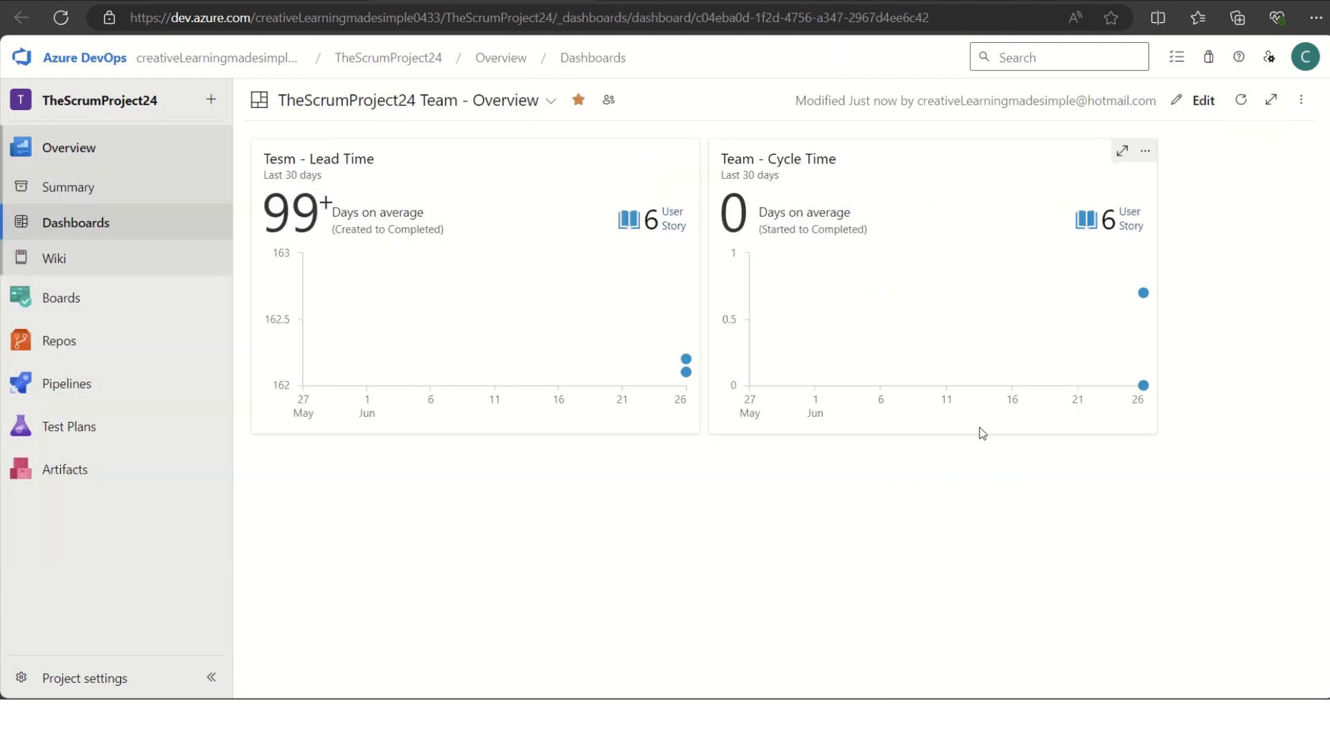
mouse_move(1143, 292)
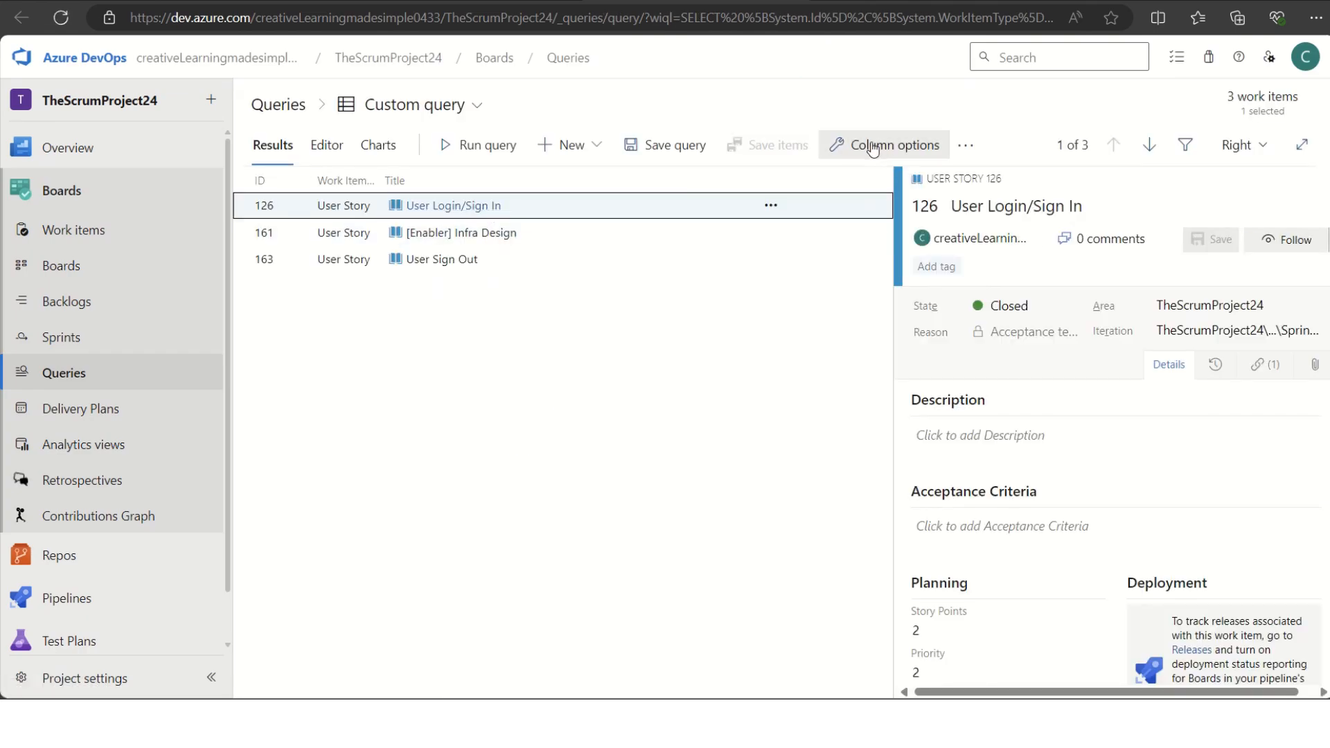
Step: Add a Closed Date column to the custom query results via Column options
left_click(882, 144)
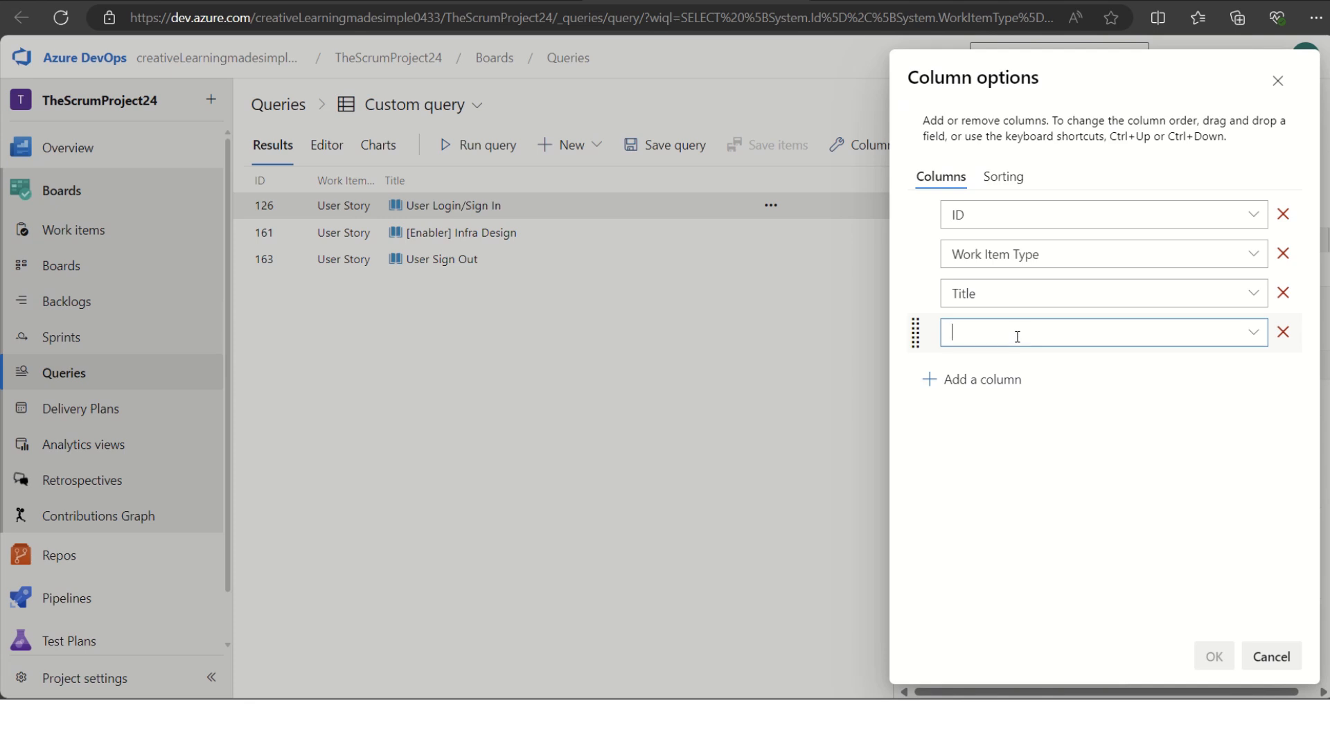
type("Closed Date")
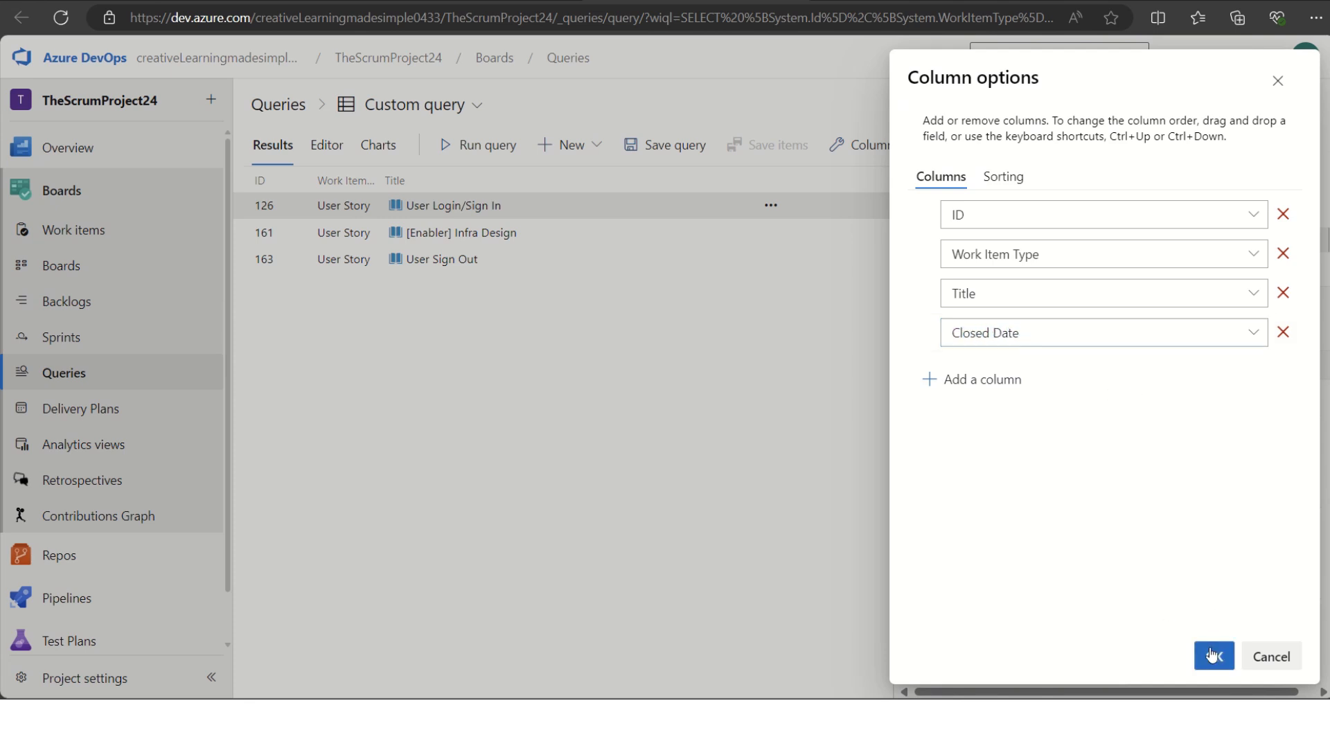
left_click(1212, 655)
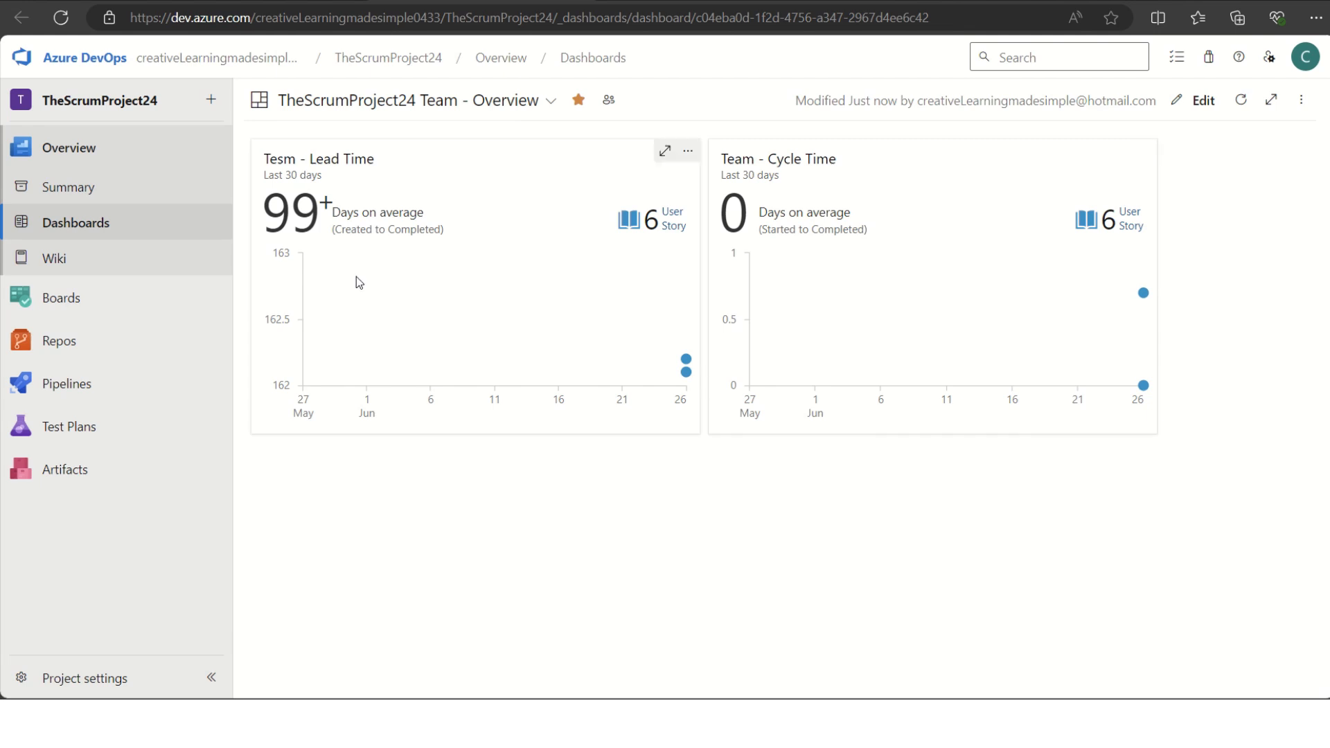
mouse_move(363, 283)
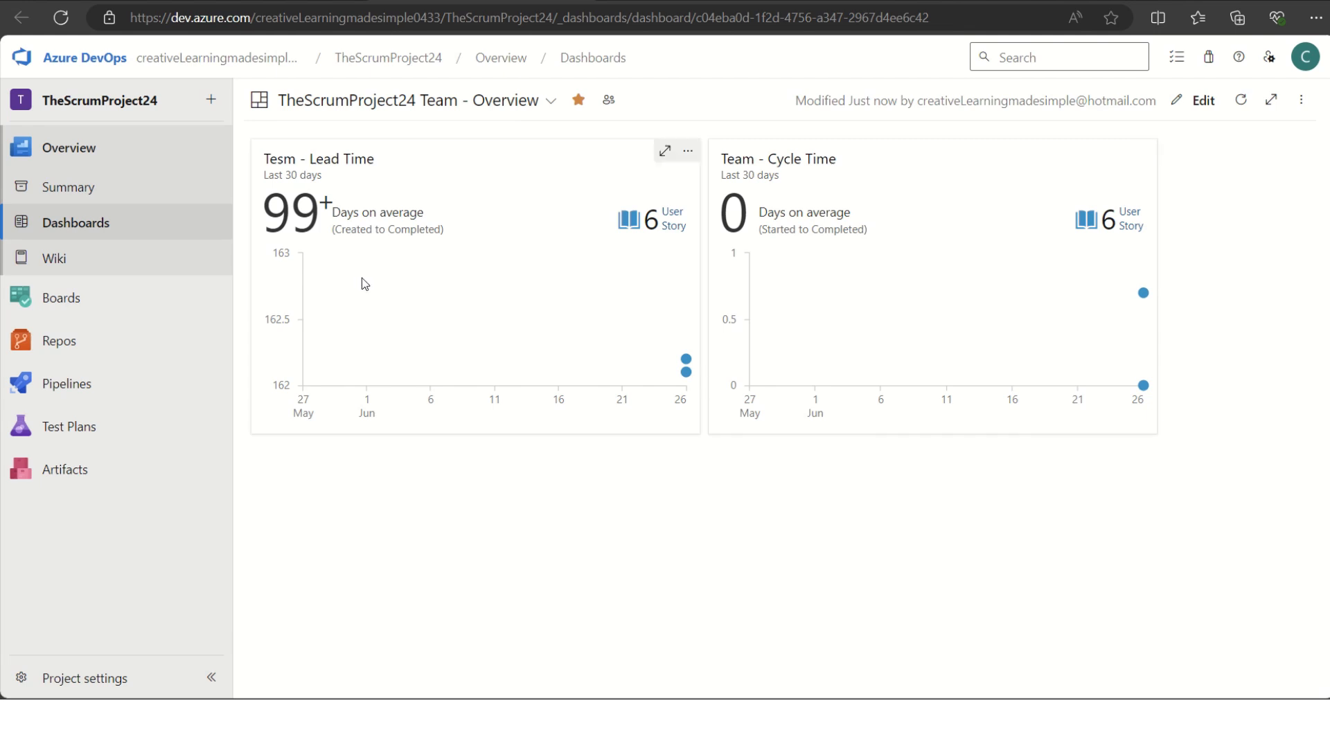
mouse_move(381, 281)
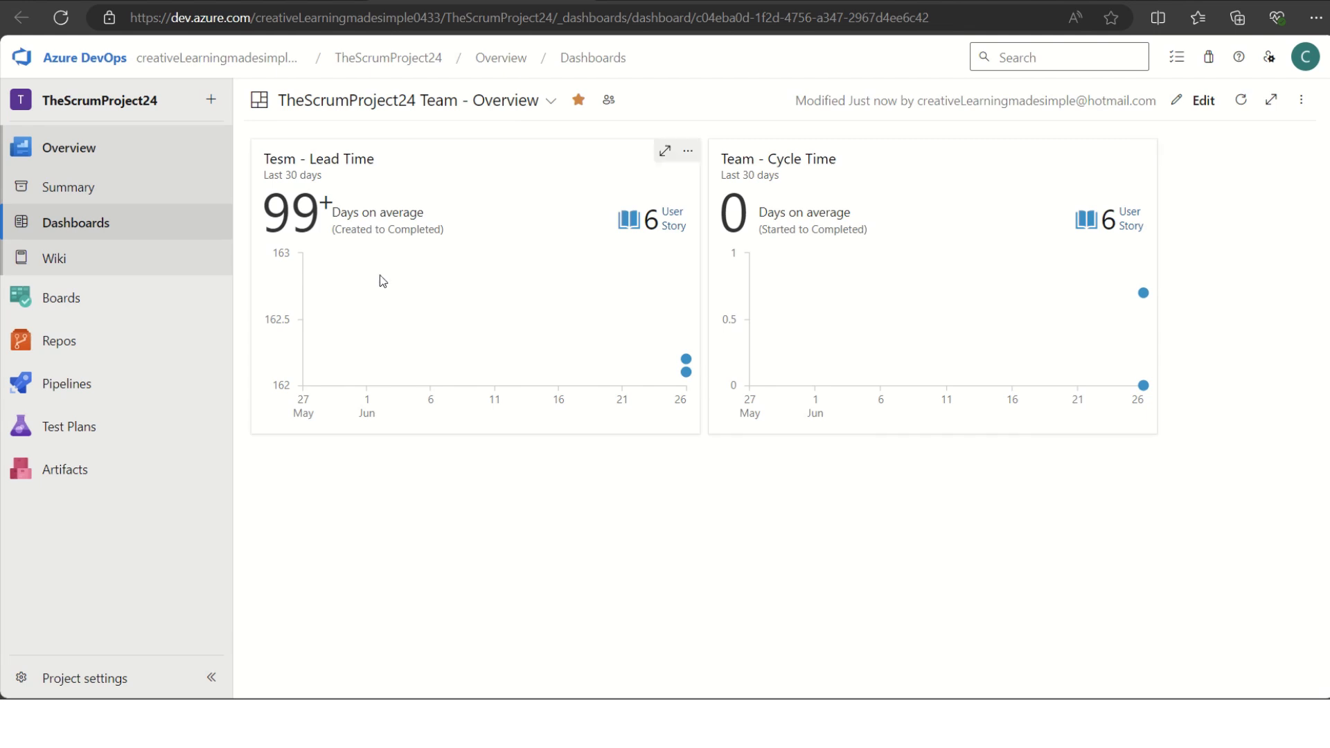
mouse_move(799, 290)
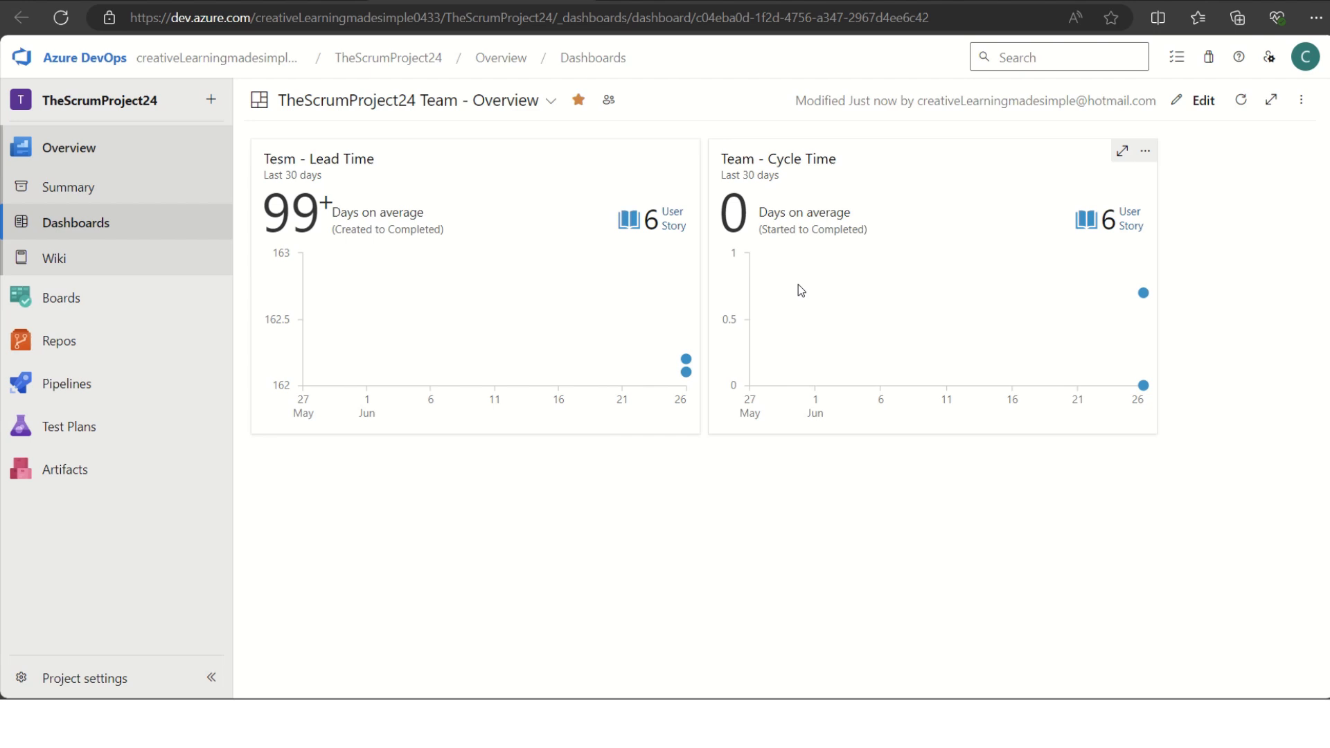
mouse_move(570, 318)
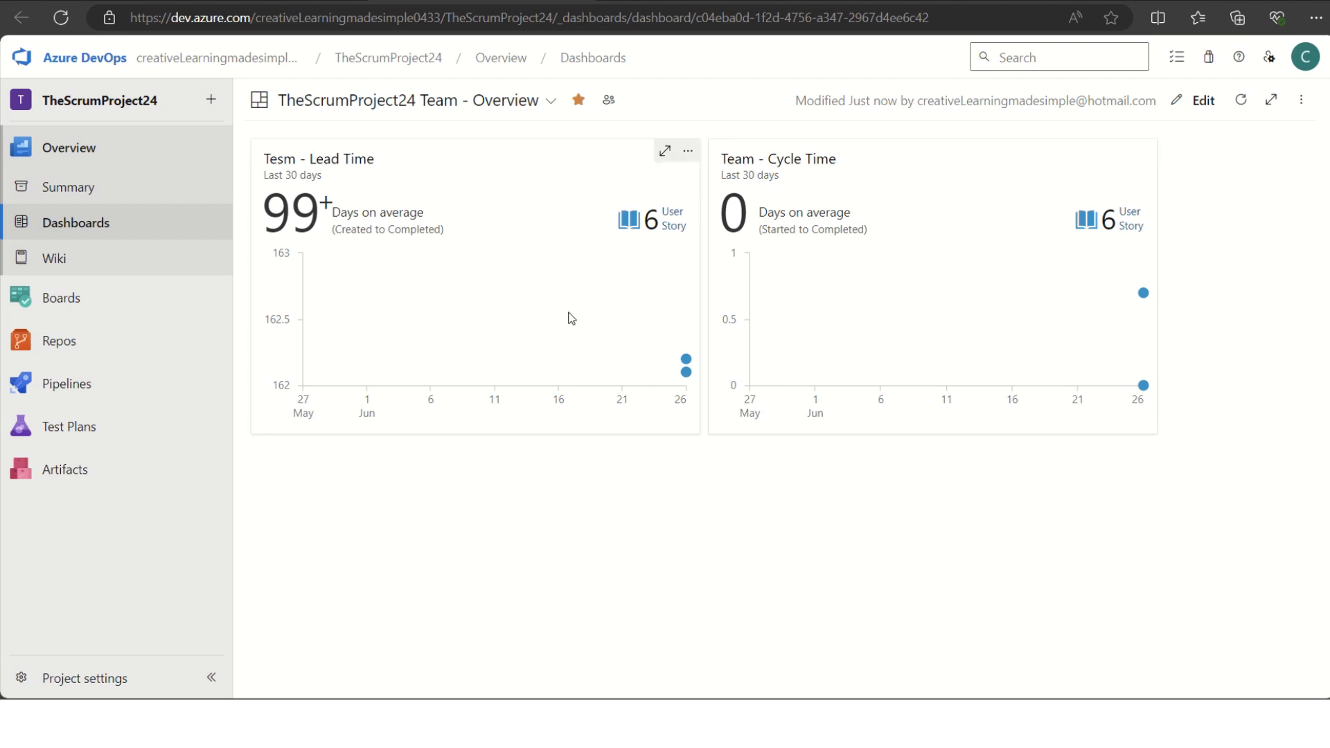
mouse_move(483, 331)
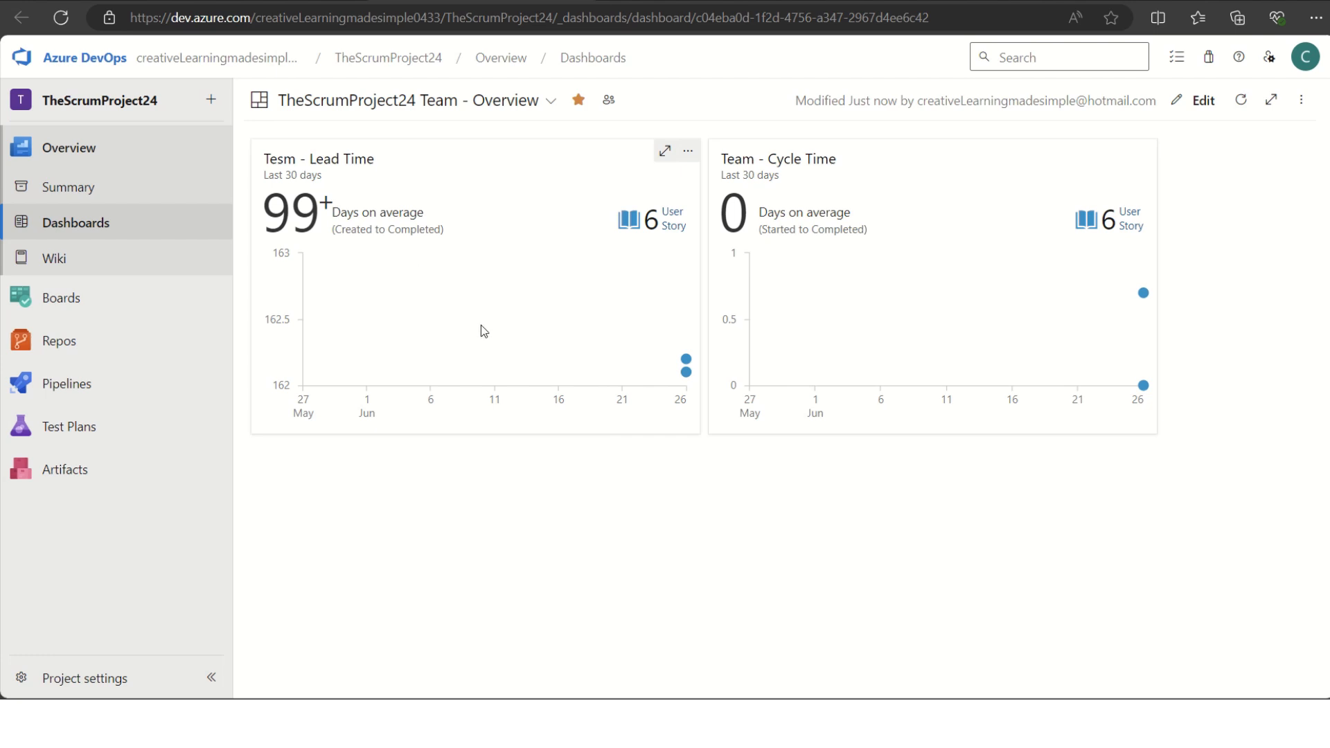
mouse_move(382, 187)
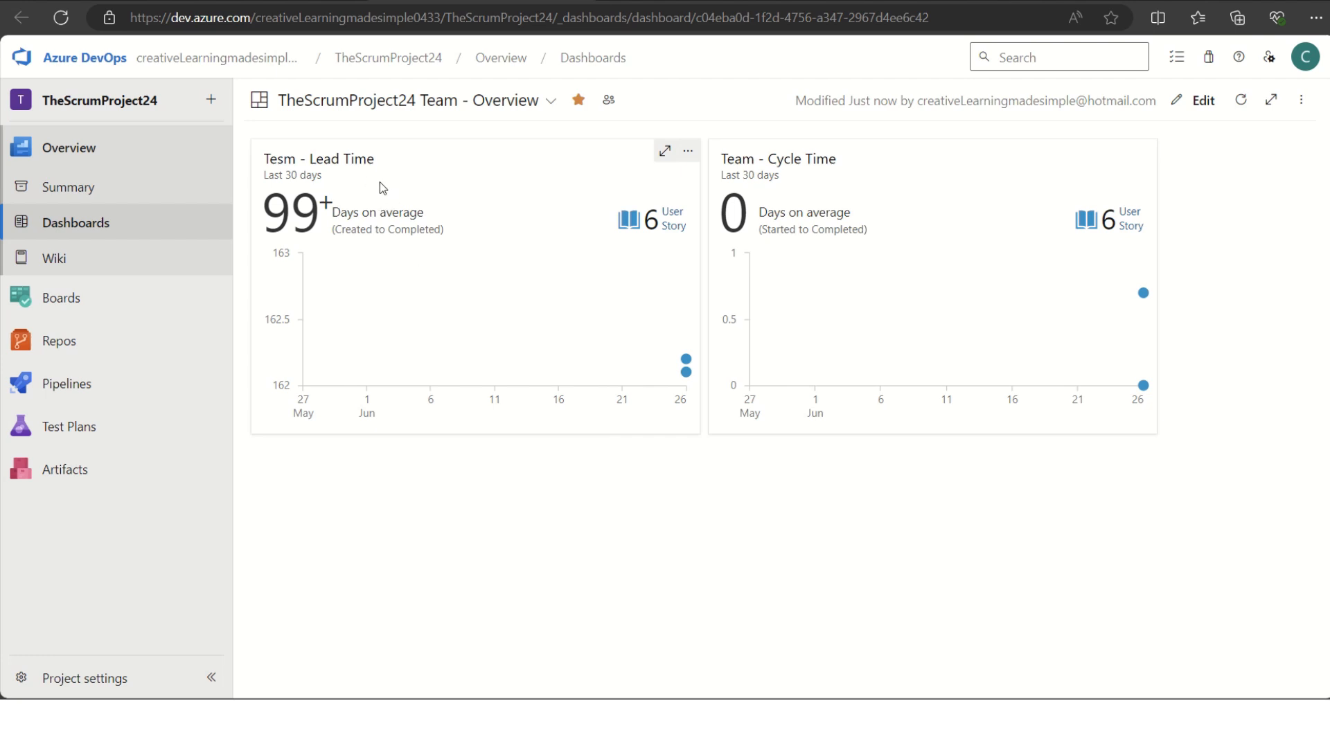
mouse_move(846, 194)
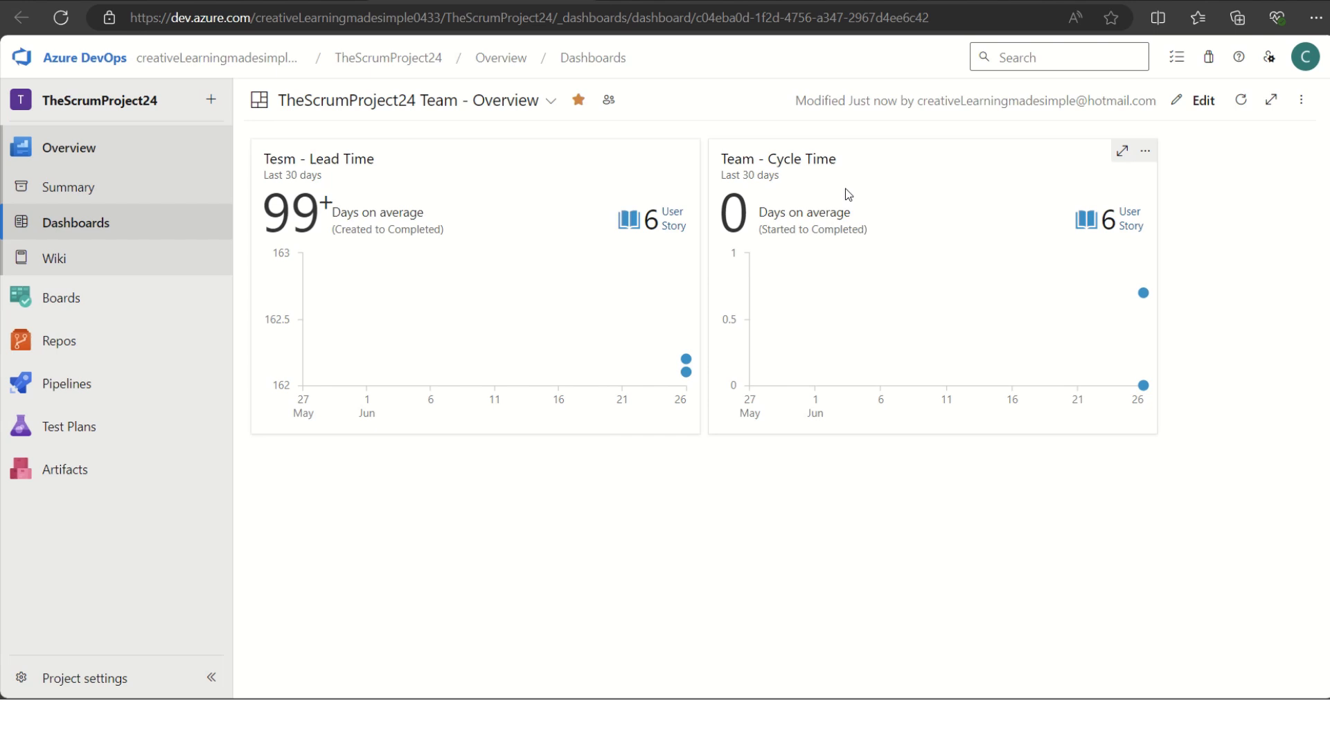
mouse_move(863, 328)
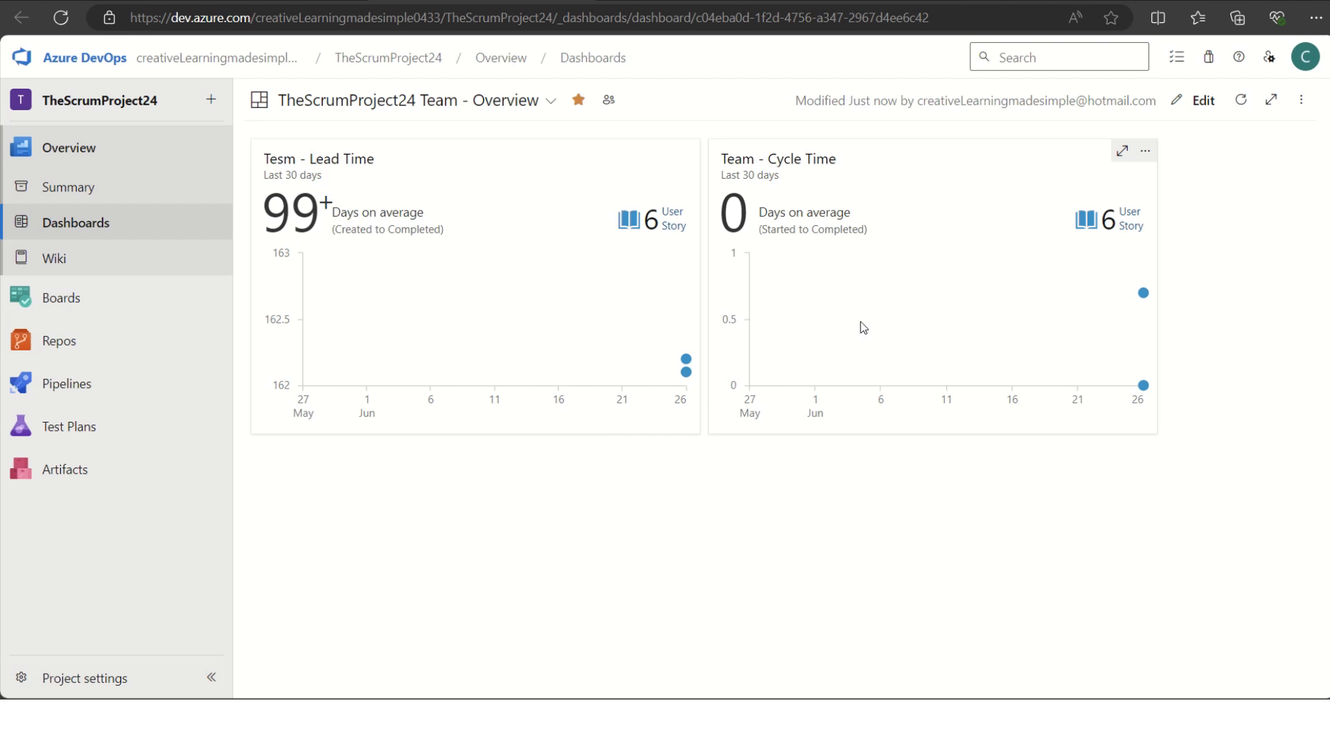